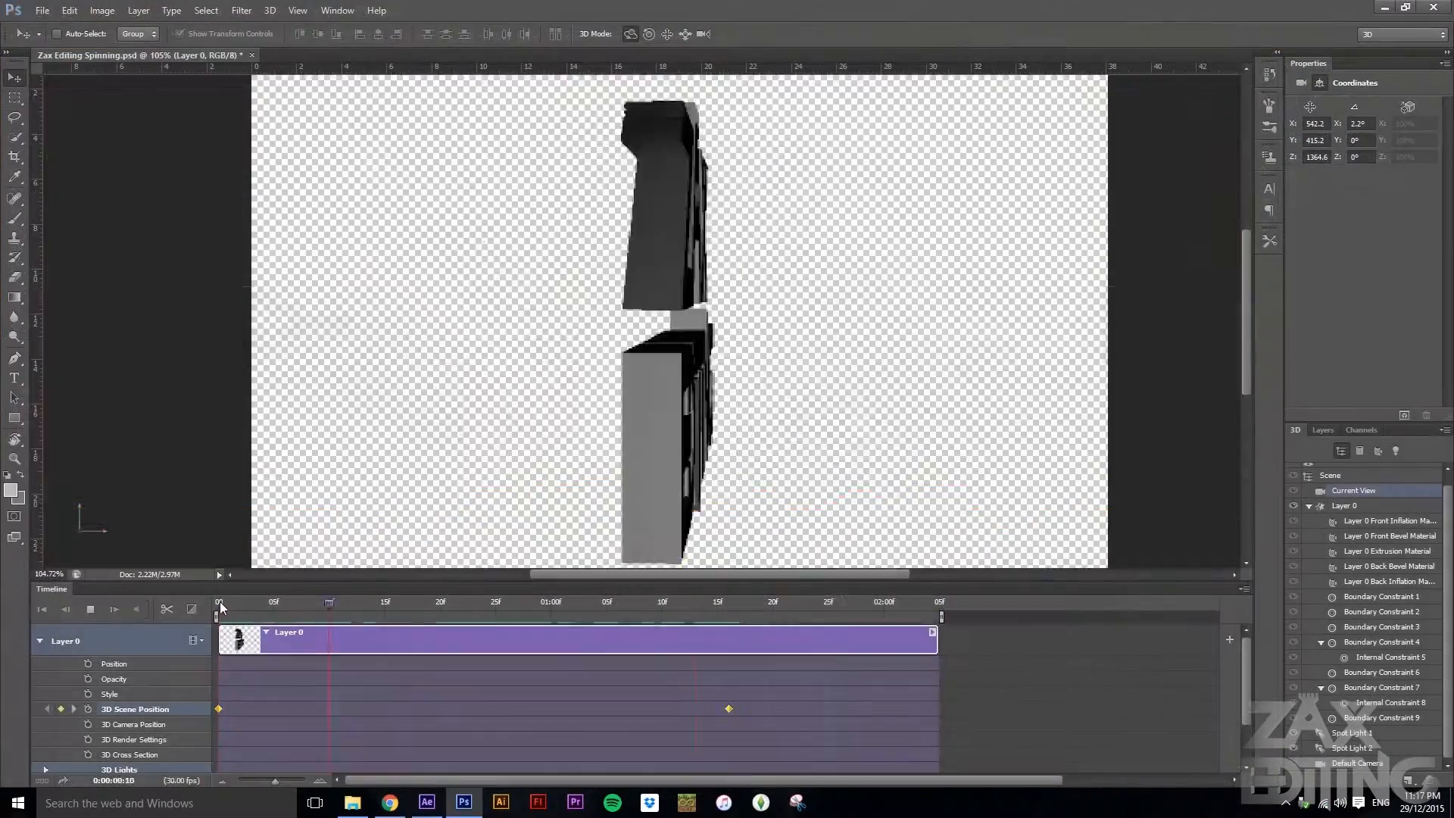
- Start a new 1280 × 800 px document titled 'Gotham Logo Design Tutorial'
click(500, 802)
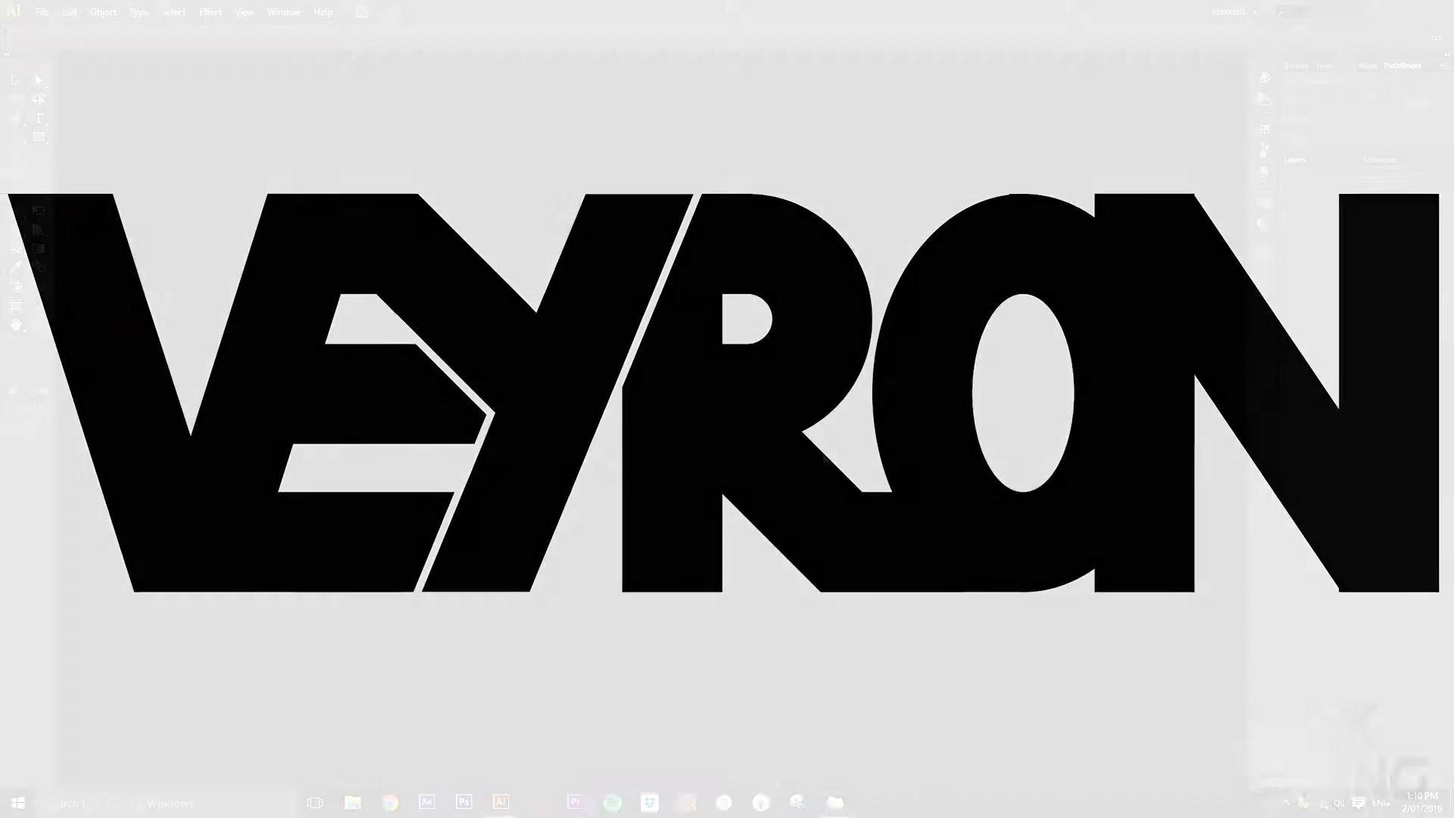
click(41, 11)
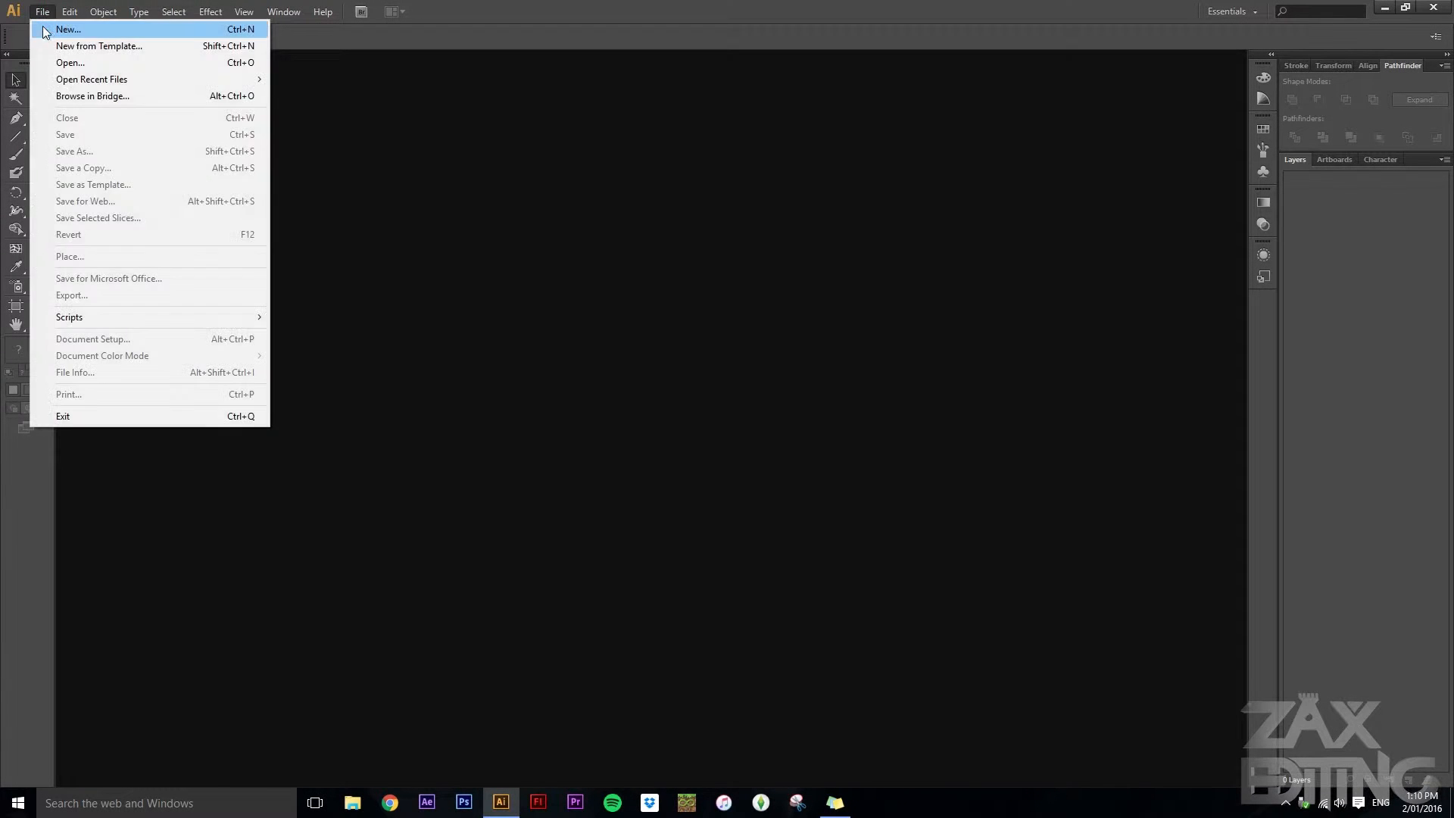
click(68, 29)
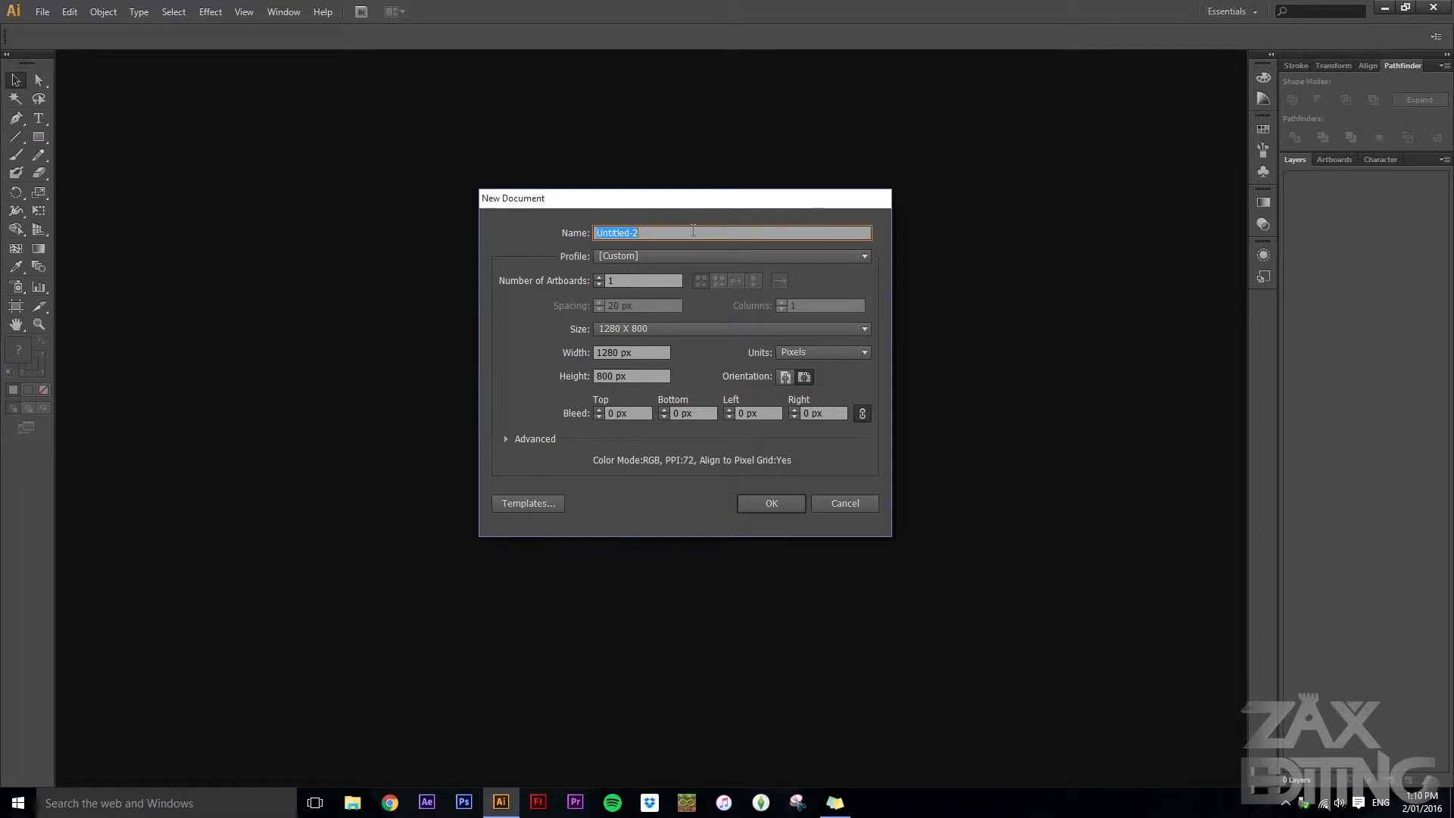
text(Gotham)
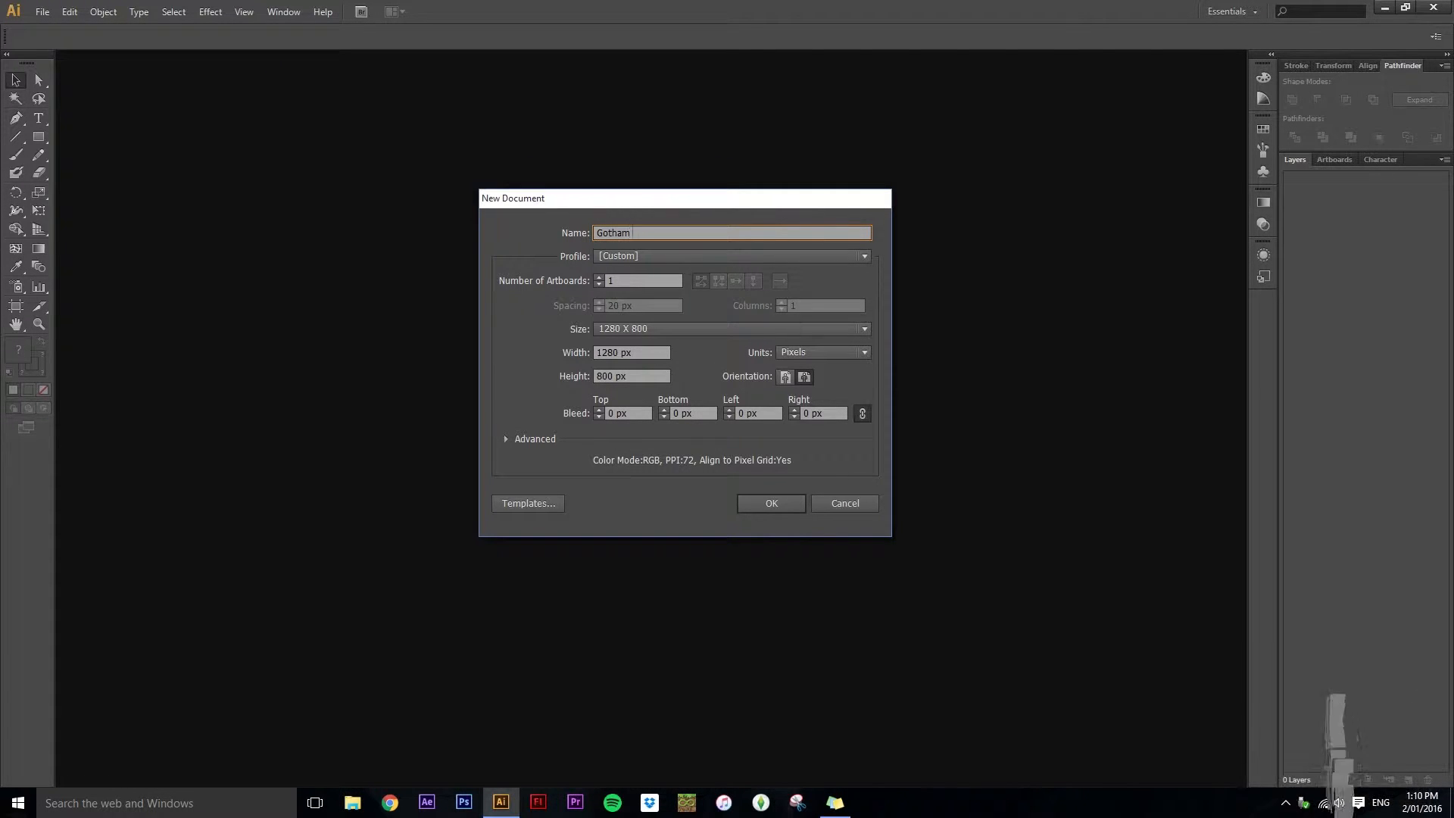
text(Logo Design Tutorial)
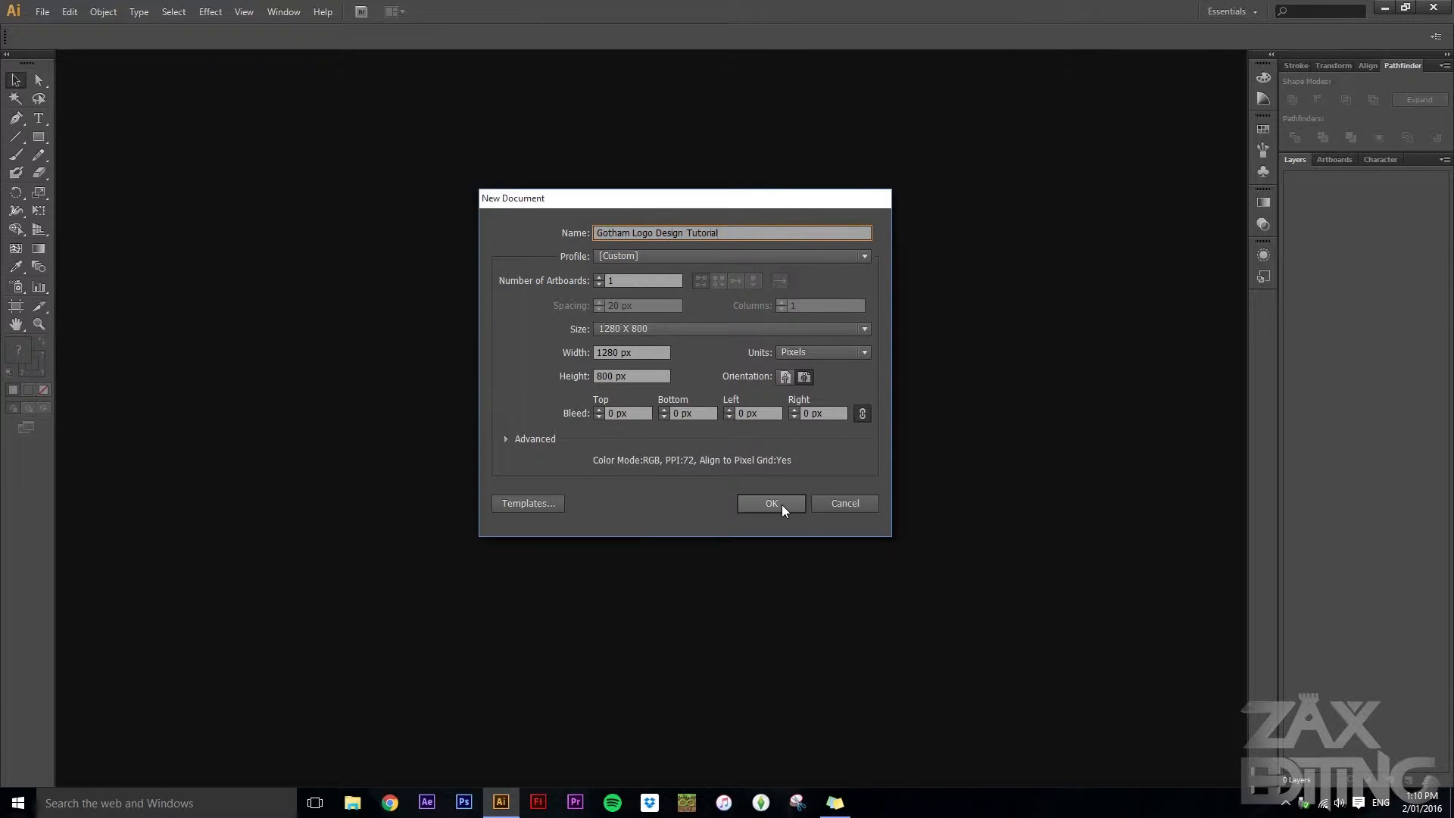
click(771, 503)
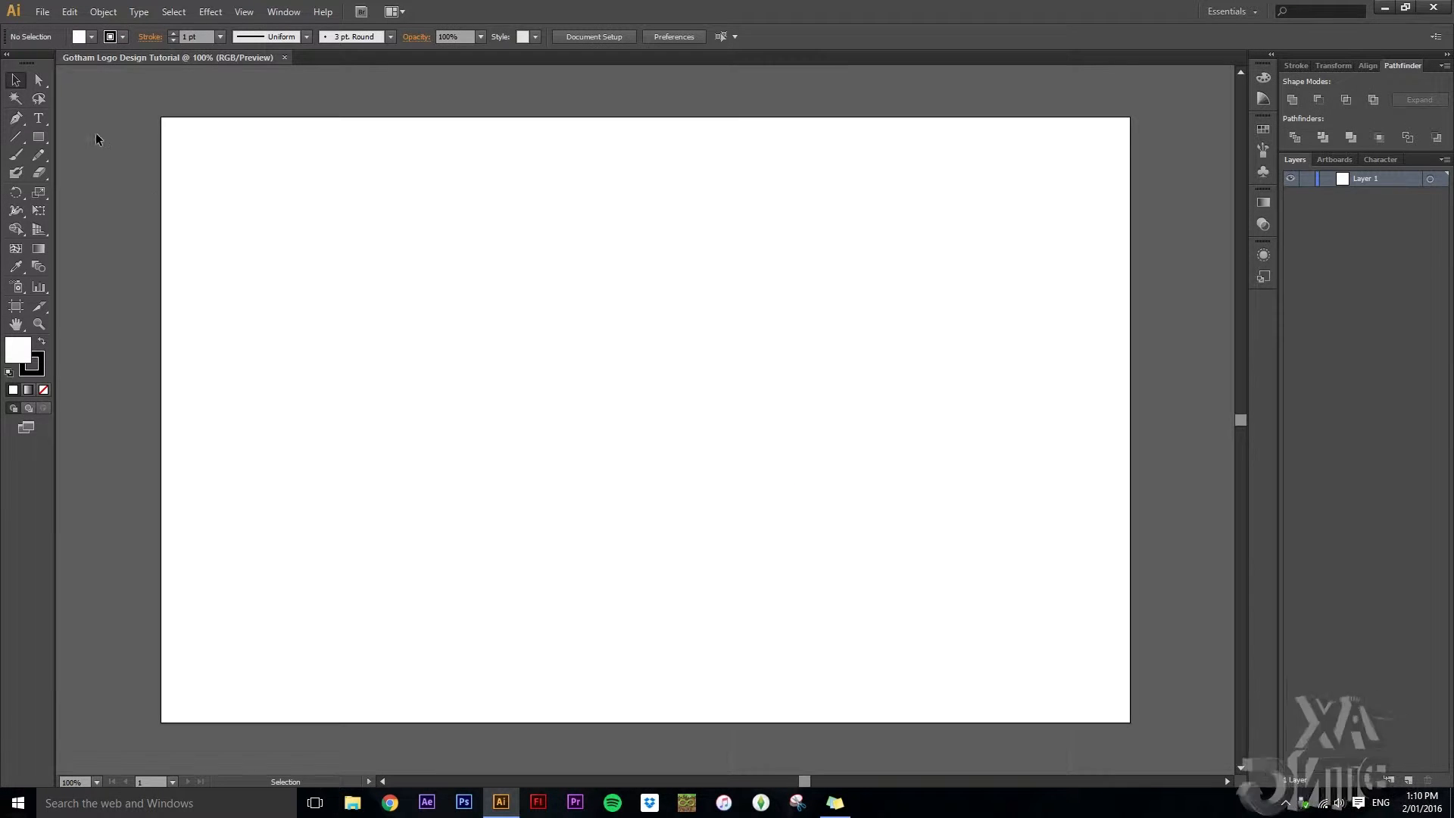
- Draw a 939×50 px black bar with no stroke and duplicate it twice
click(38, 136)
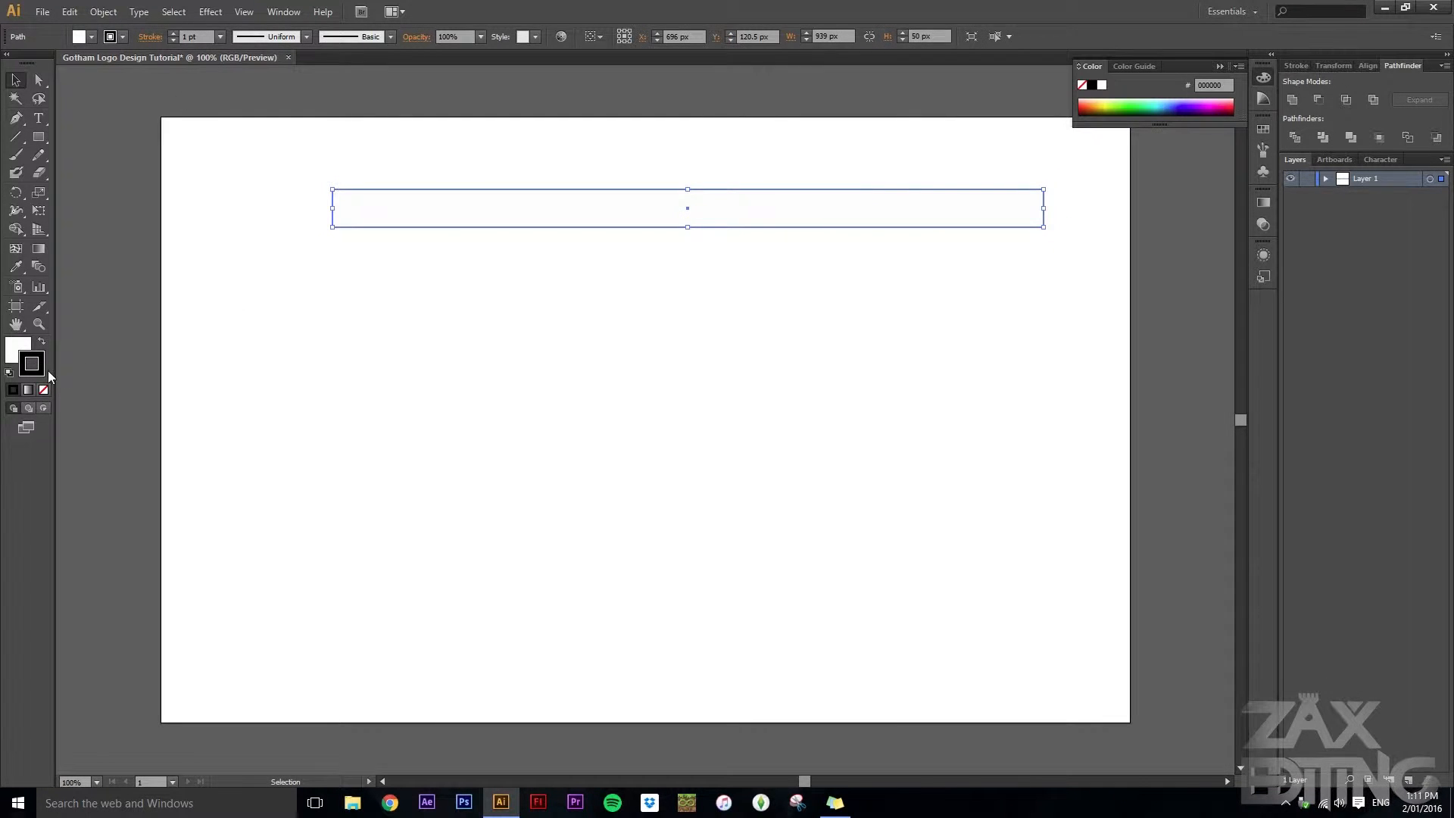
double_click(30, 362)
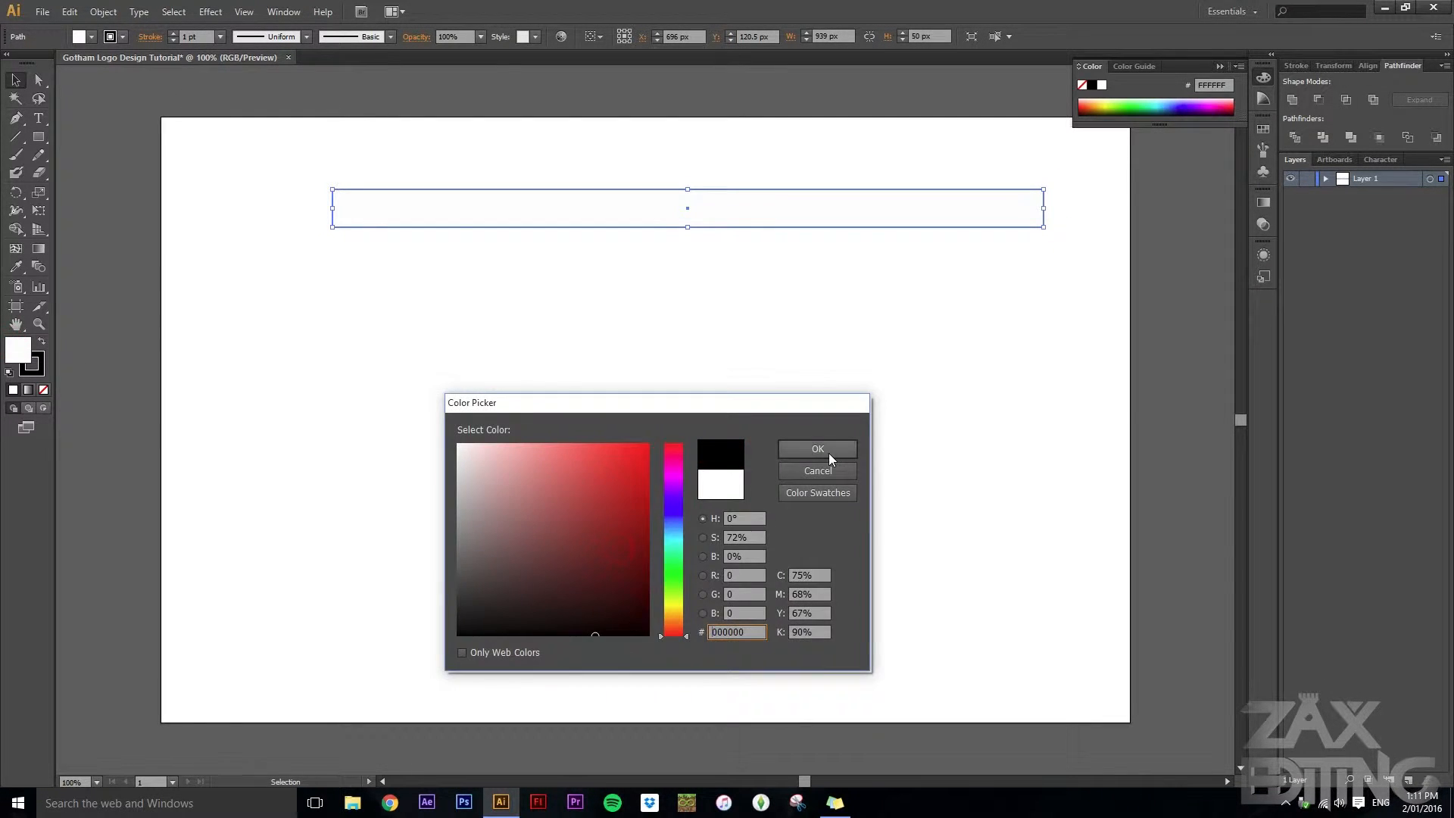
click(818, 449)
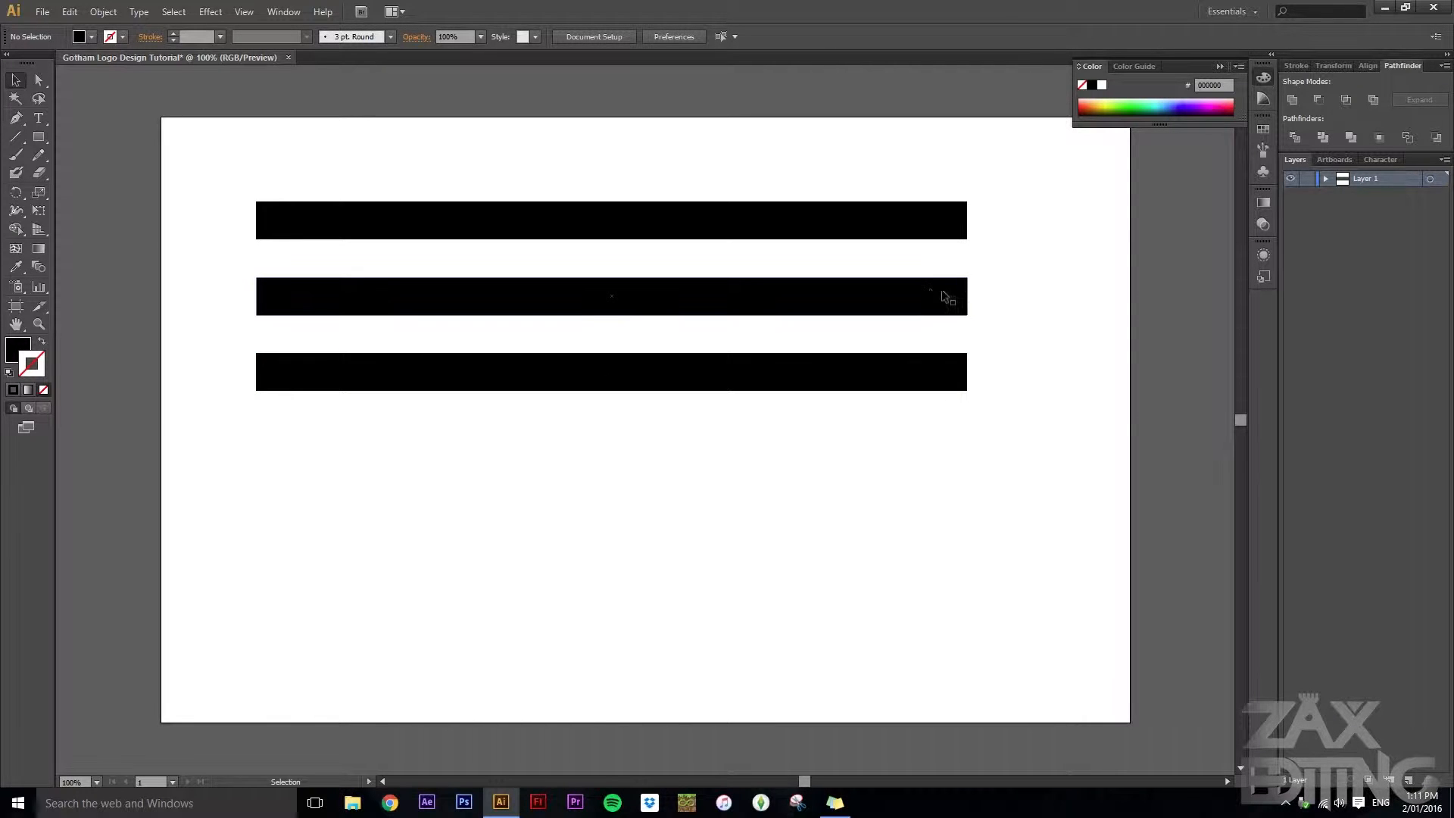
click(612, 297)
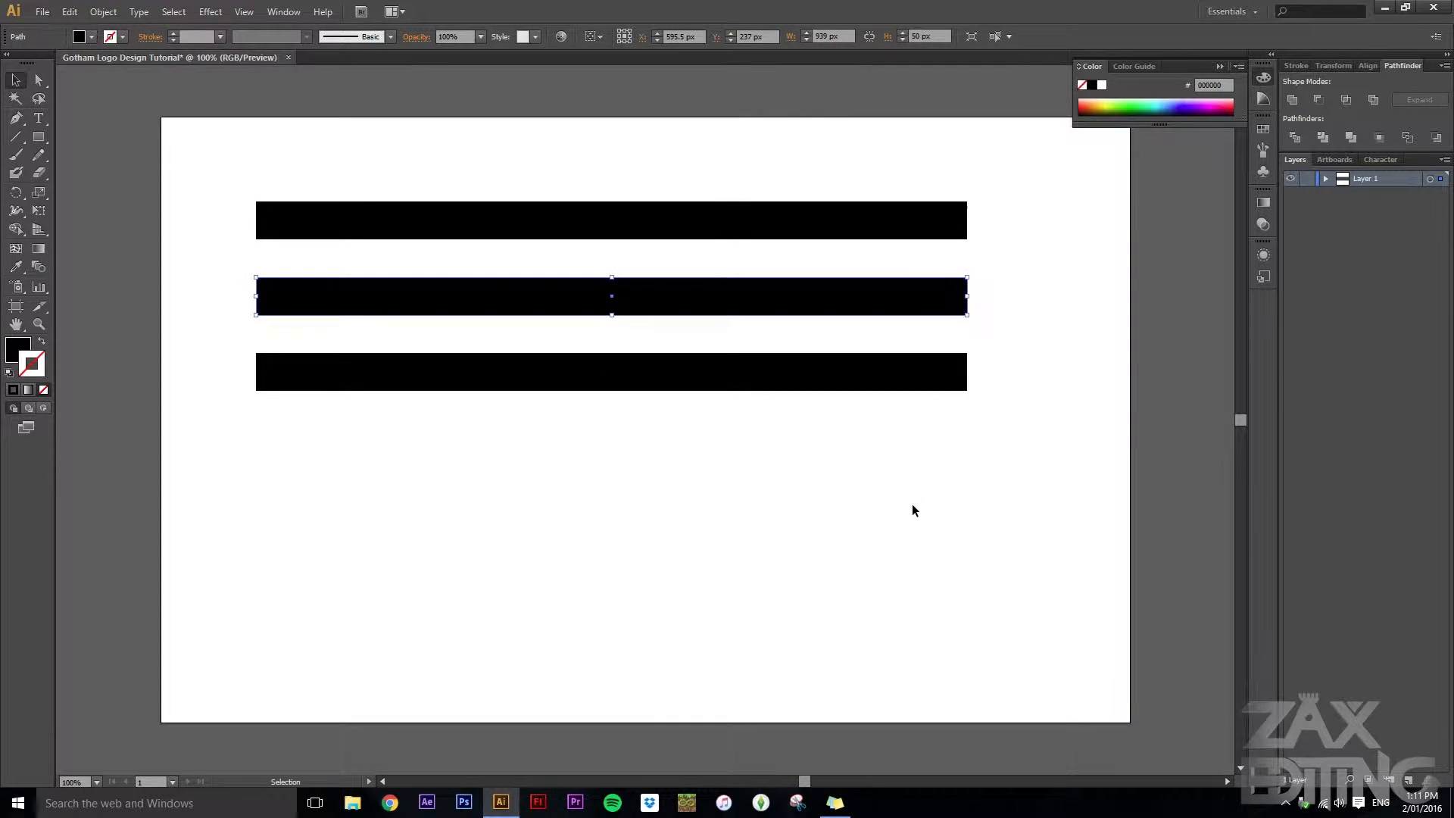
click(569, 145)
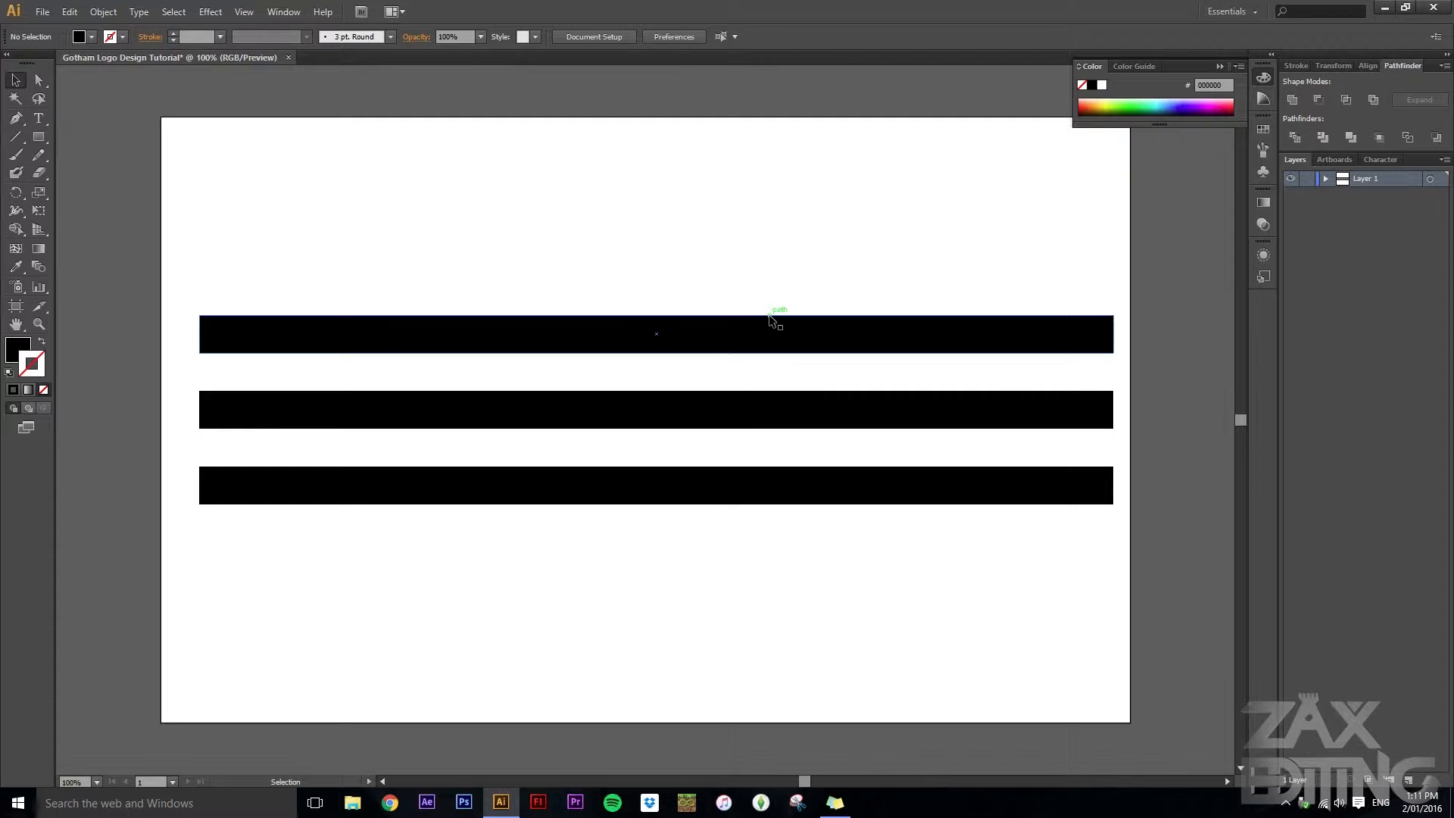
mouse_move(790, 509)
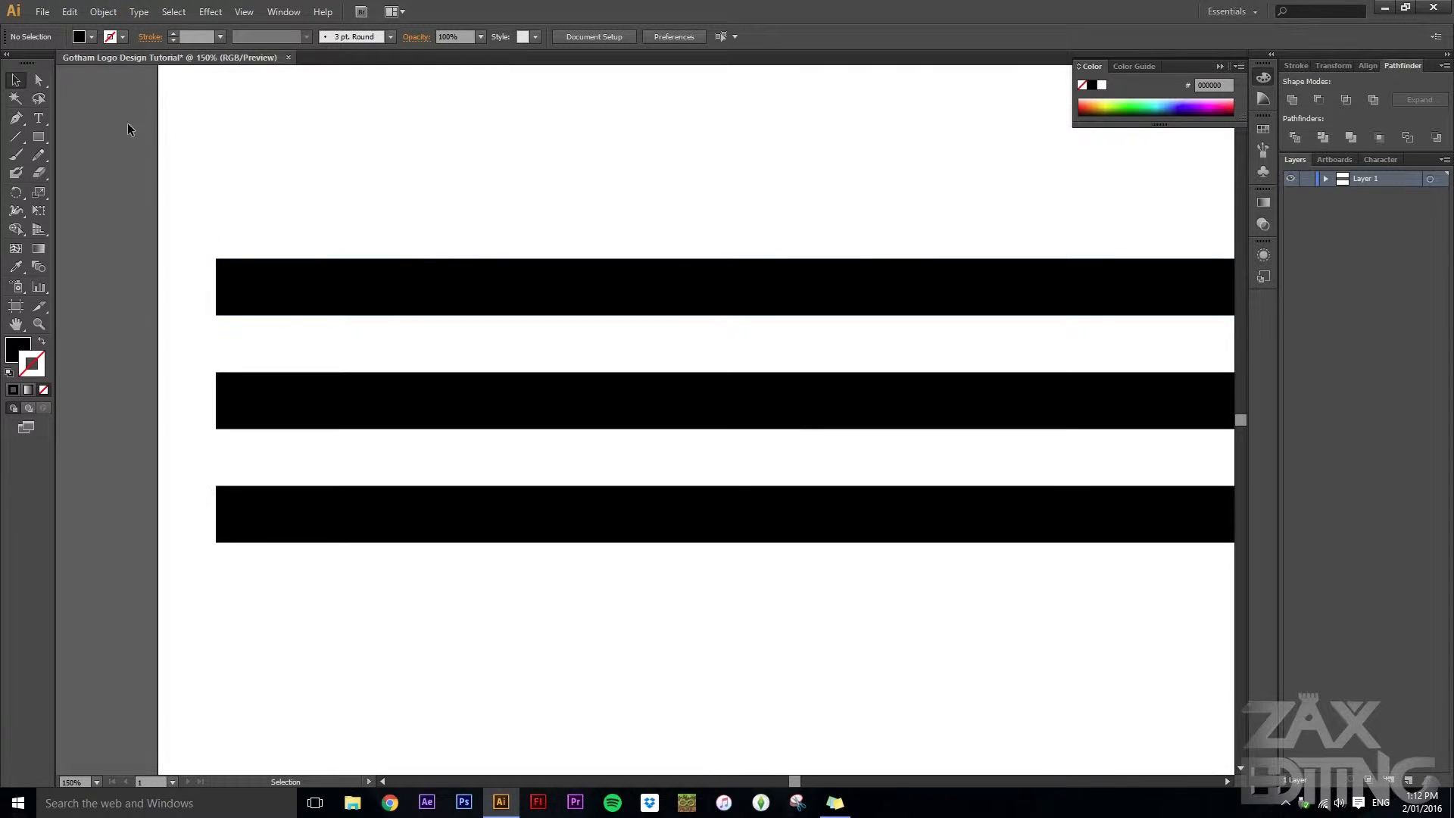
mouse_move(681, 413)
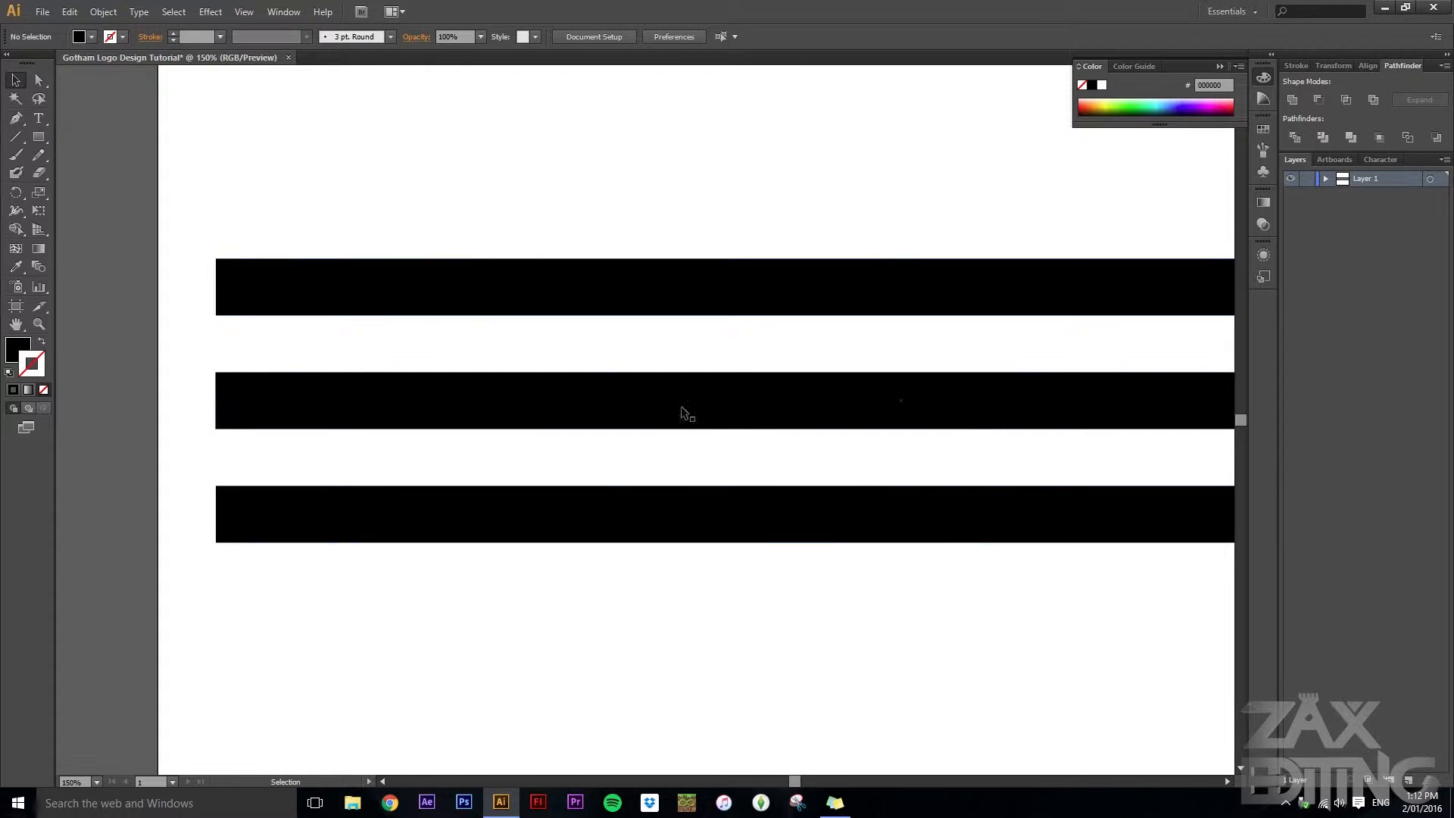
mouse_move(38, 138)
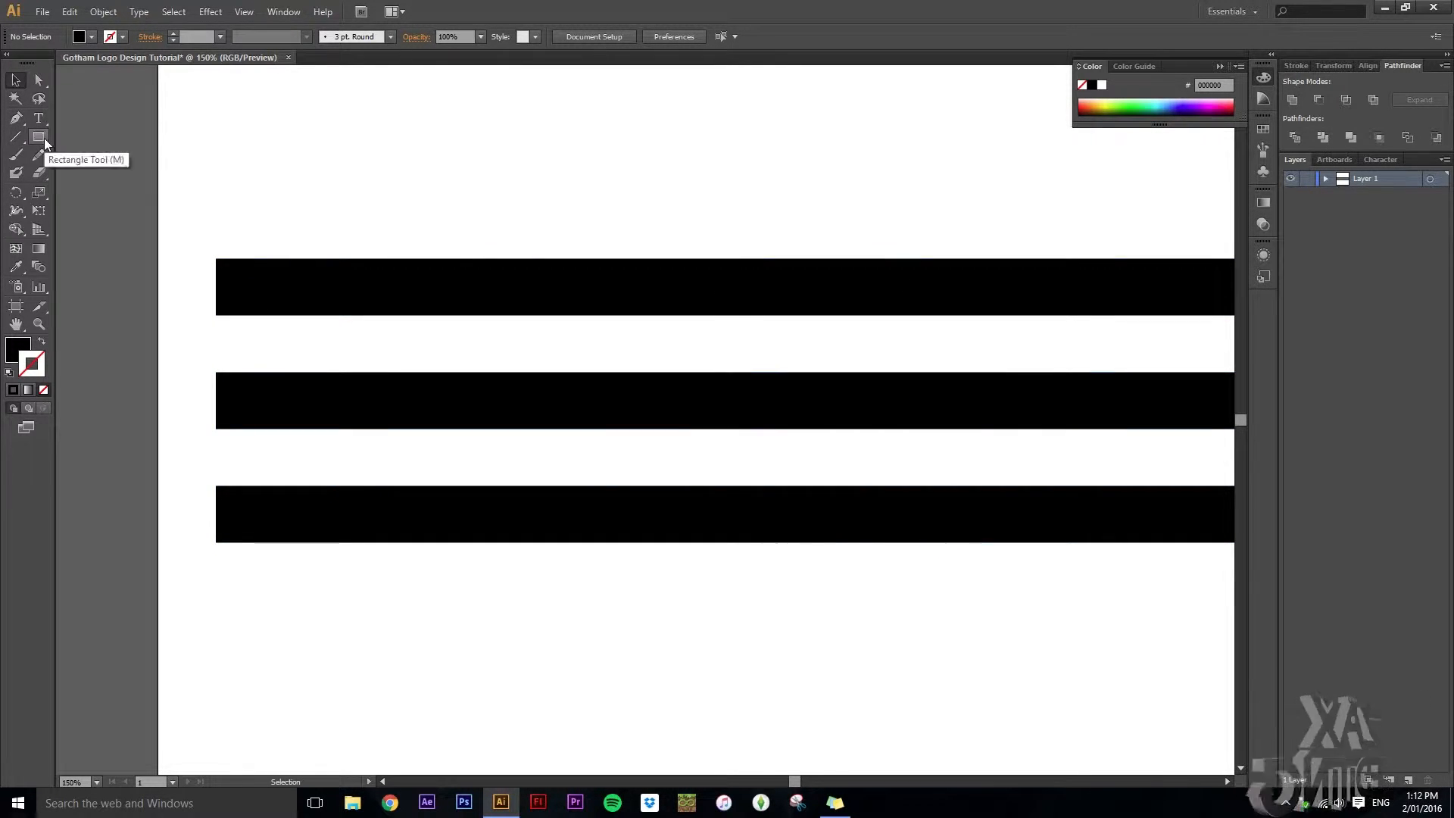
- Draw a black circle with the Ellipse Tool over the bars' left end
click(39, 137)
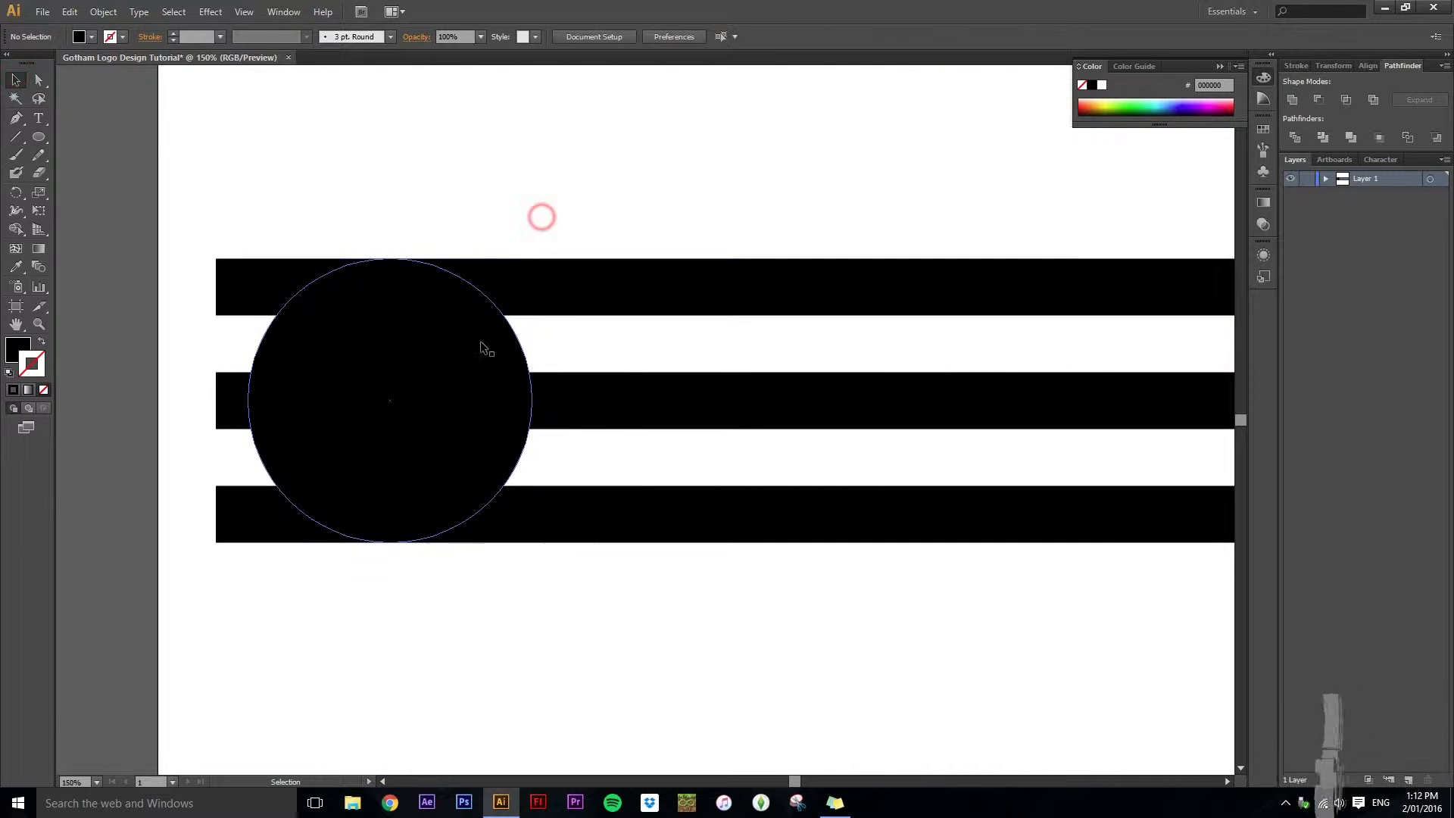
- Draw a 150 px circle centred in the large circle, then select both circles
click(389, 400)
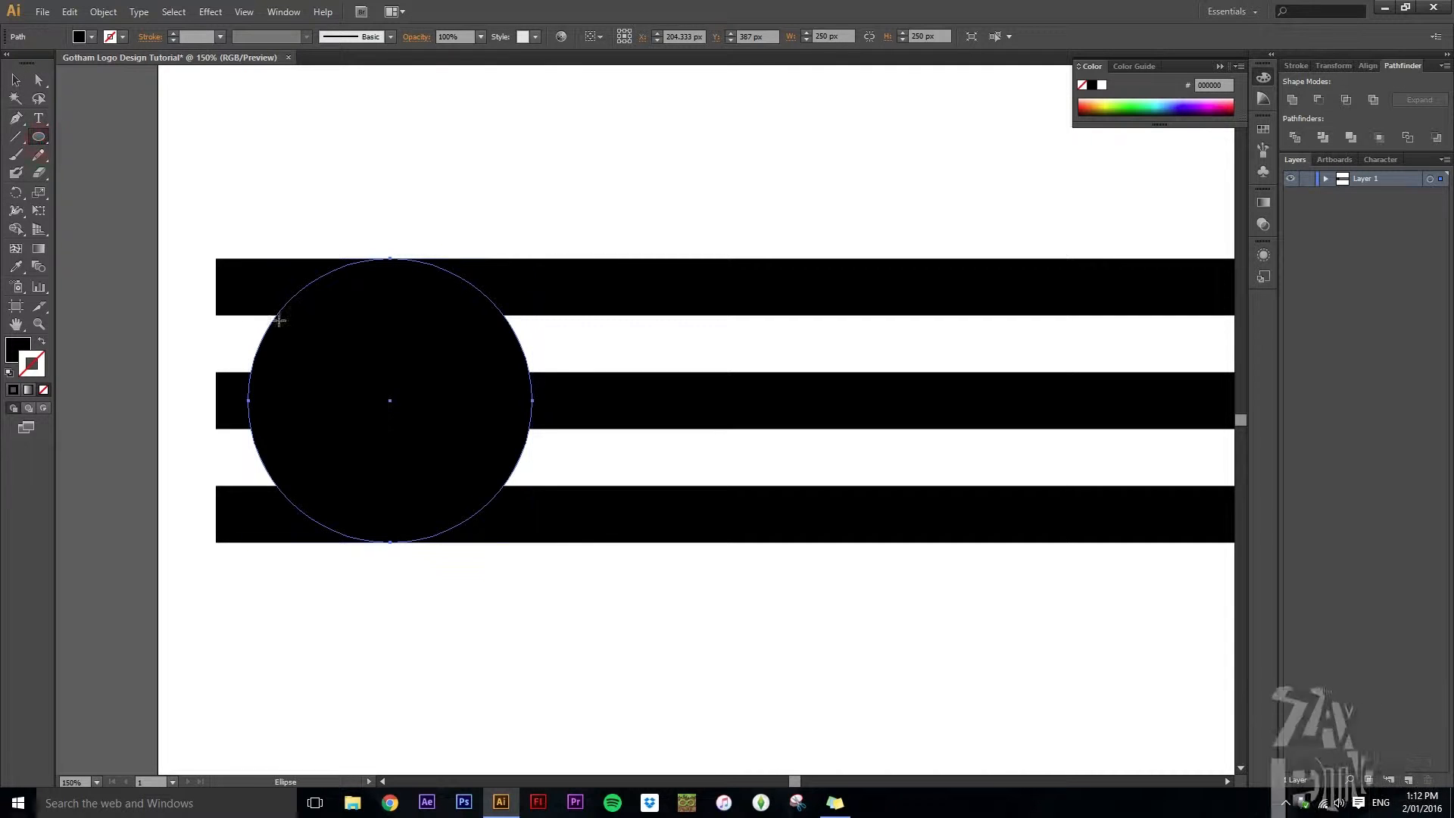
mouse_move(389, 400)
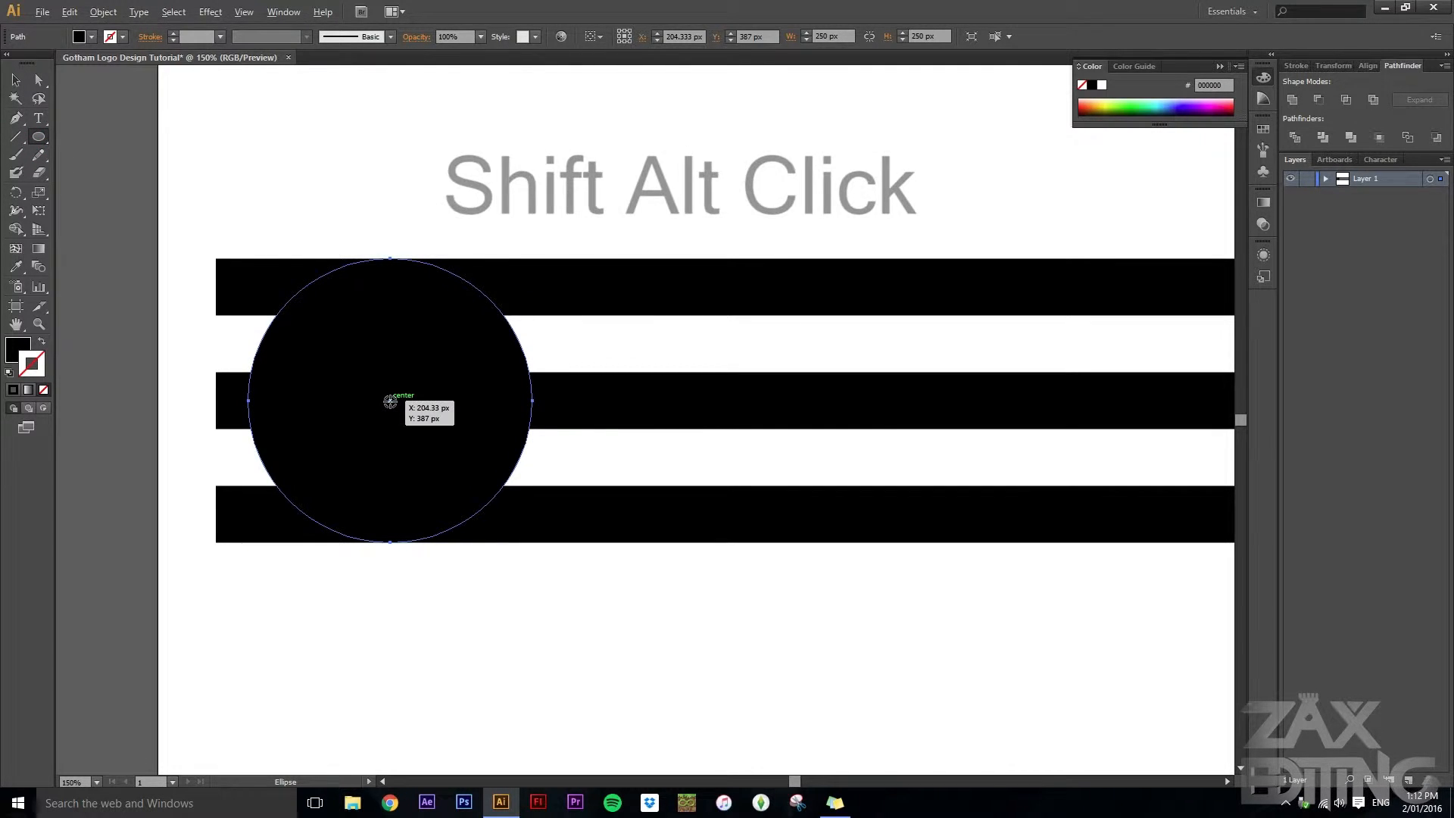
click(389, 400)
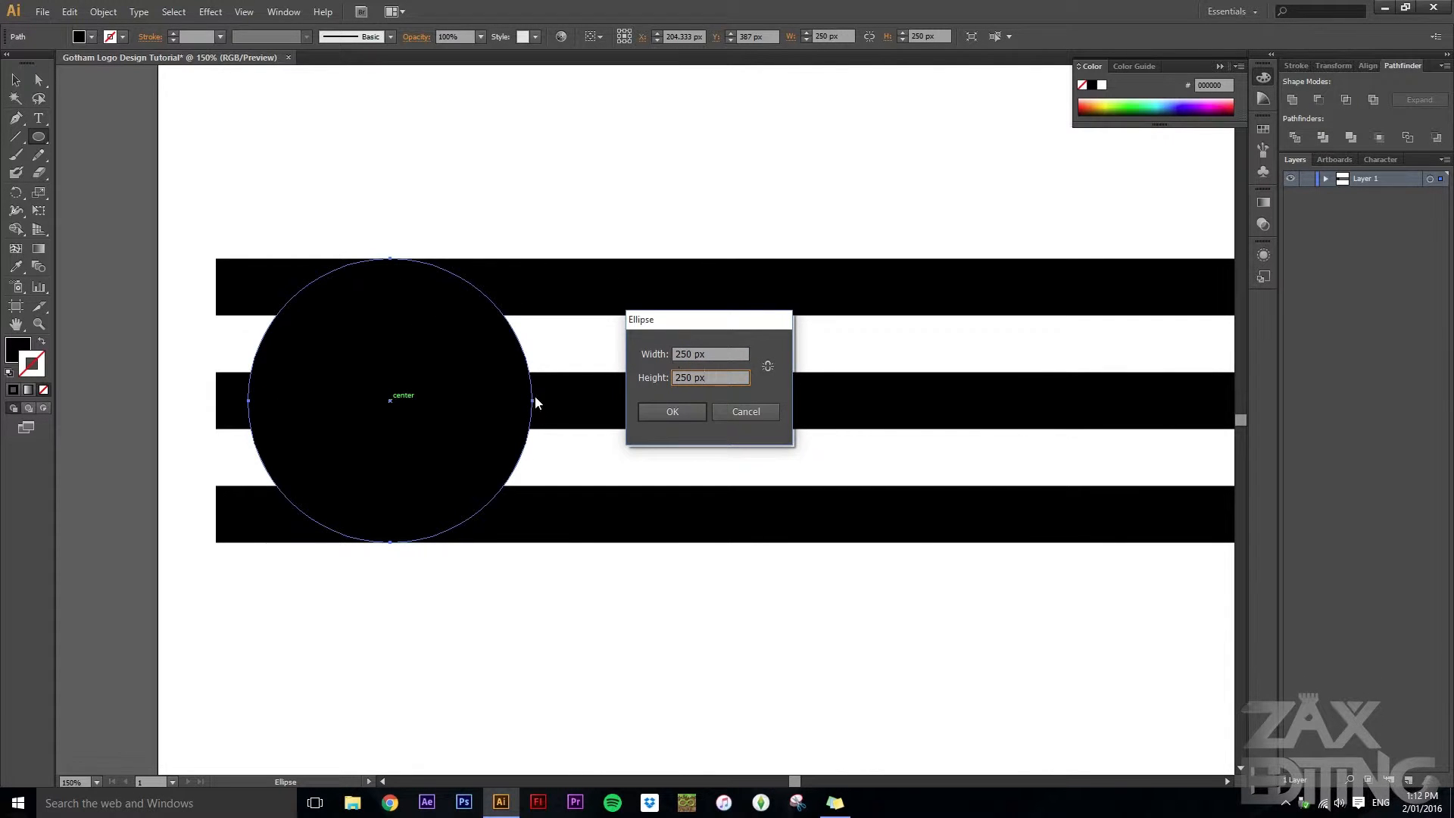
mouse_move(464, 394)
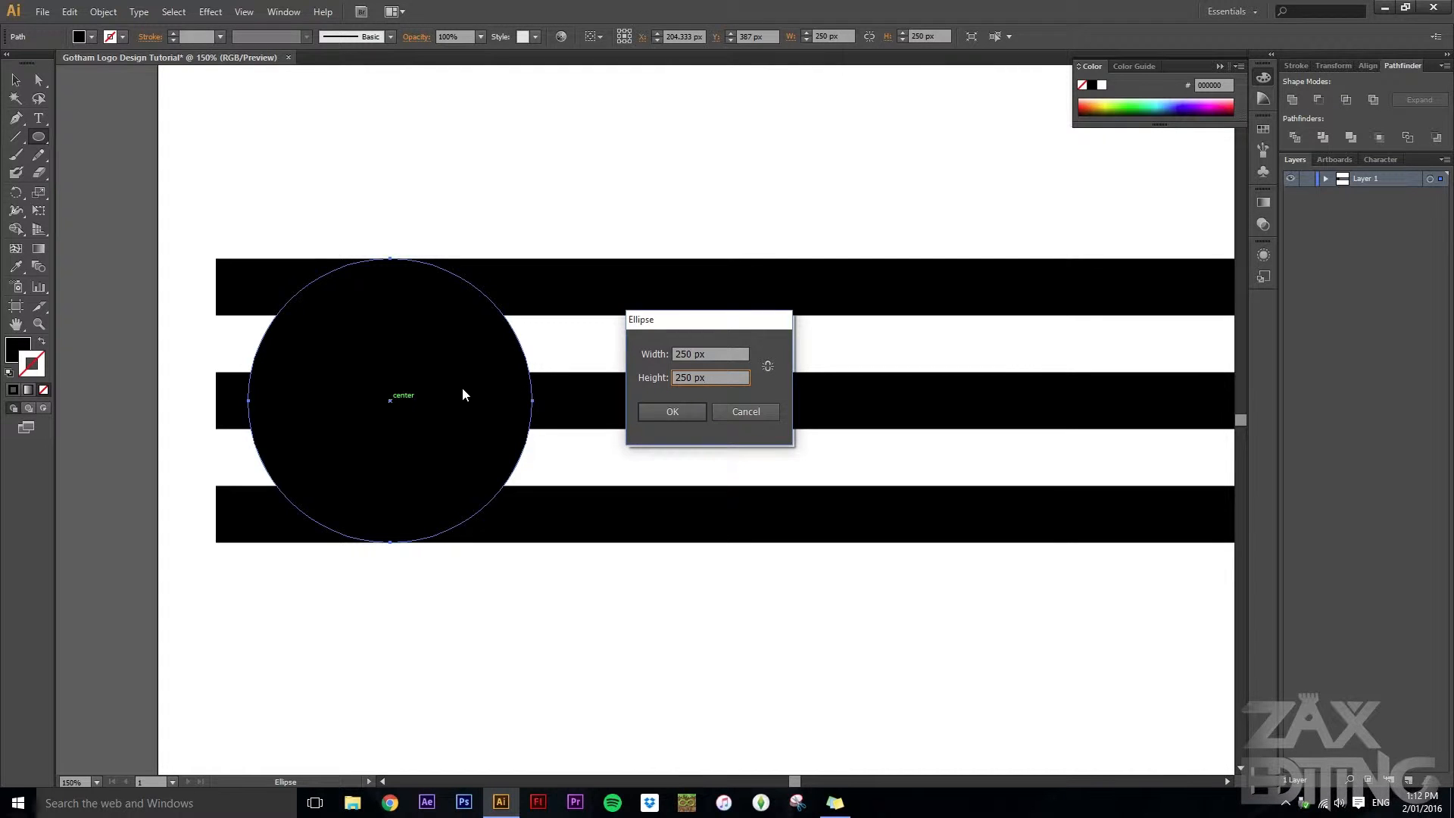
mouse_move(310, 394)
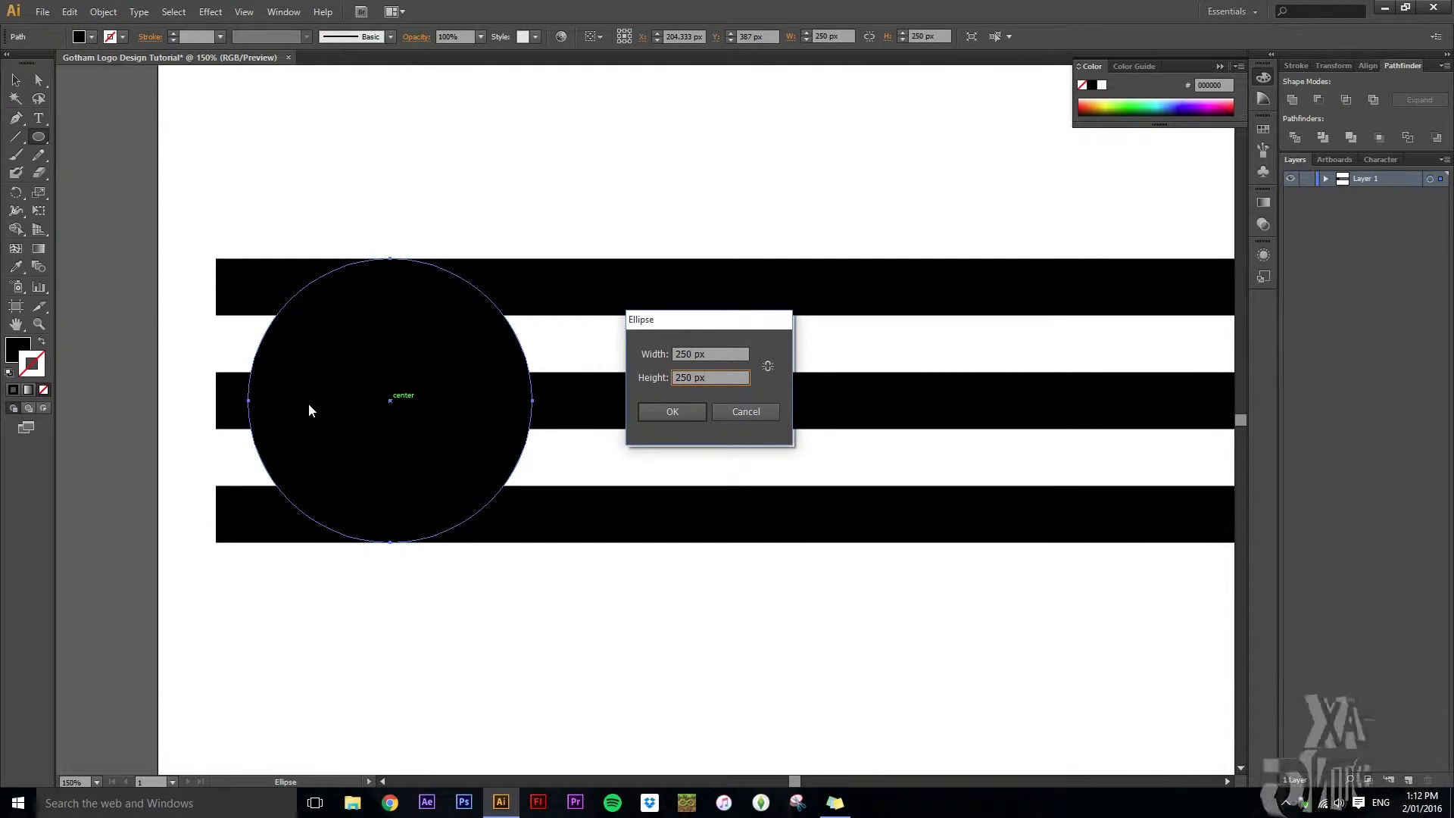
mouse_move(501, 387)
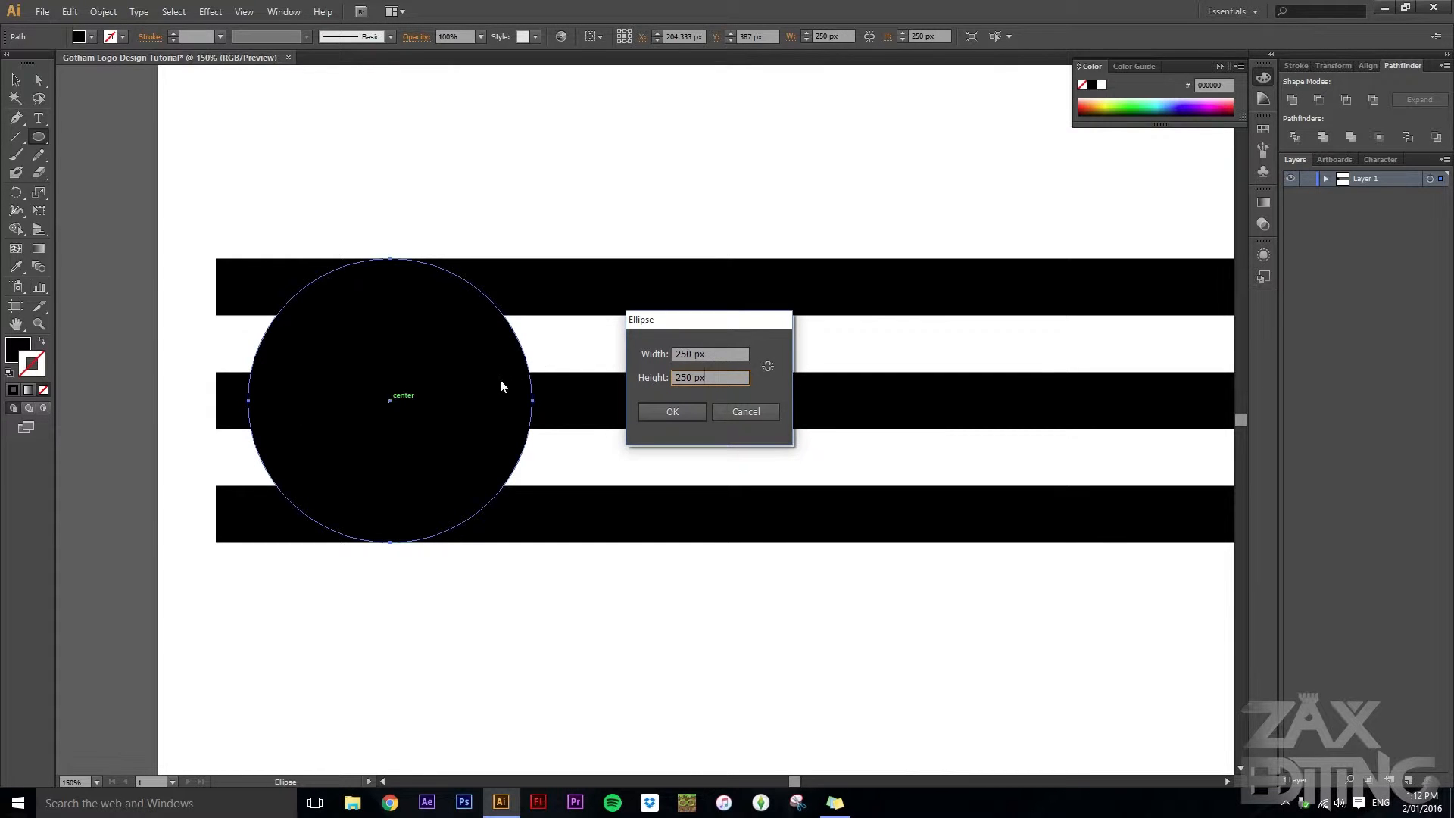
mouse_move(274, 416)
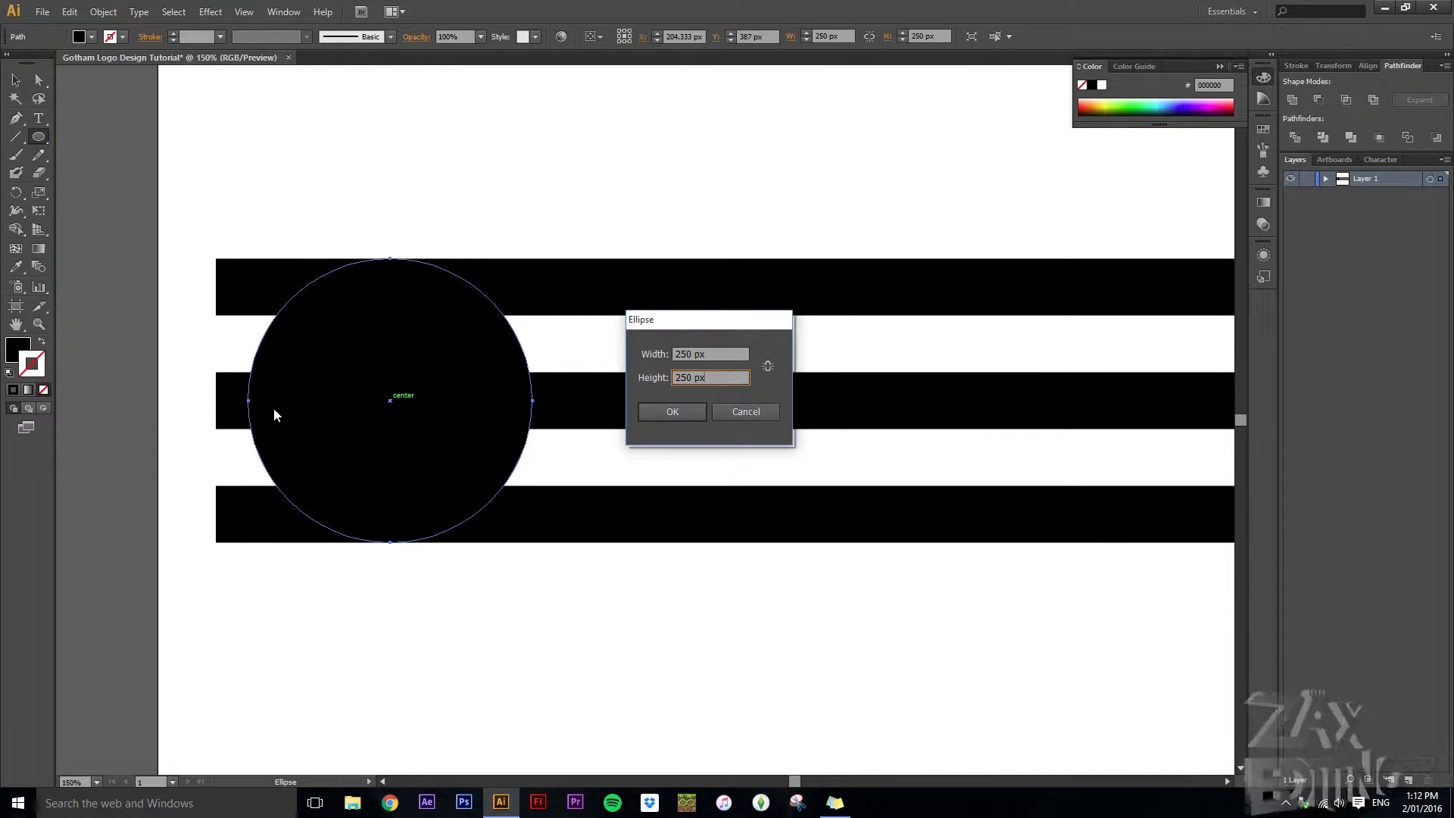
click(710, 377)
text(150)
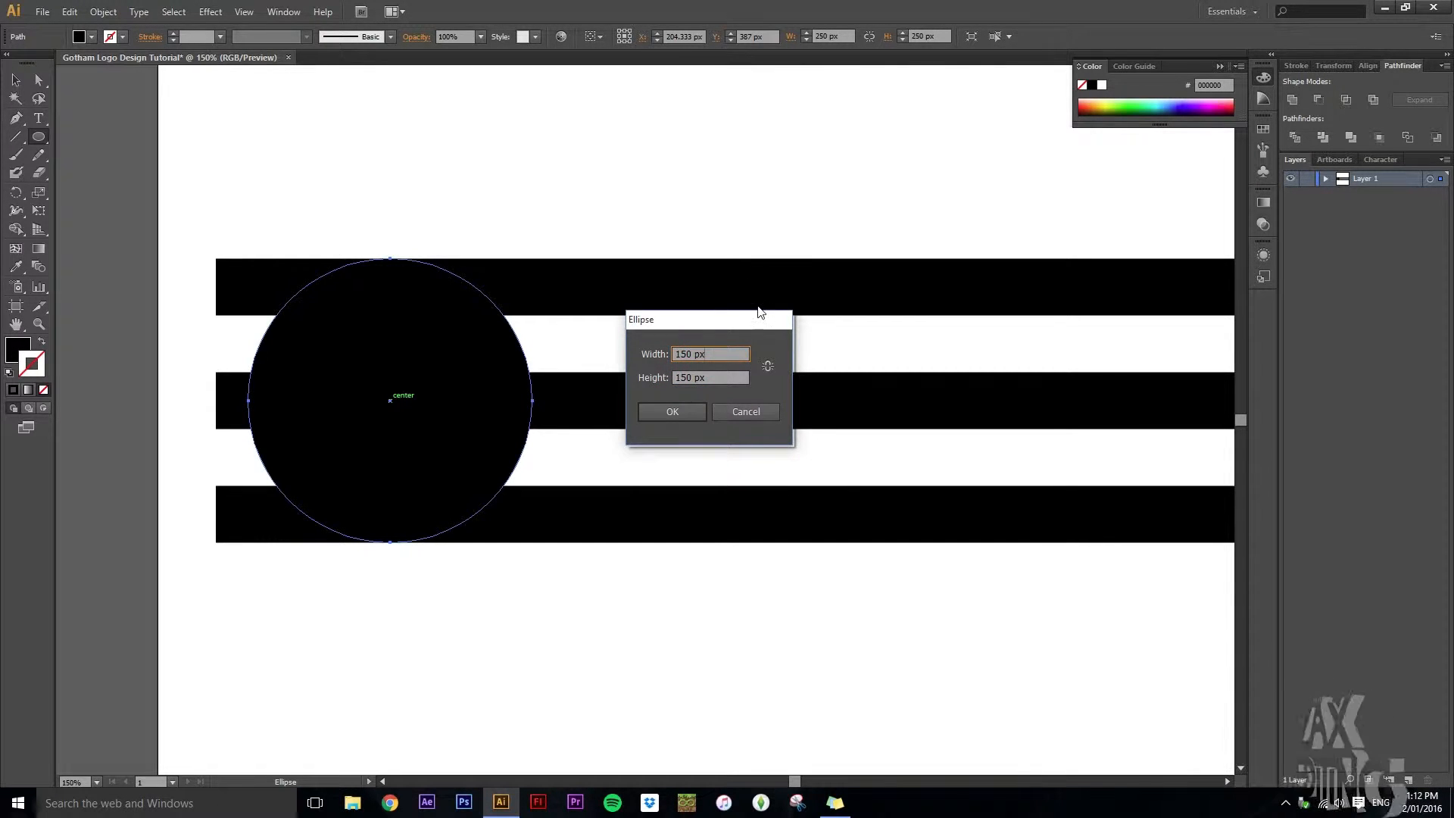
mouse_move(773, 267)
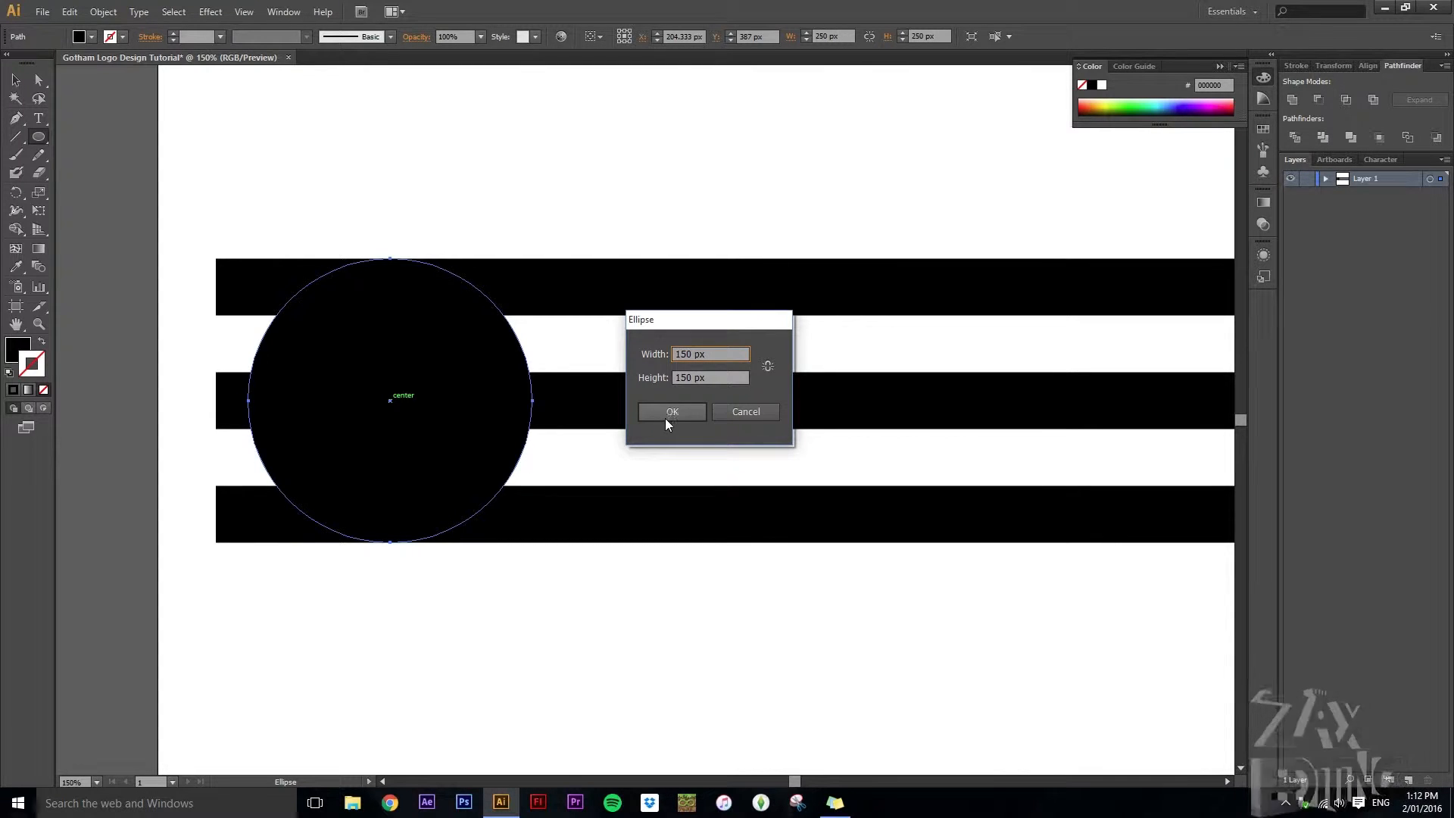
mouse_move(315, 346)
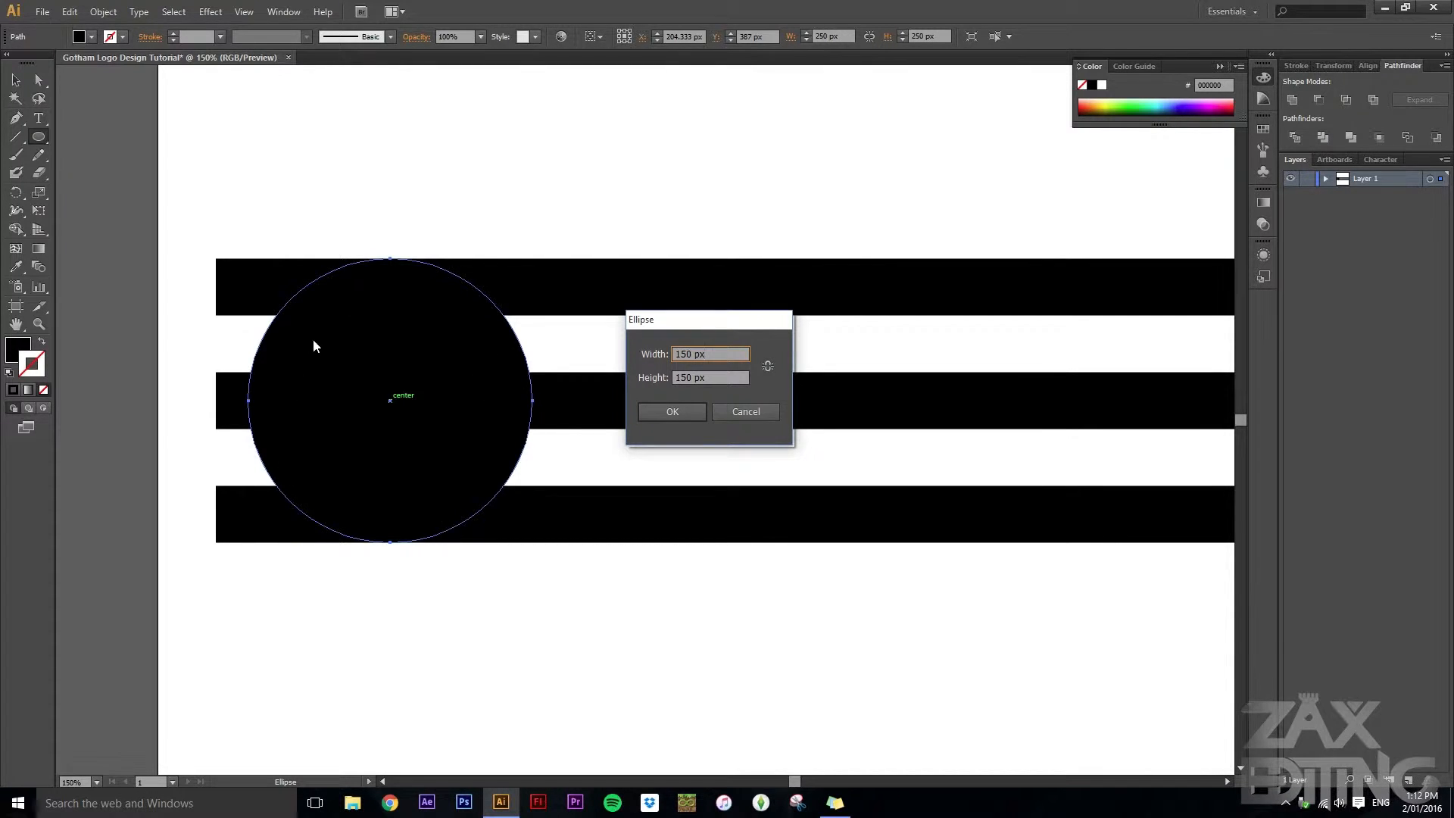
click(673, 410)
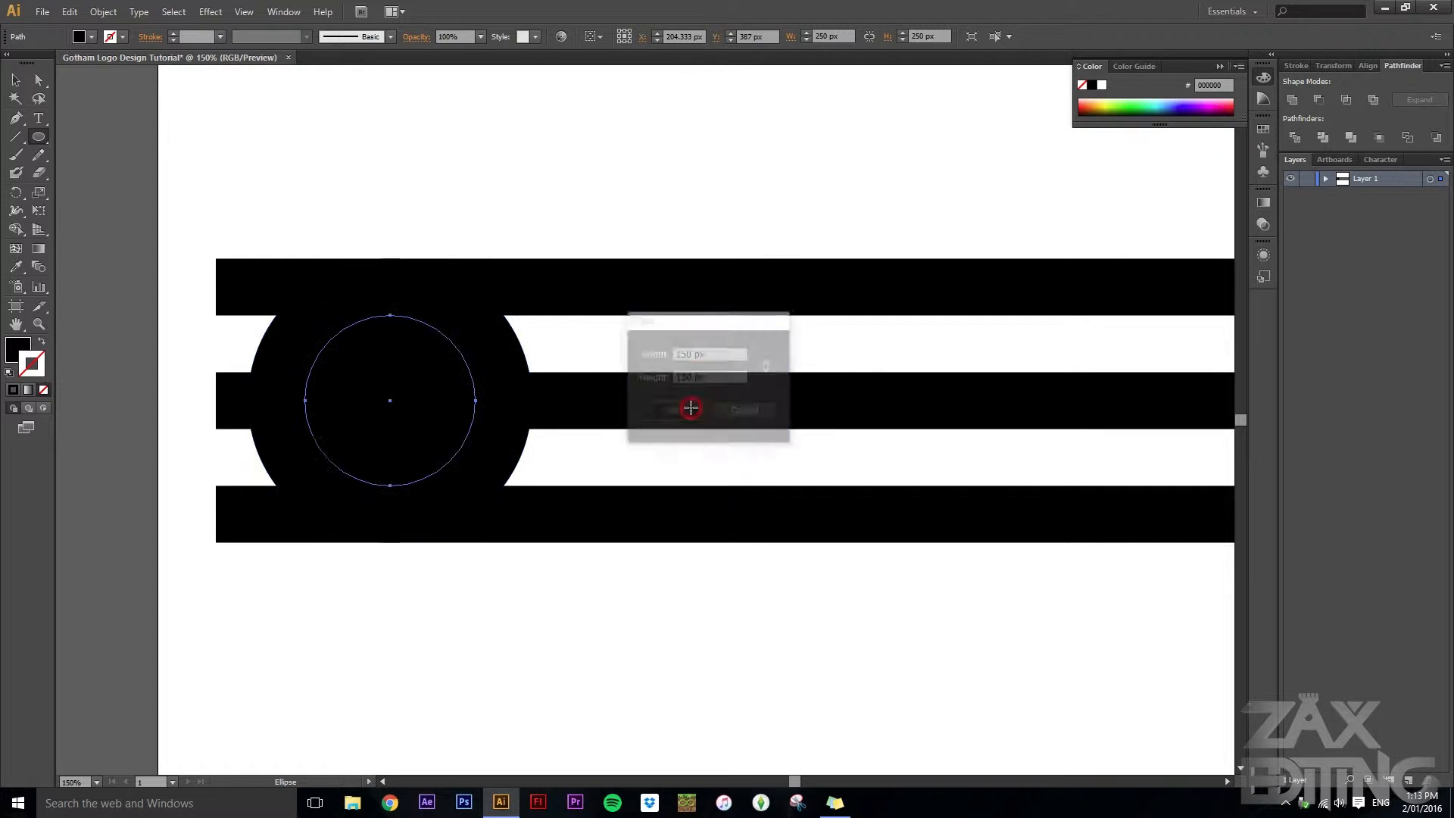
click(690, 409)
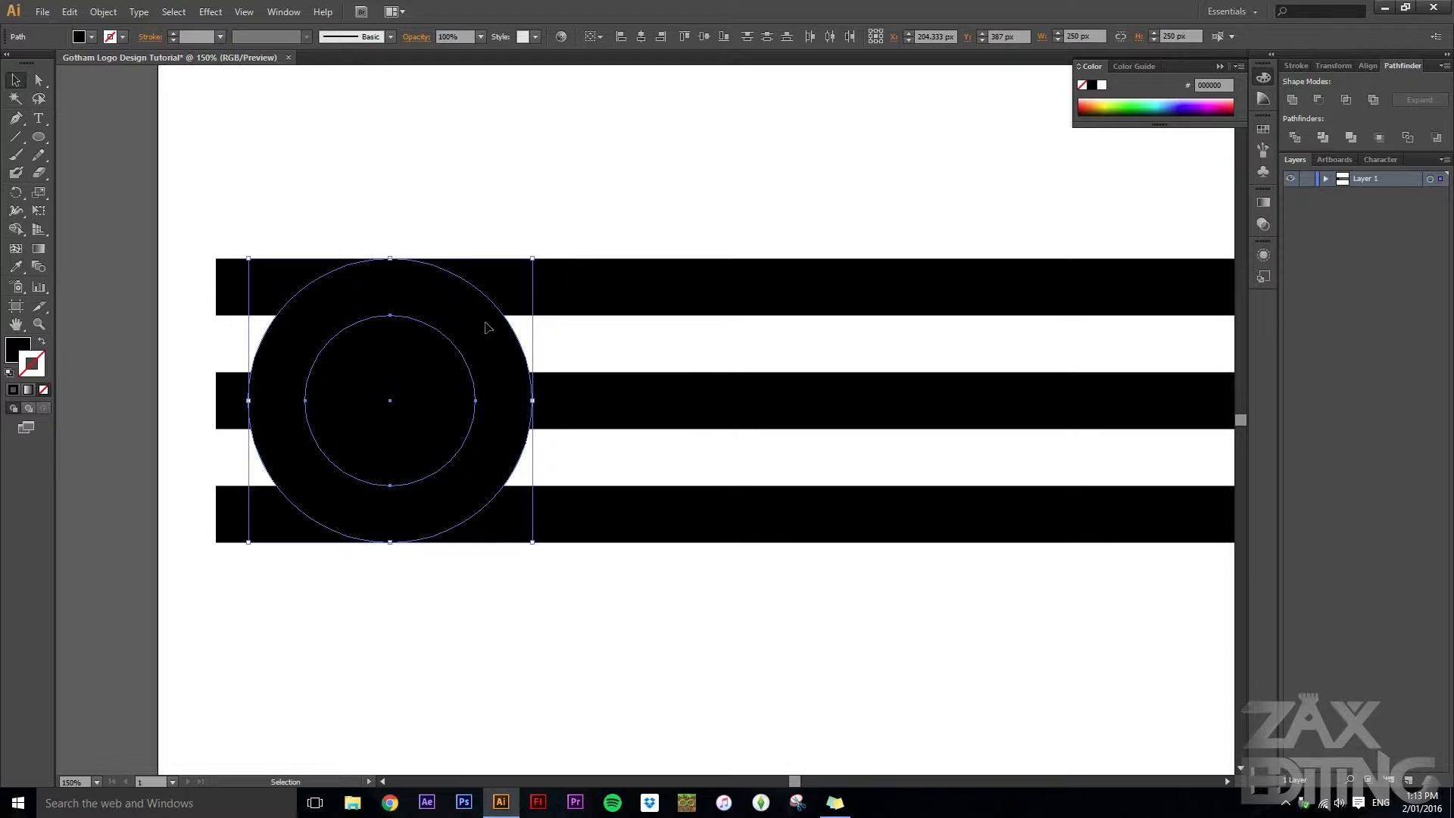
mouse_move(476, 508)
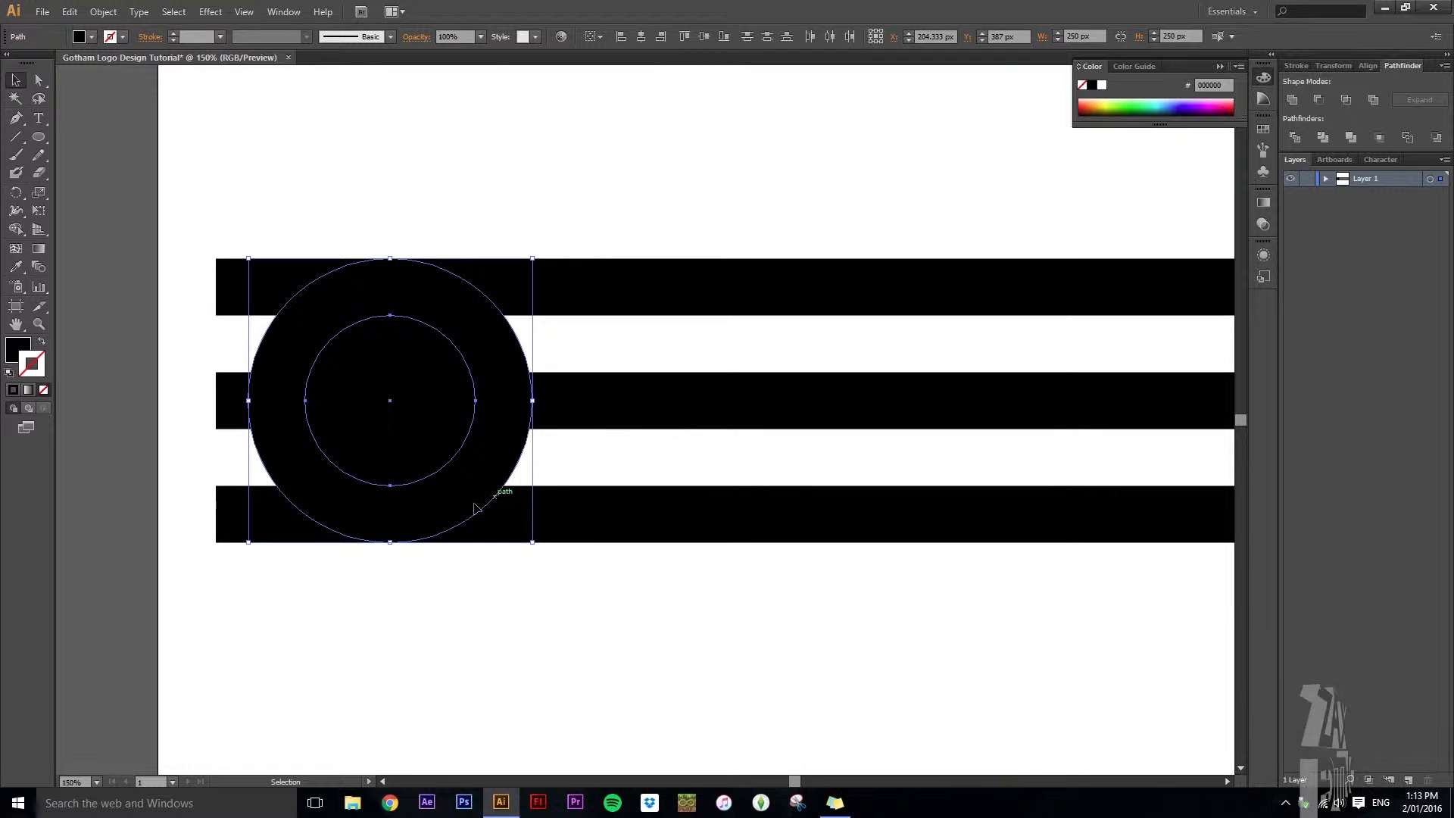
mouse_move(443, 295)
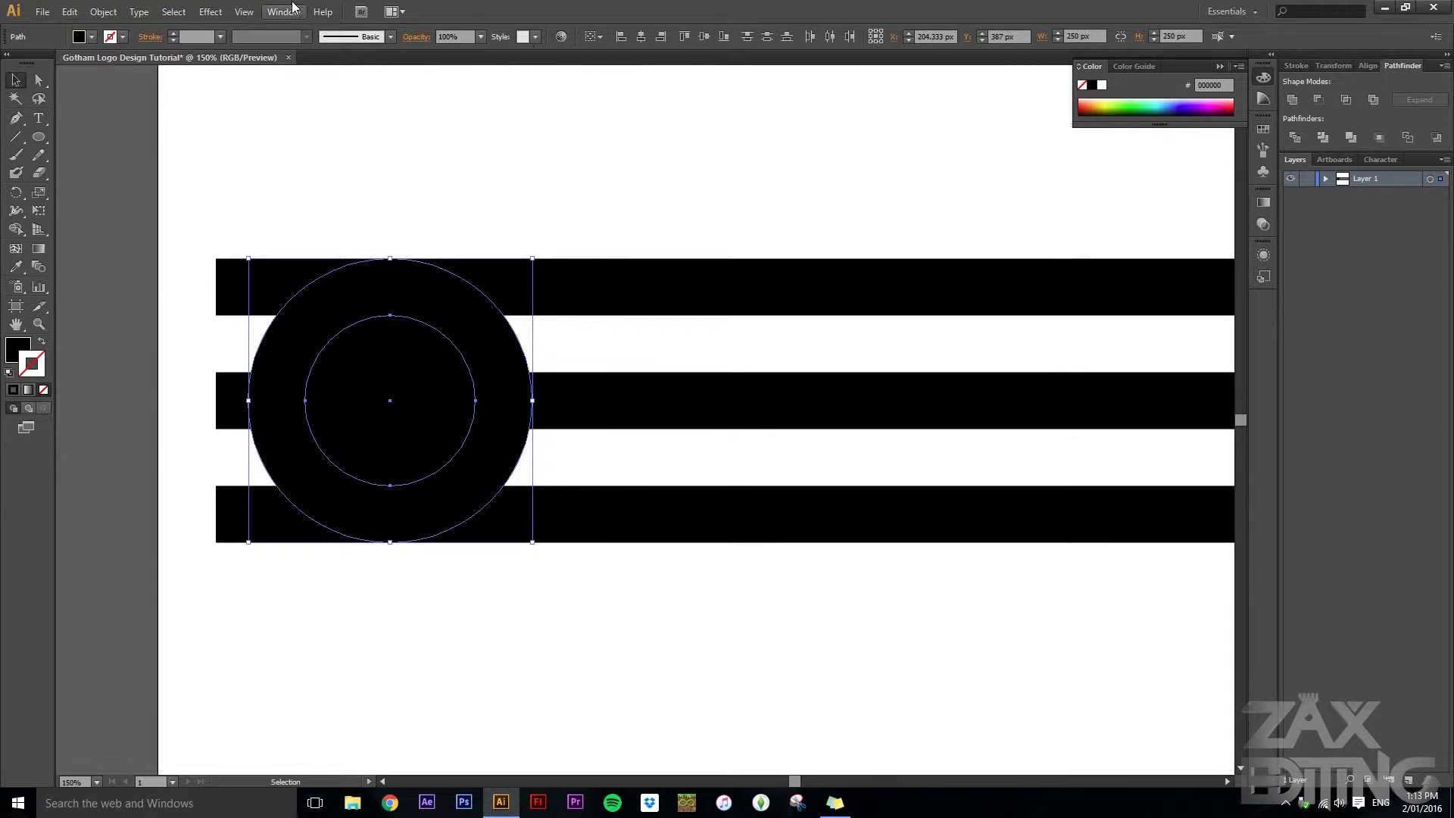
click(280, 11)
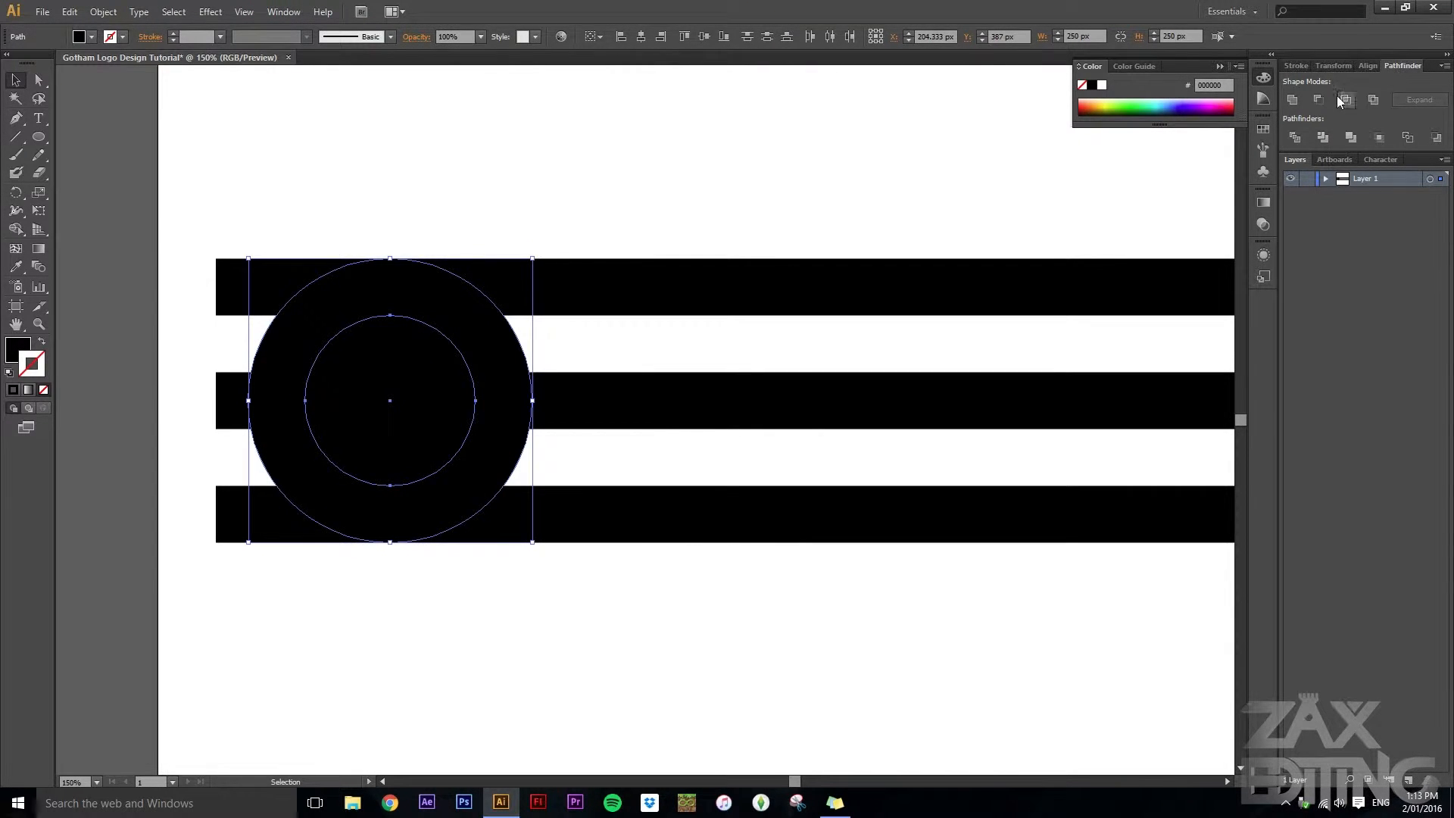
- Subtract the inner circle with Minus Front, then merge the ring with the bars using Shape Builder
click(1318, 99)
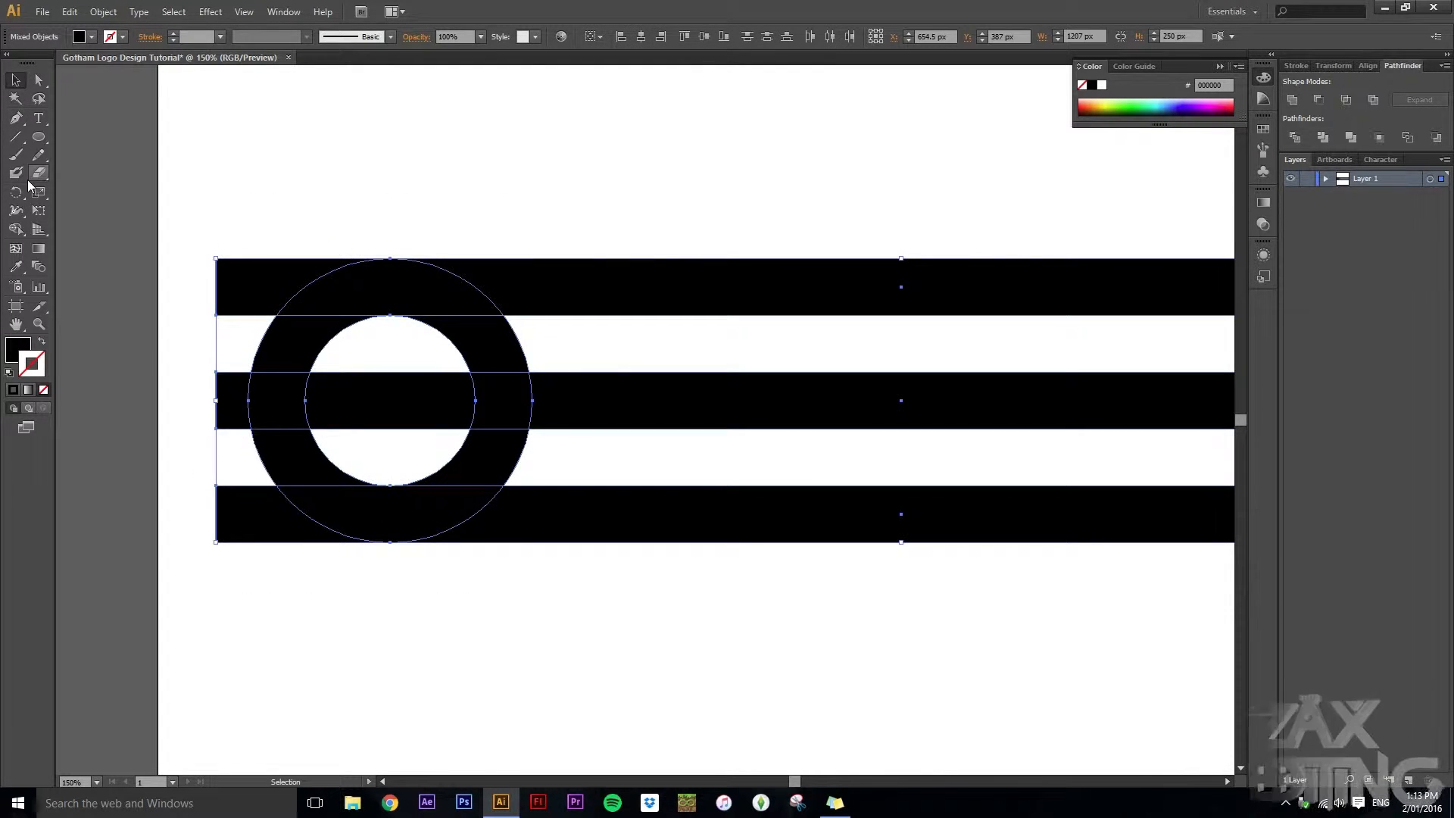
click(16, 173)
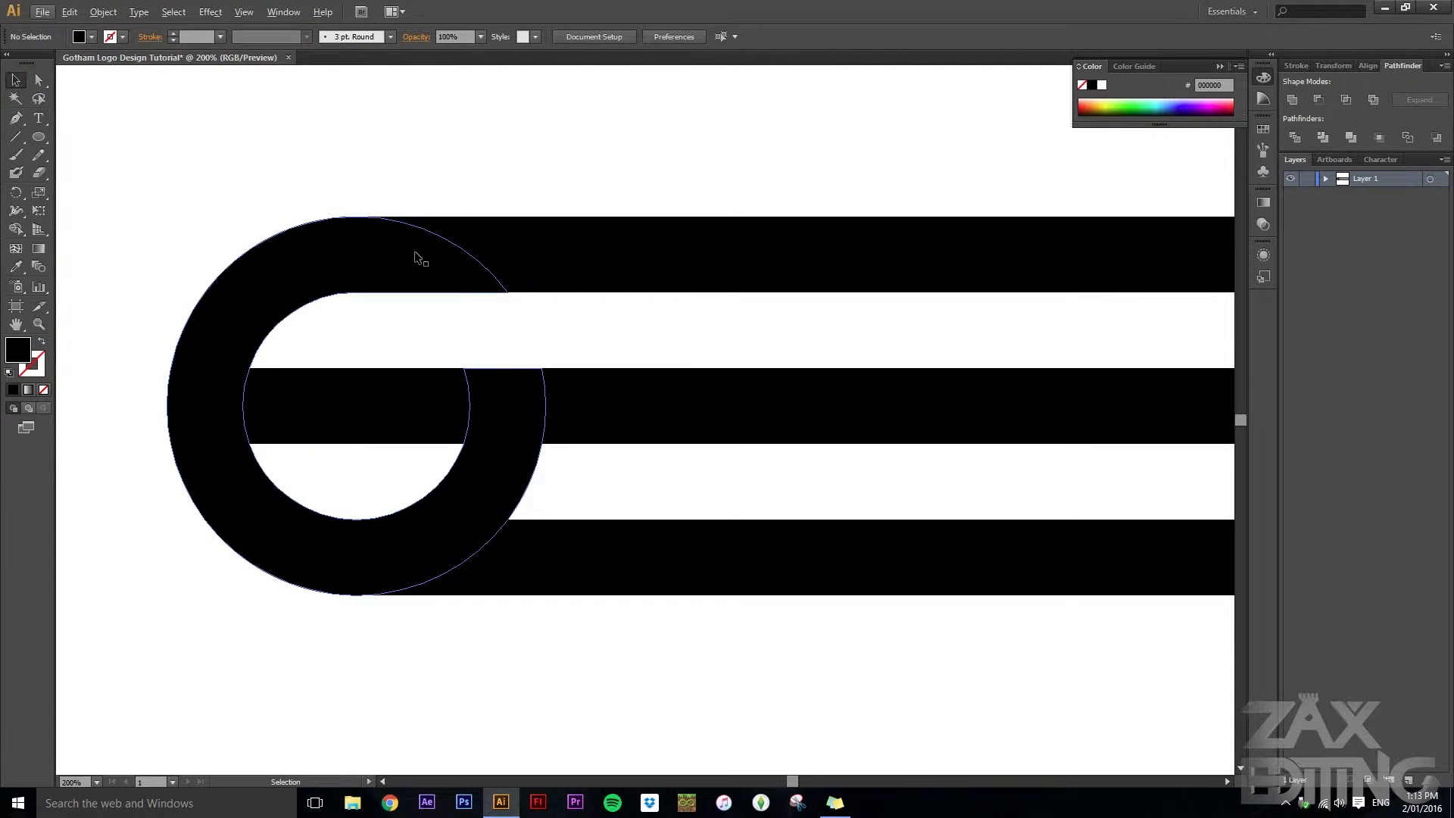
mouse_move(227, 401)
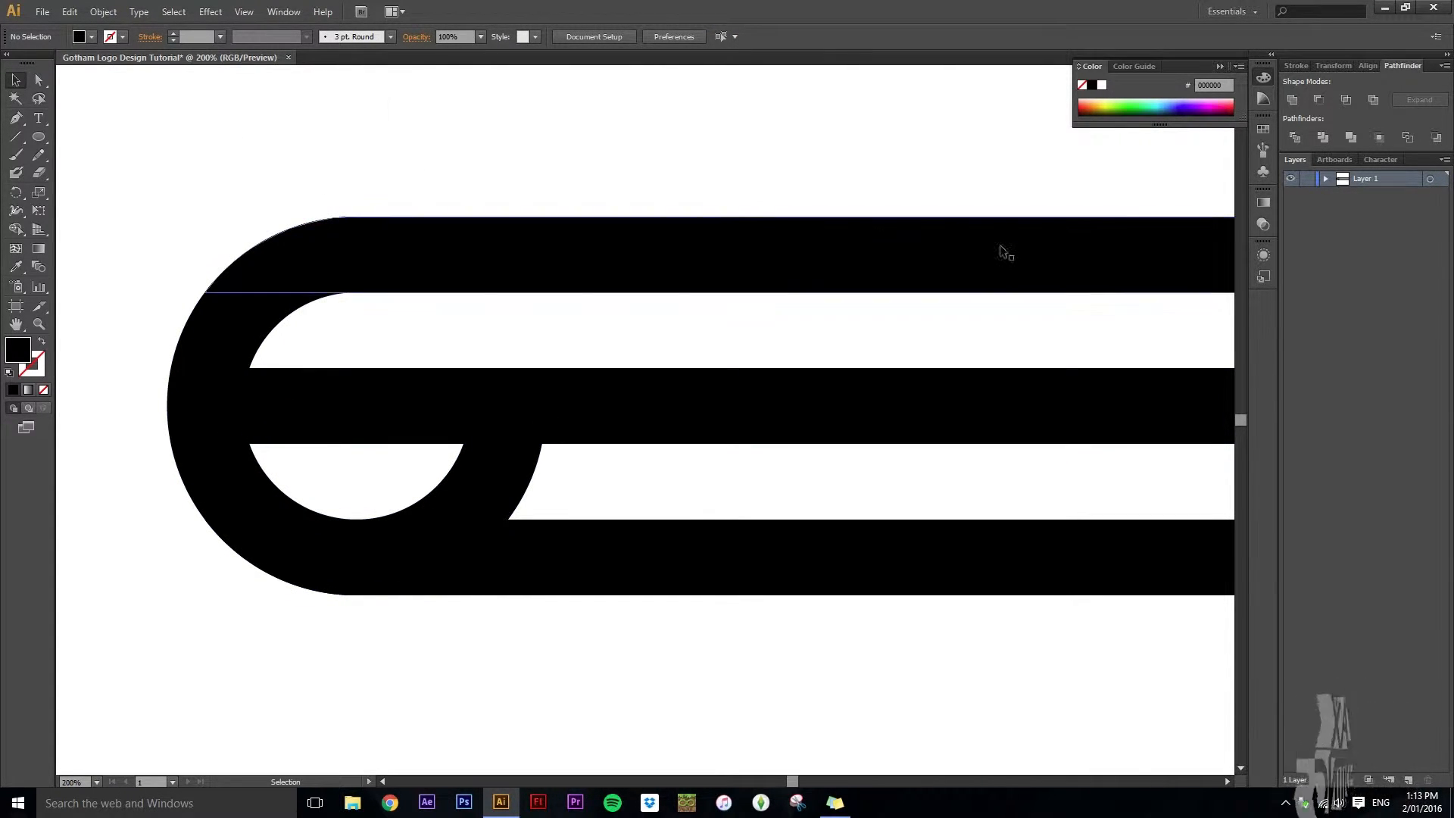
- Add a thick white stroke to the G shape
click(290, 270)
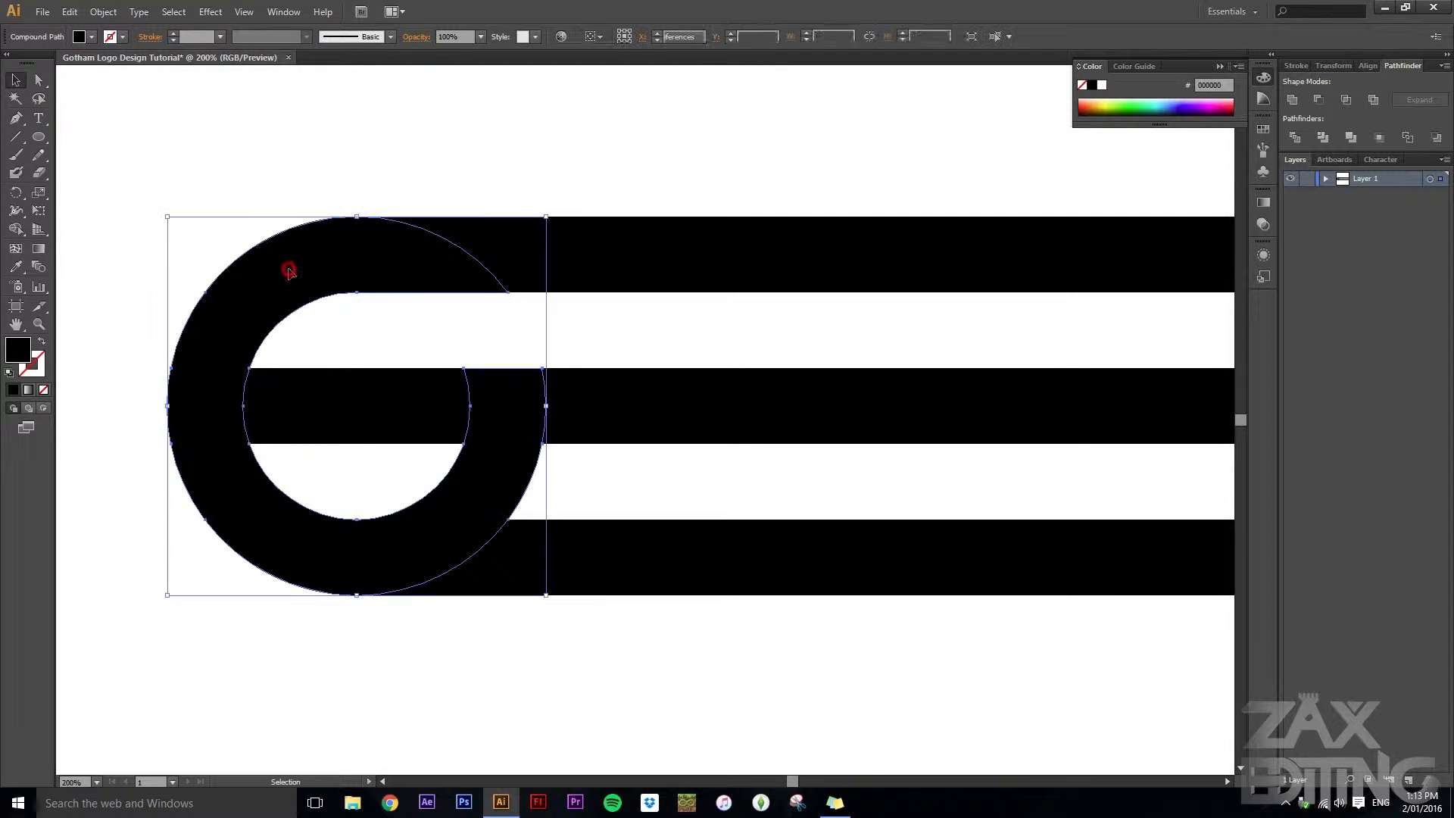
click(1338, 66)
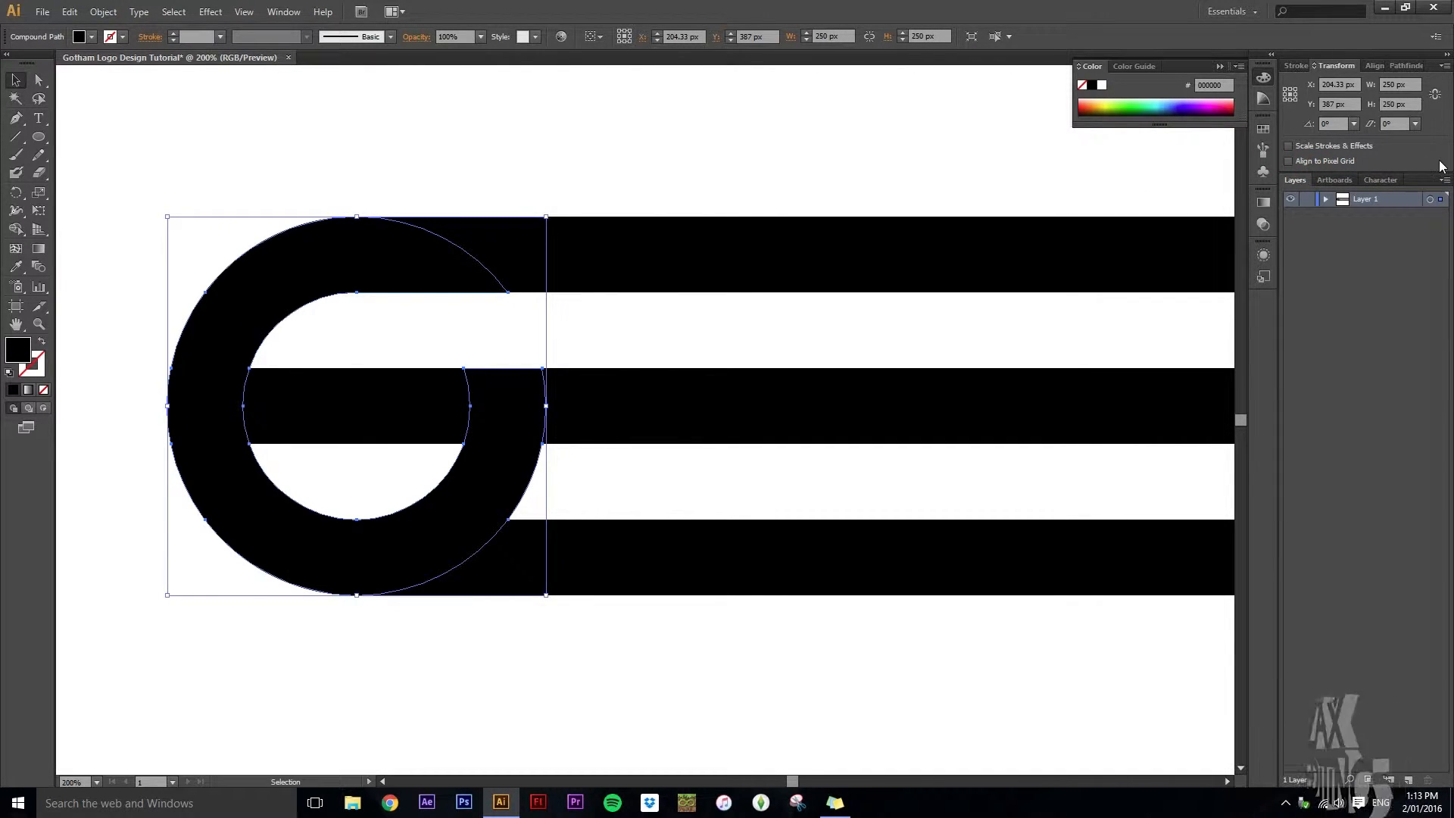
click(1296, 66)
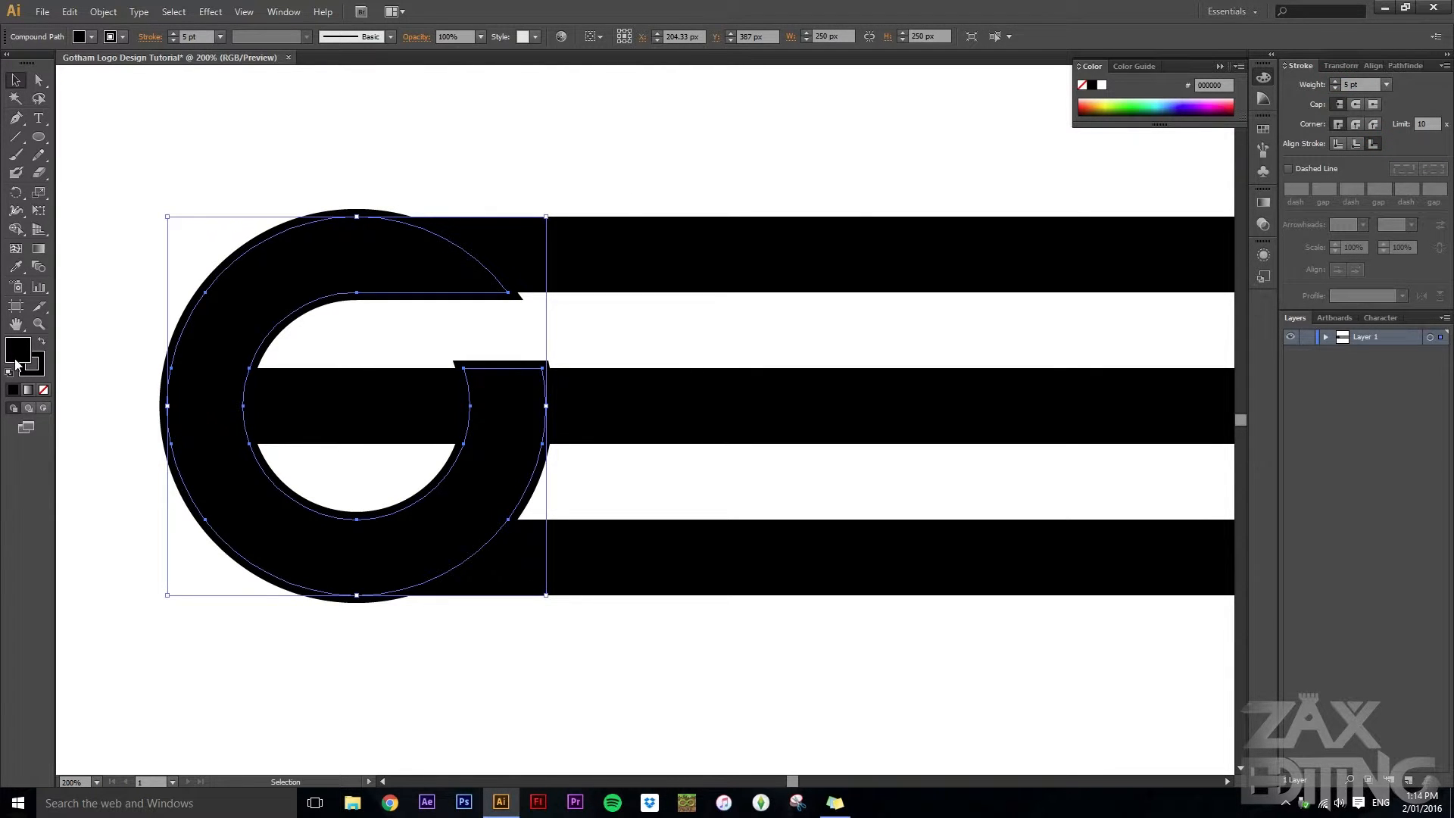
double_click(16, 351)
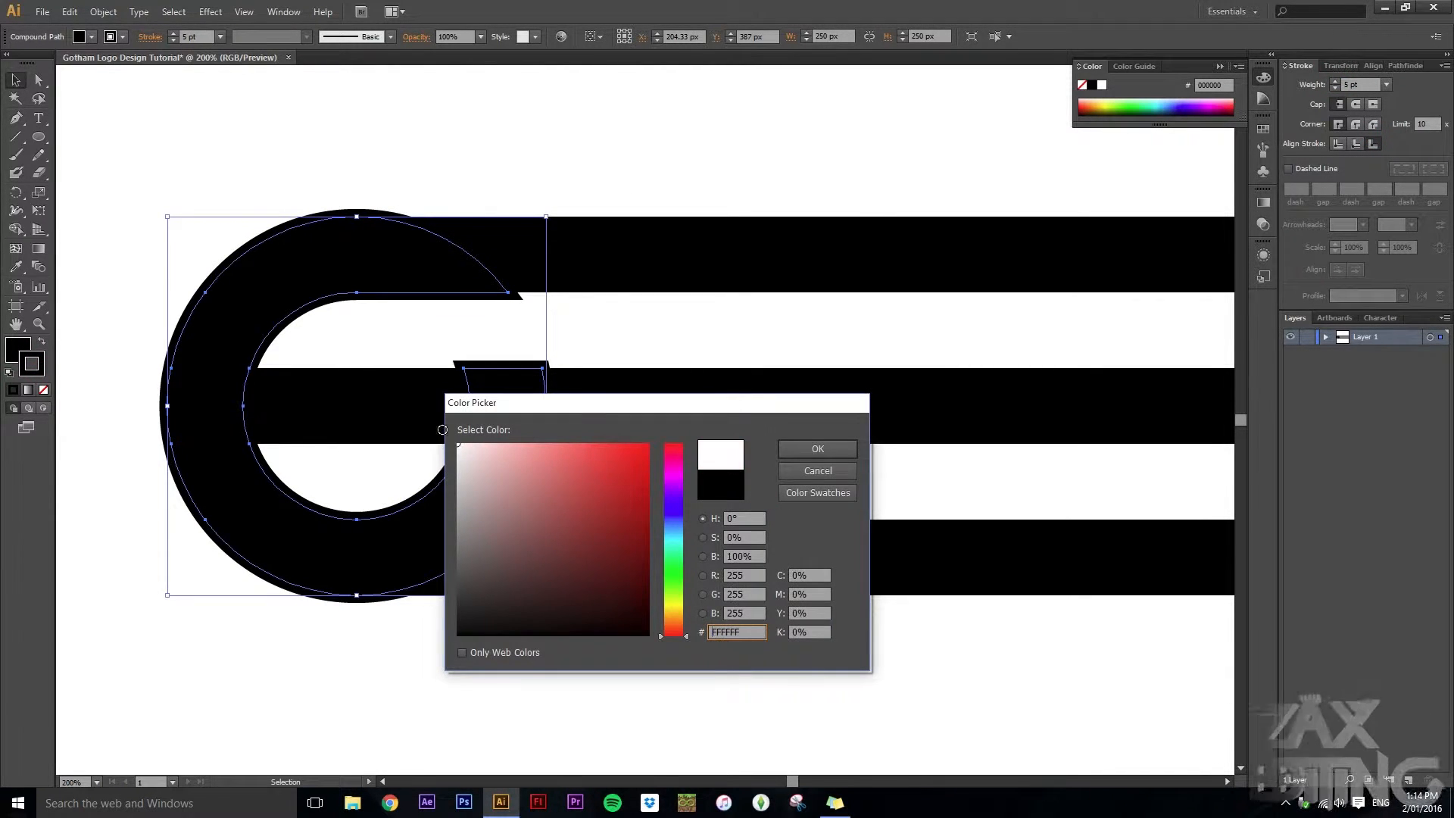
click(817, 449)
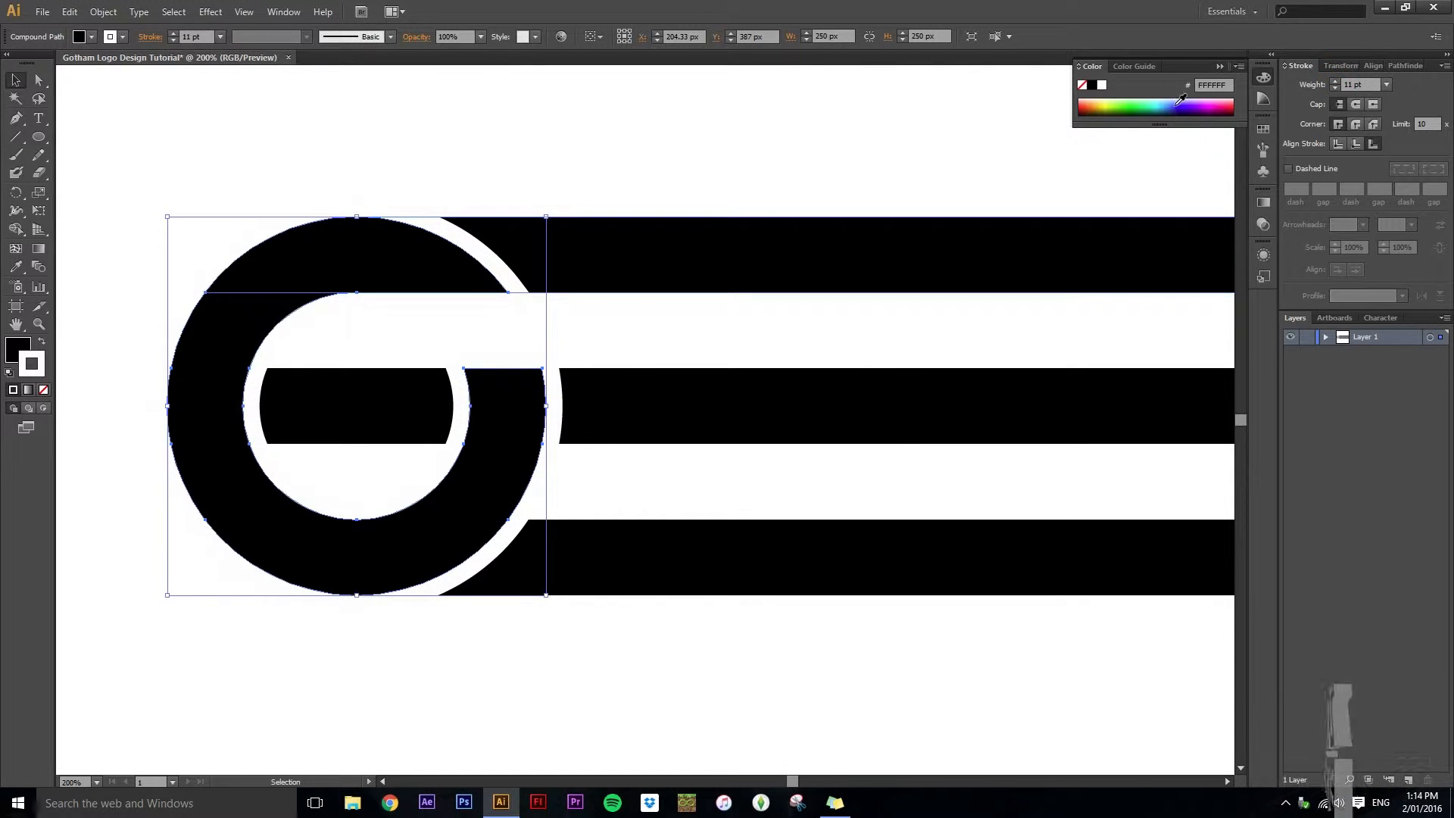
click(229, 420)
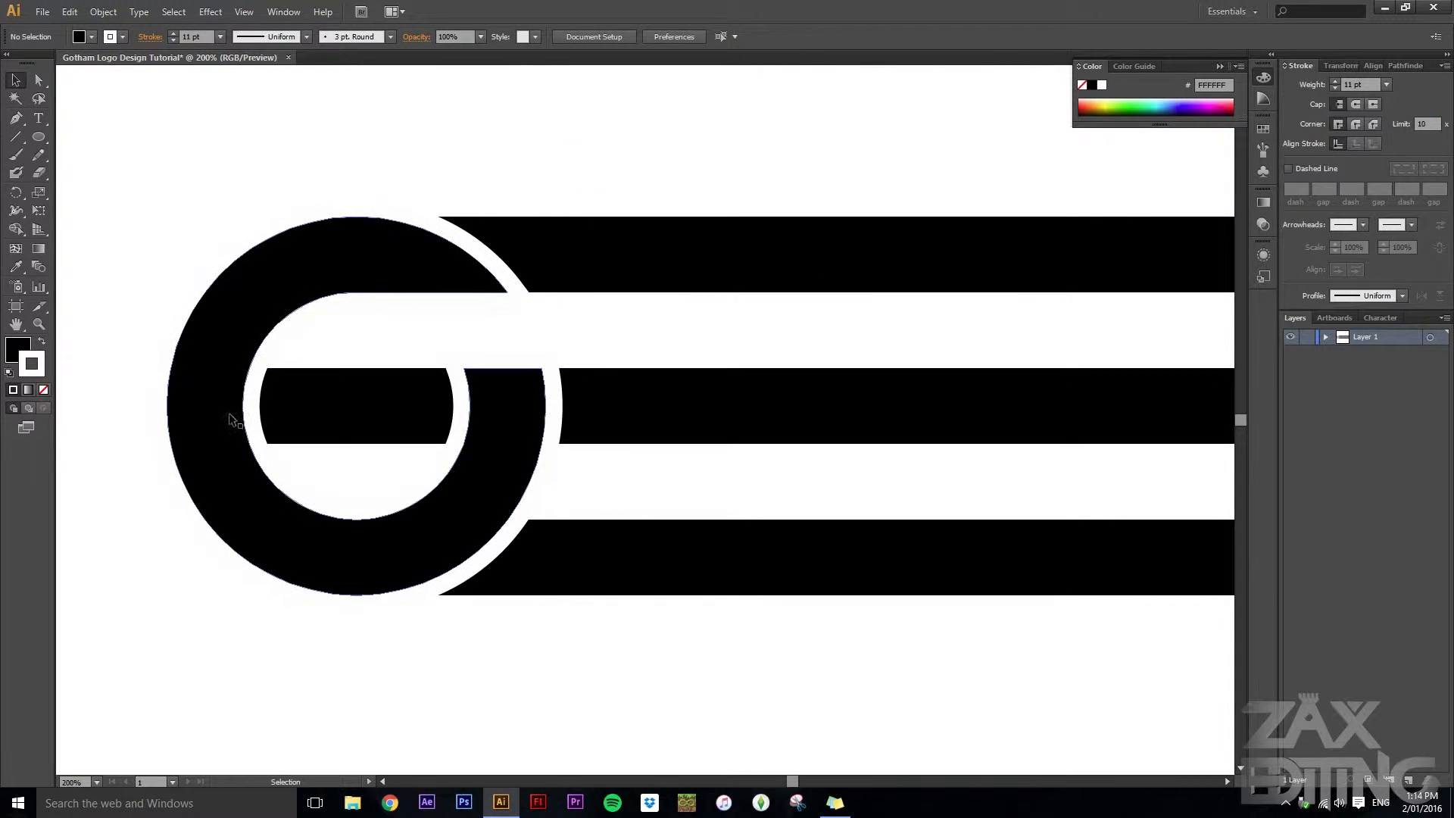
mouse_move(533, 314)
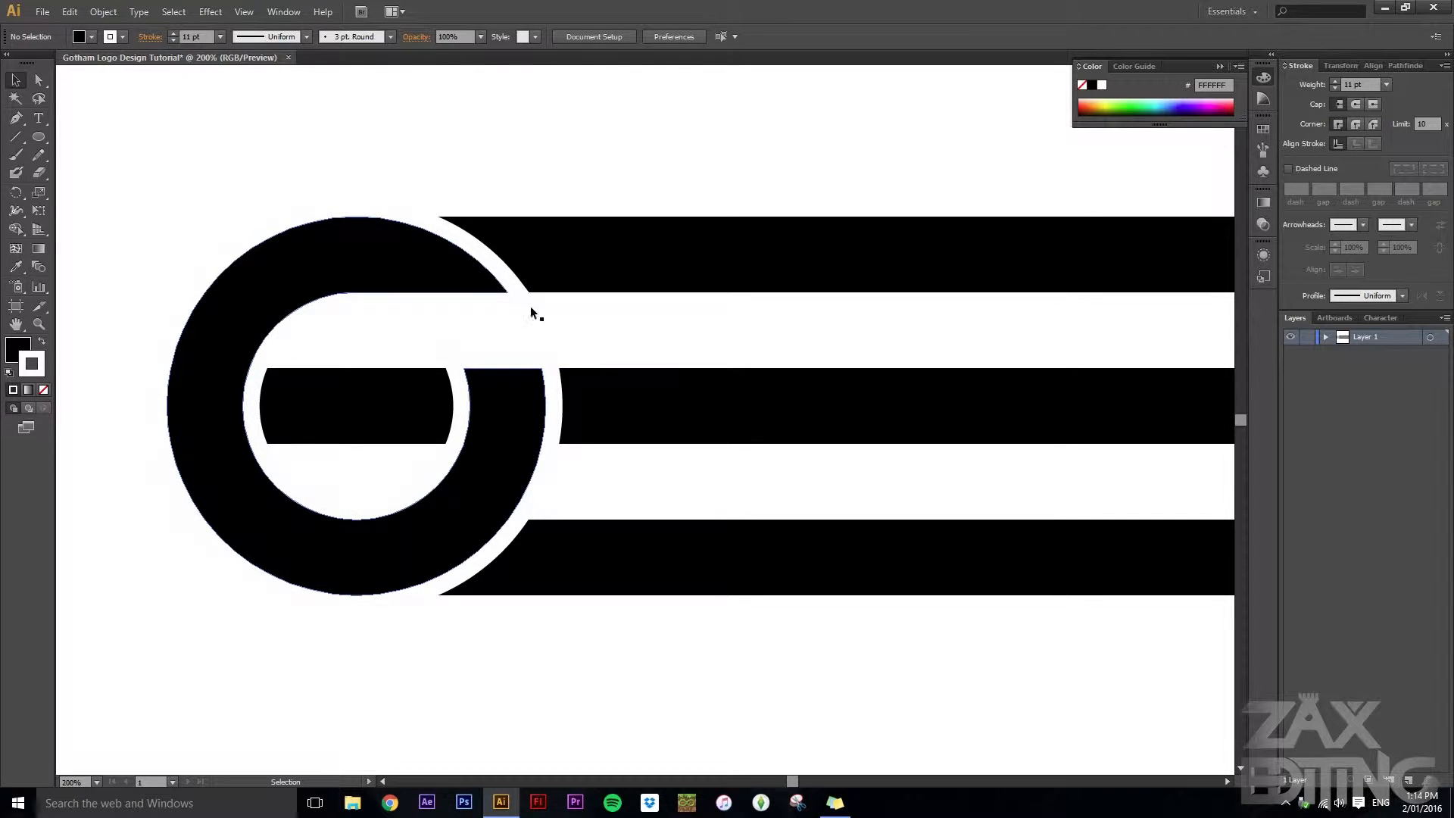
mouse_move(260, 399)
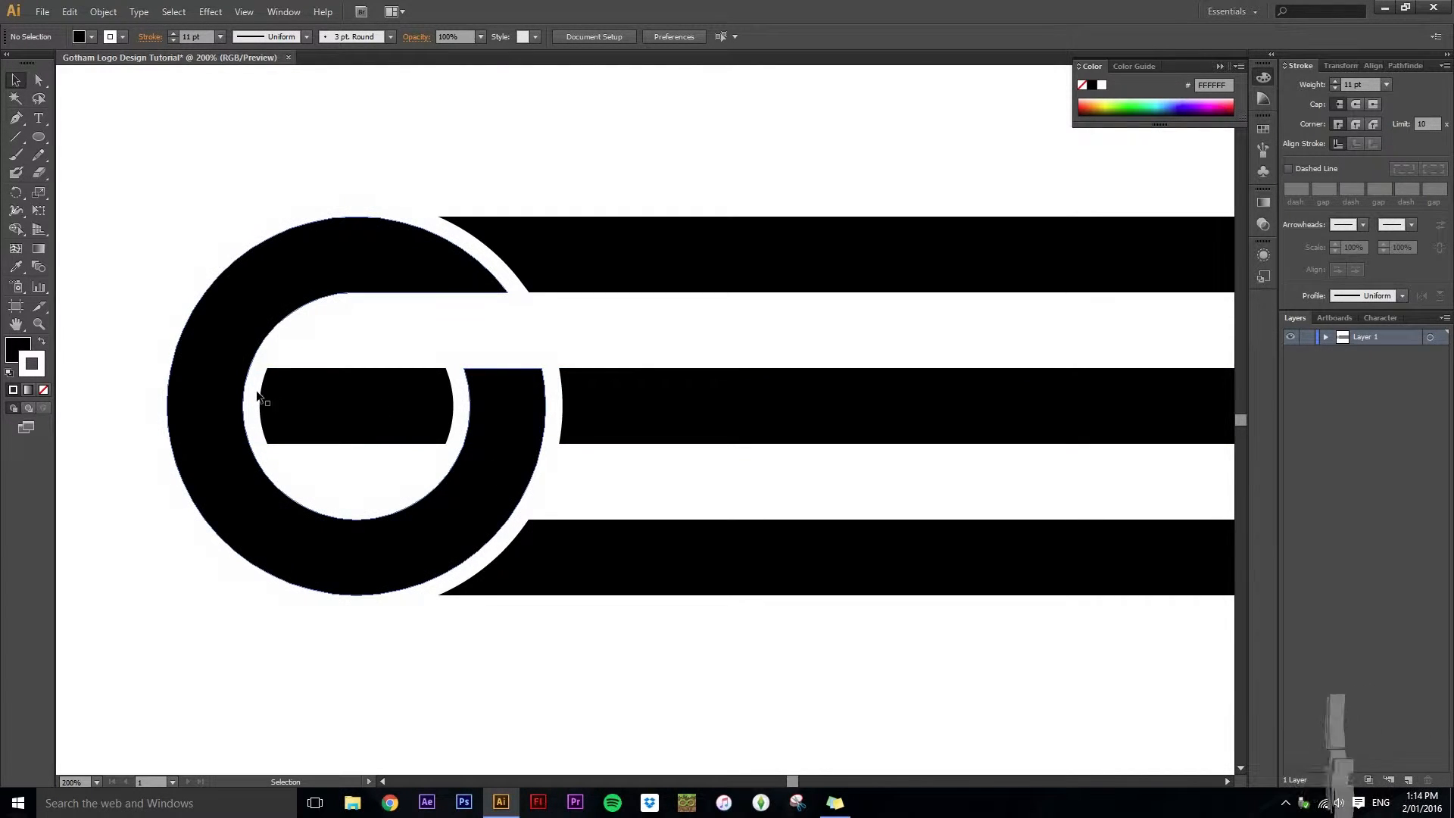
mouse_move(250, 388)
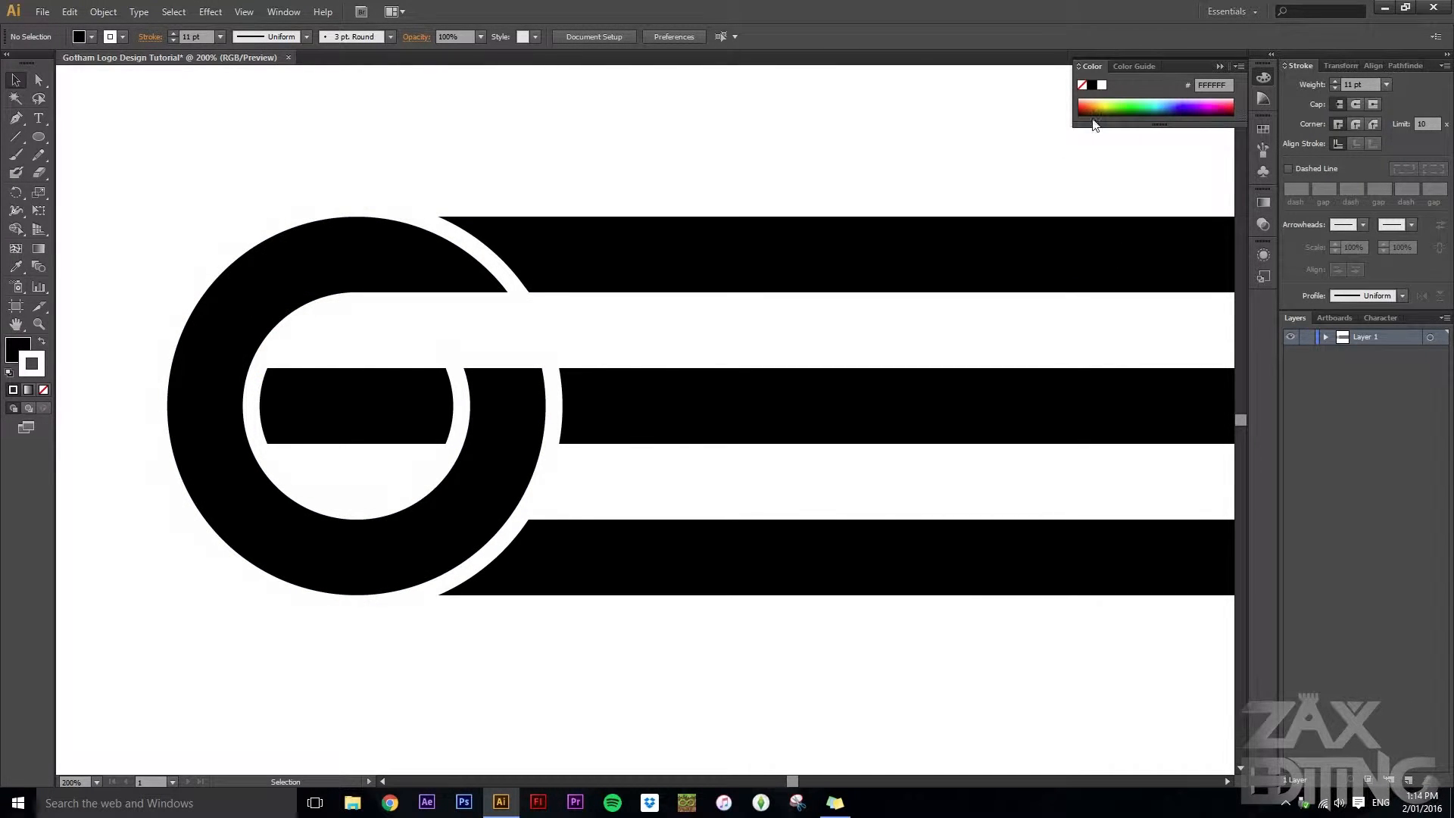
- Outline the G's white stroke and carve the outline areas out of the bars
click(380, 270)
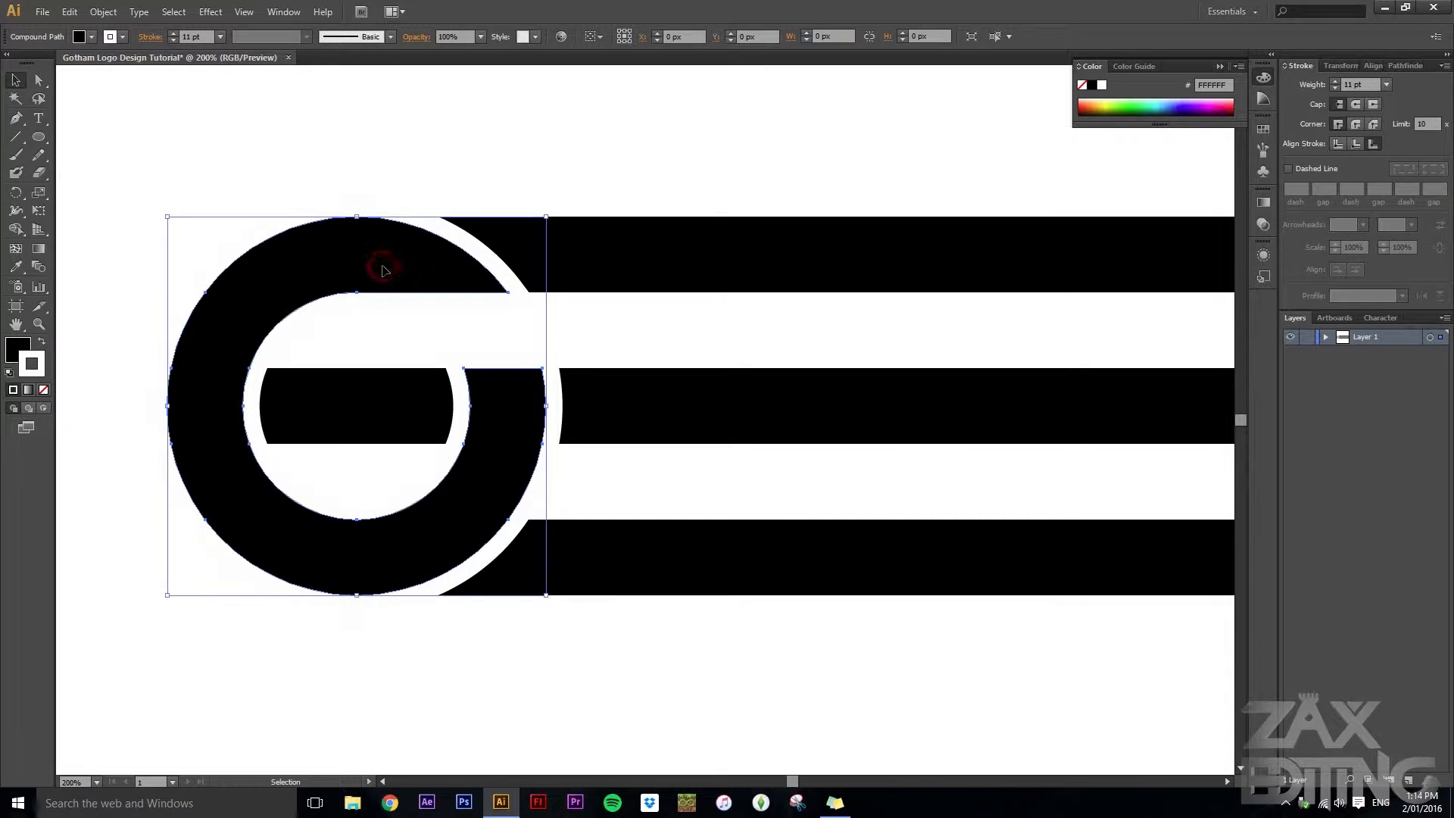
click(102, 11)
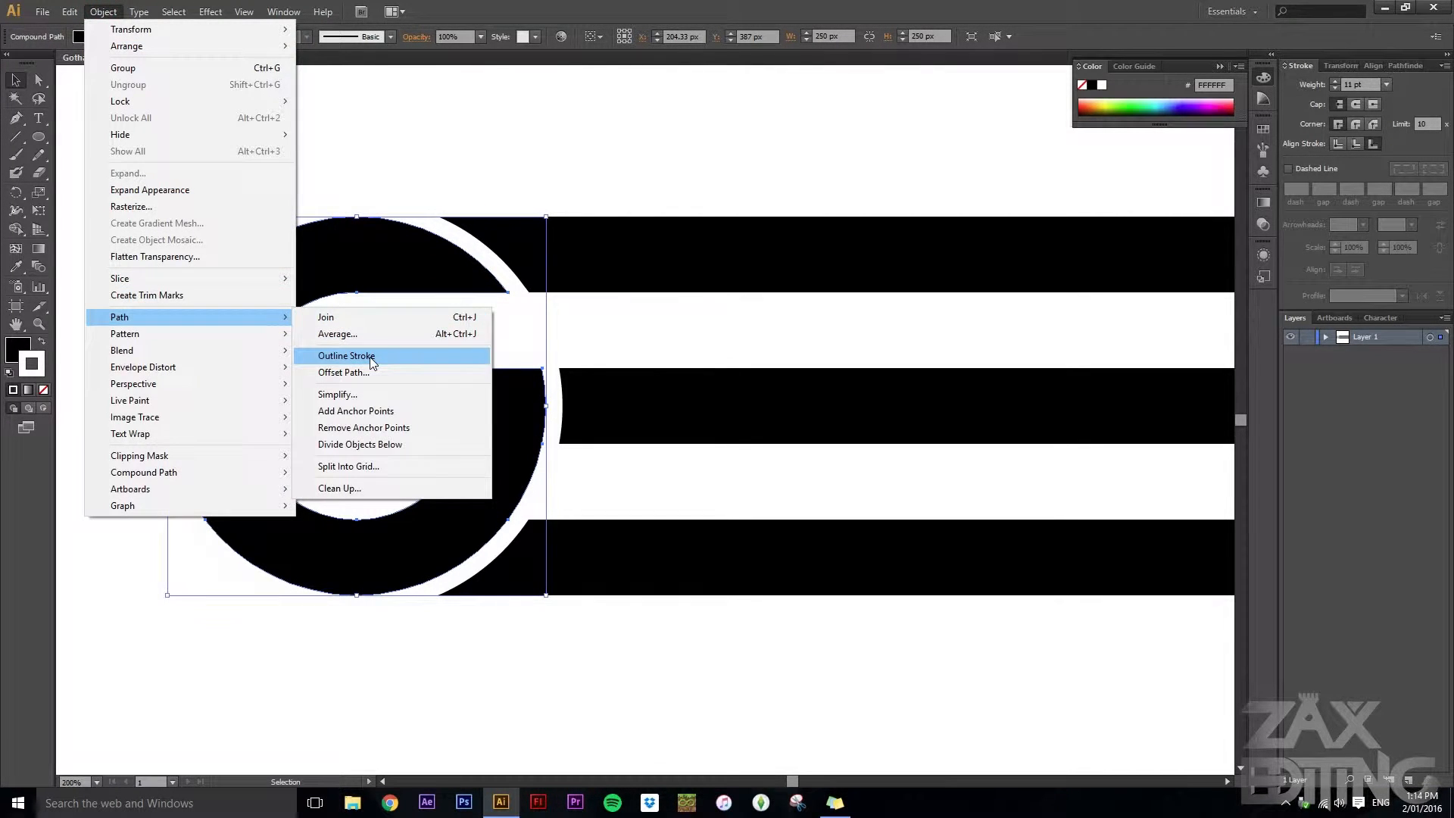
click(346, 355)
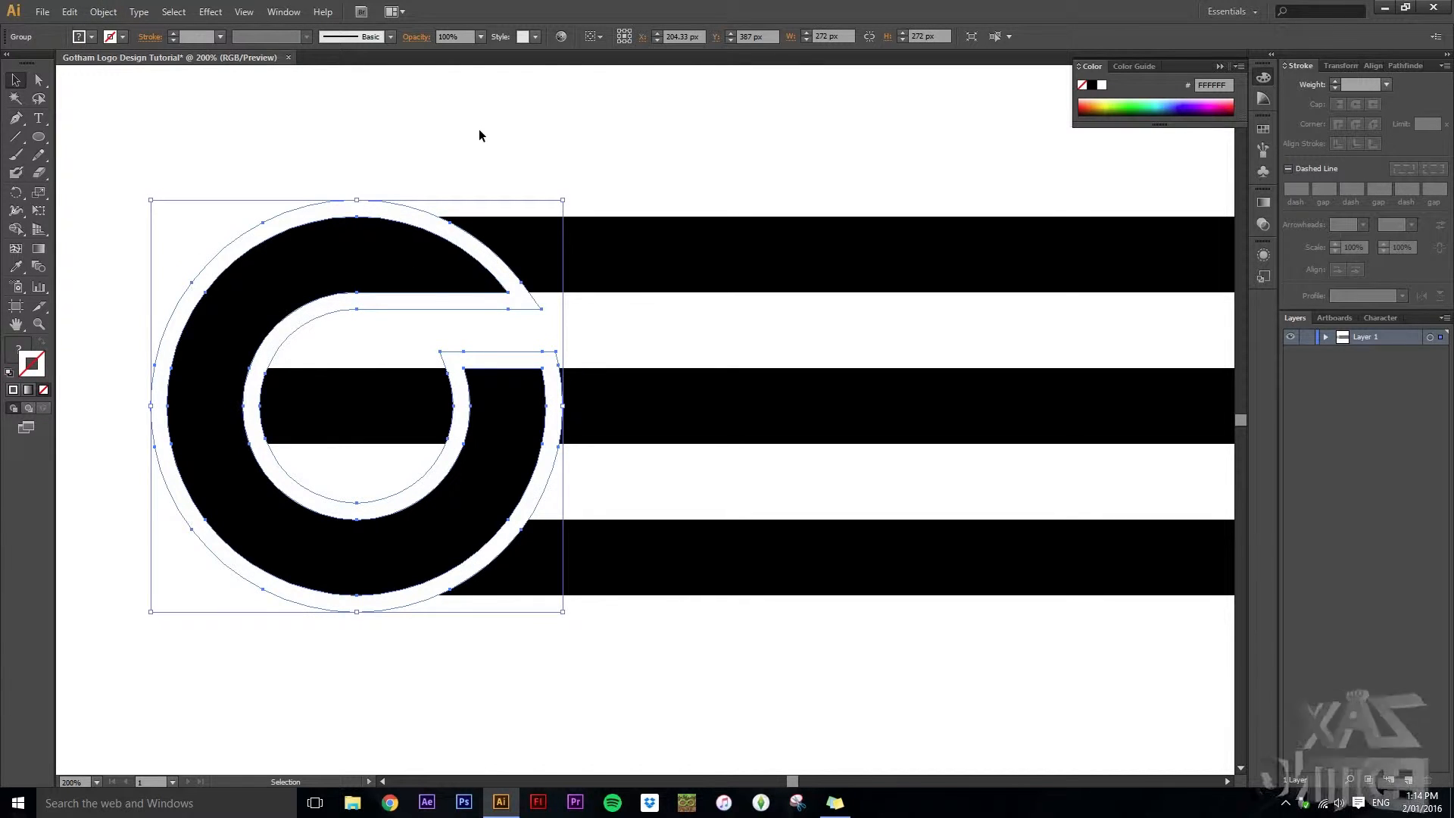
mouse_move(523, 307)
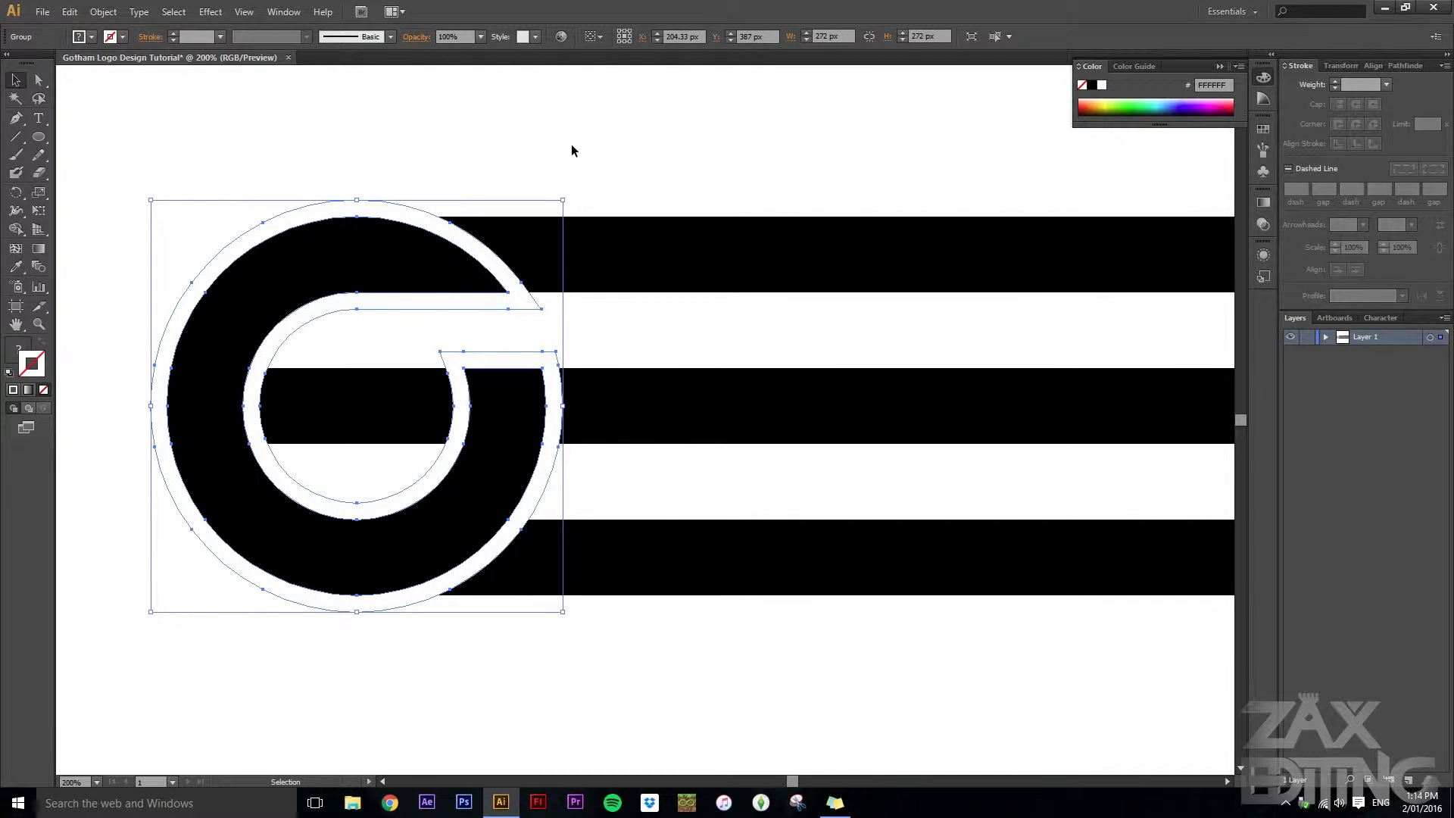
mouse_move(591, 164)
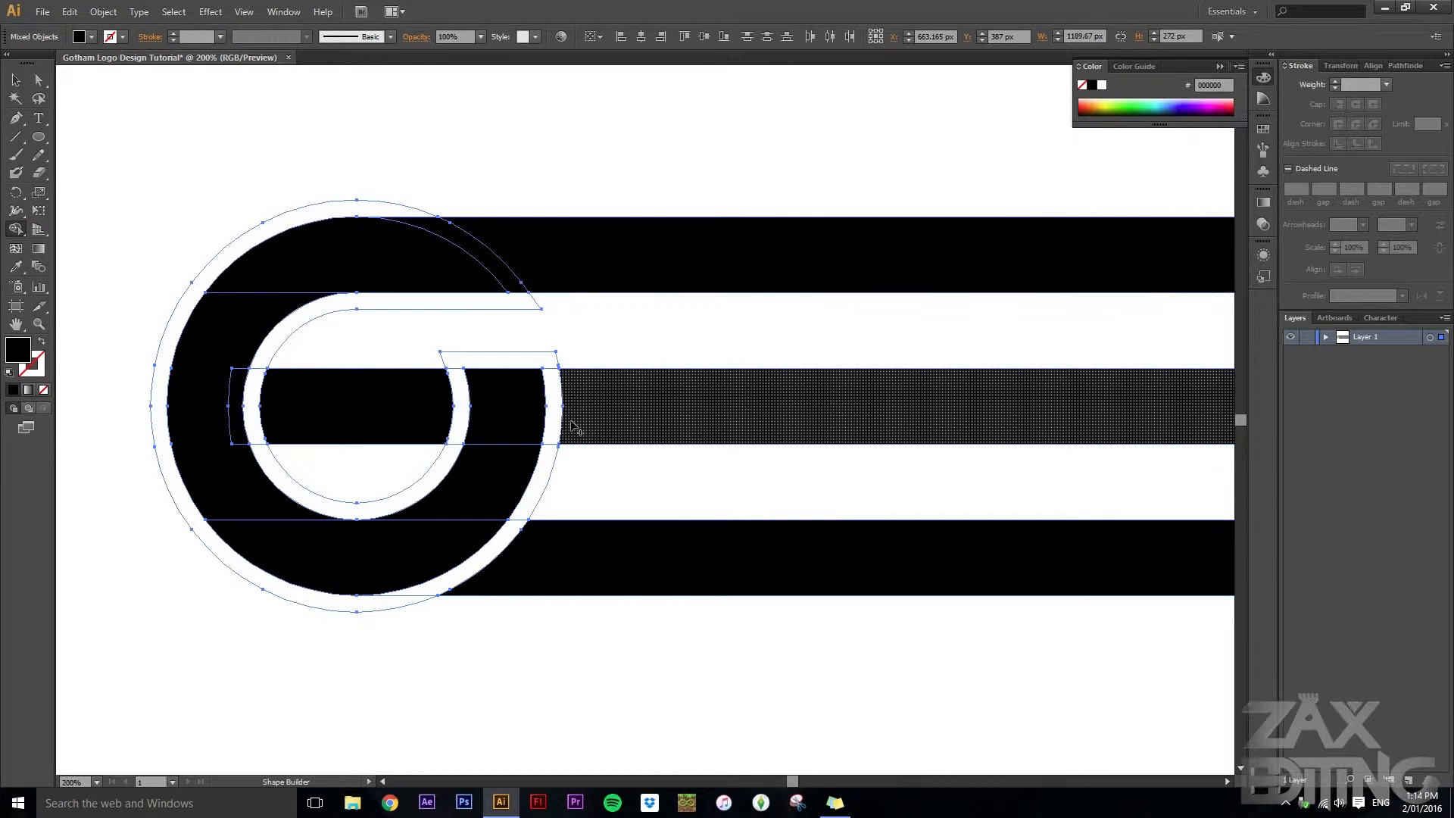
click(575, 425)
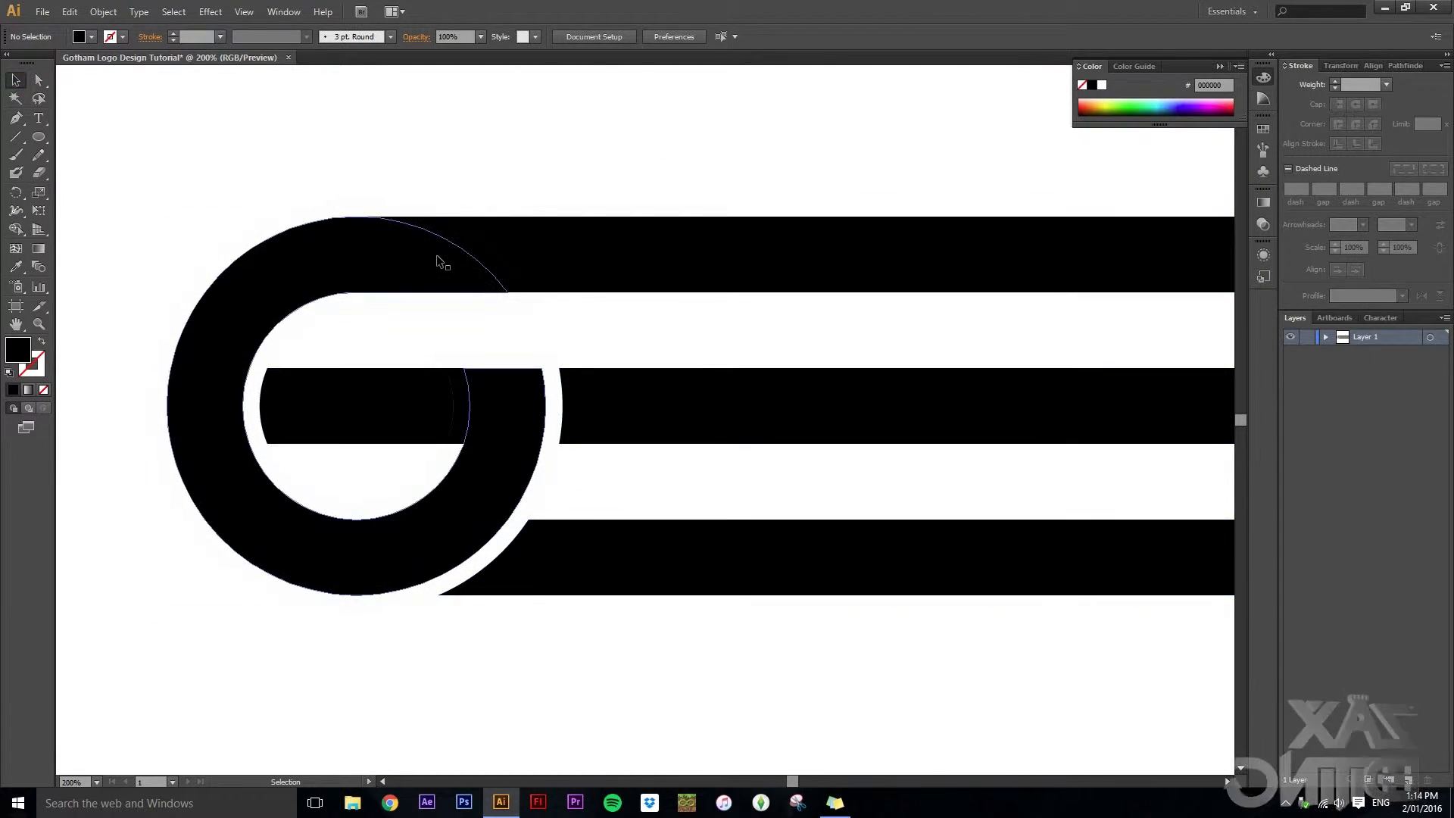
click(463, 690)
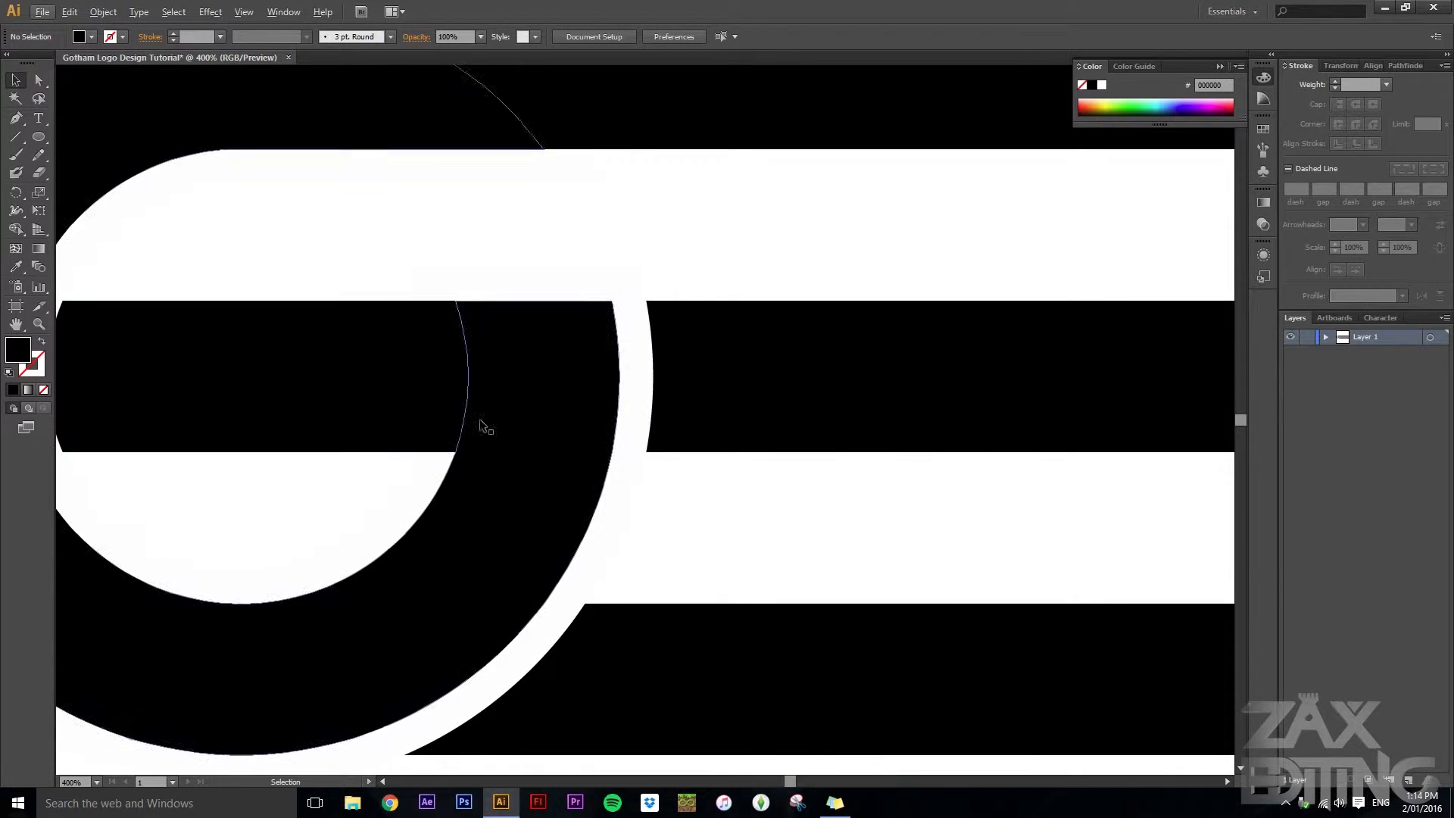
- Draw a large black circle just right of the G
click(325, 410)
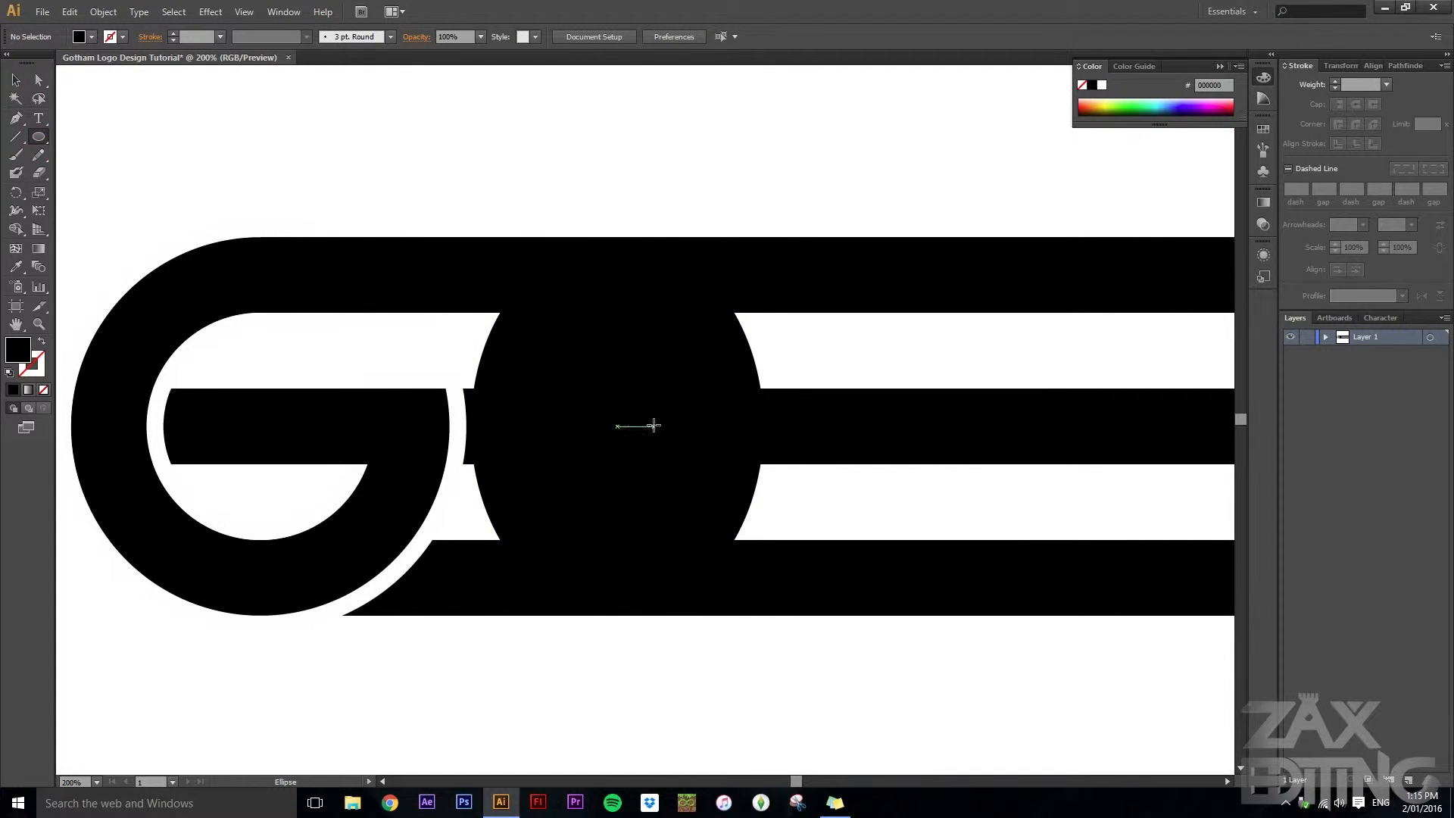
- Draw an exact-size oval and align it over the bars to form the hollow O
click(617, 425)
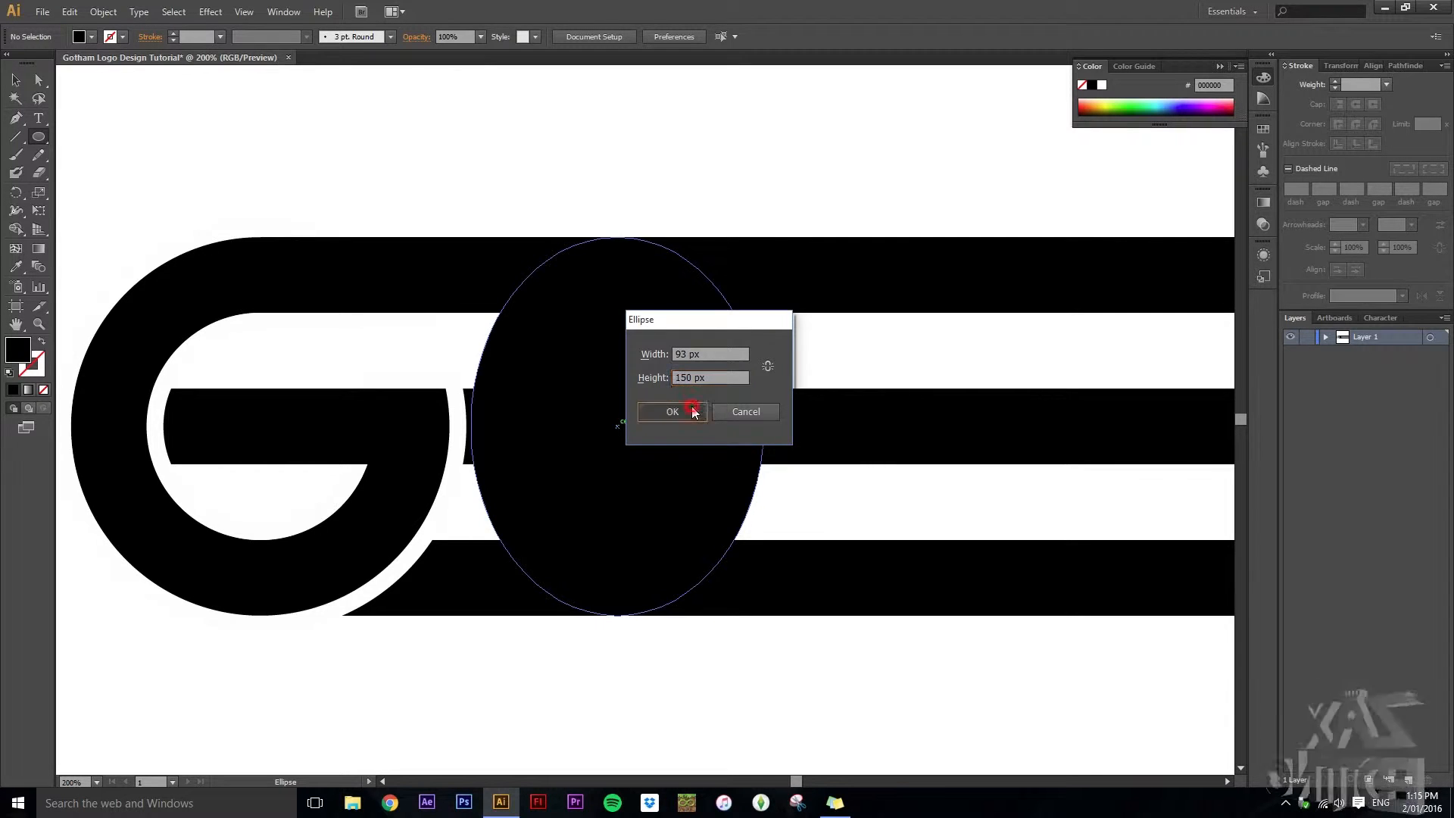
click(672, 412)
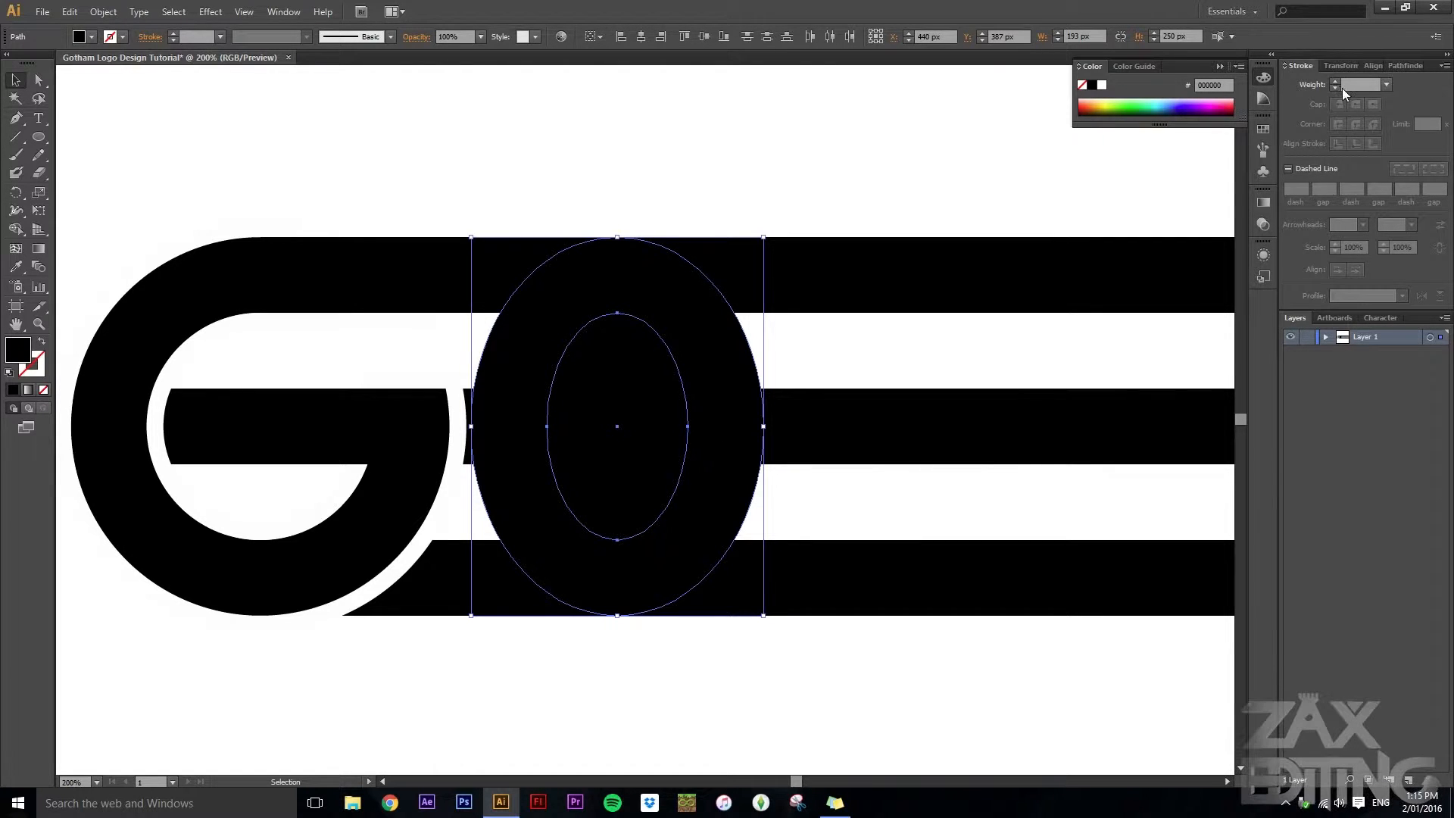
click(1402, 65)
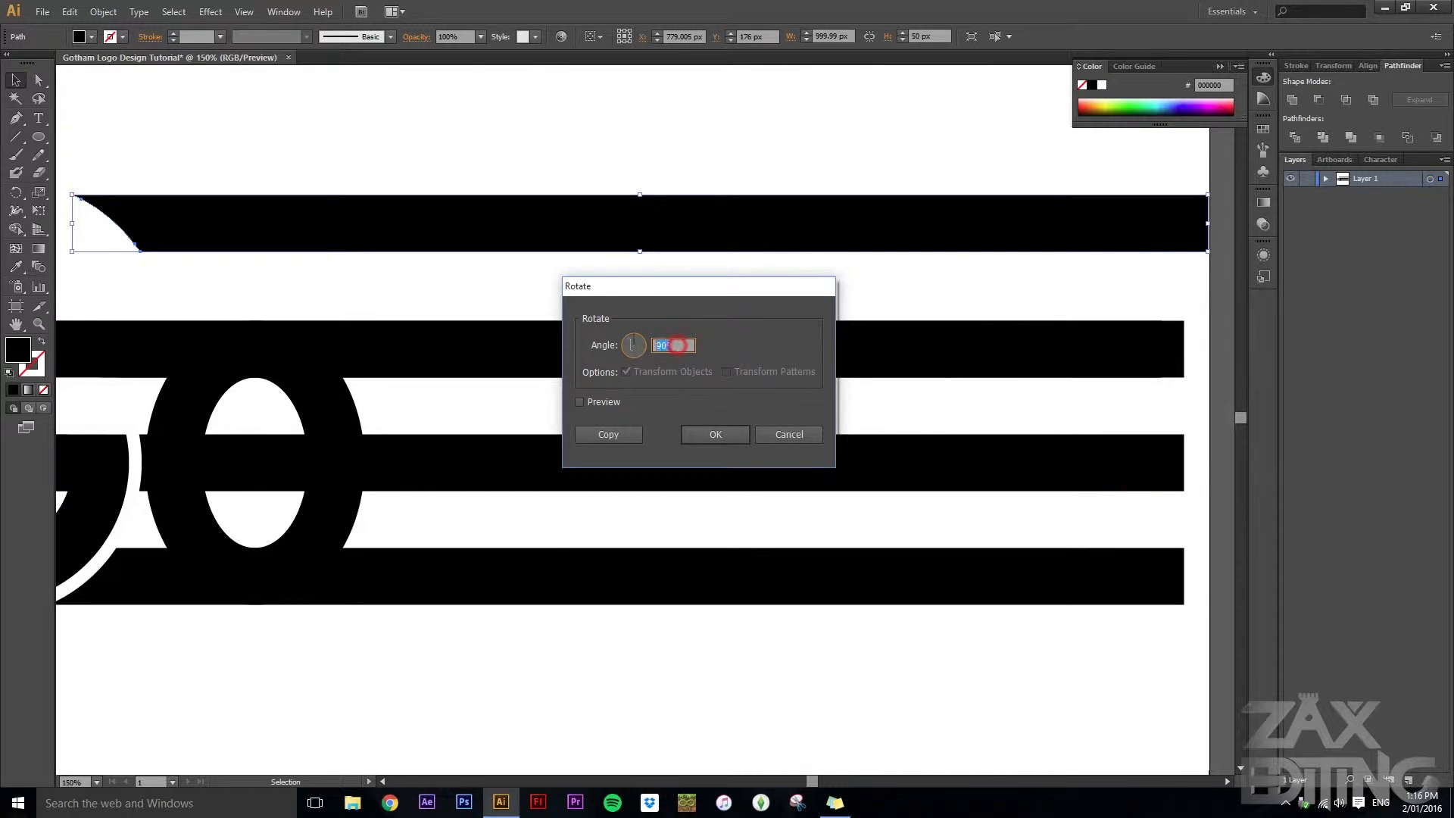
- Rotate the curved-end bar 90° and drop it in place as the T's stem
click(714, 434)
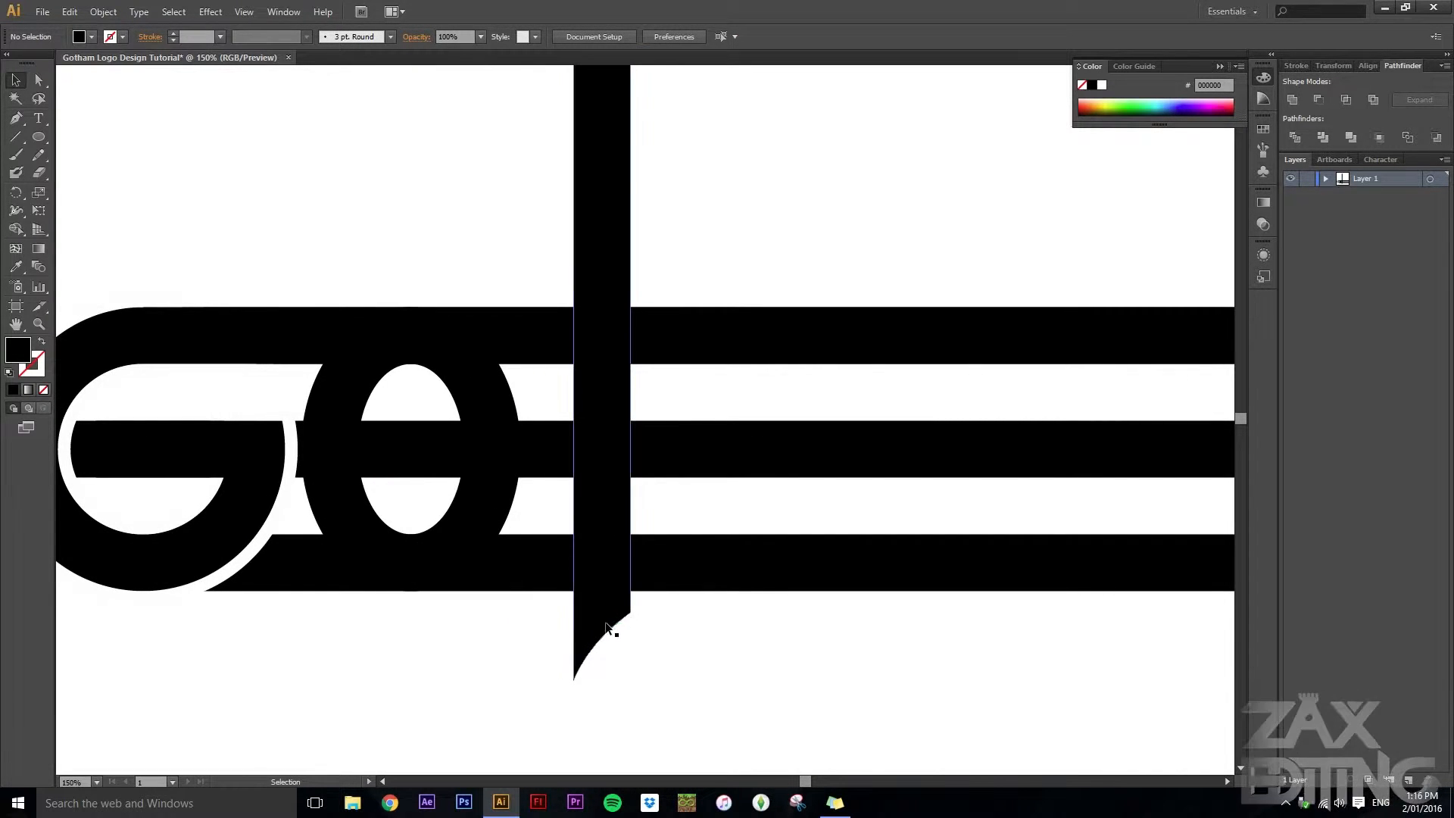
click(603, 635)
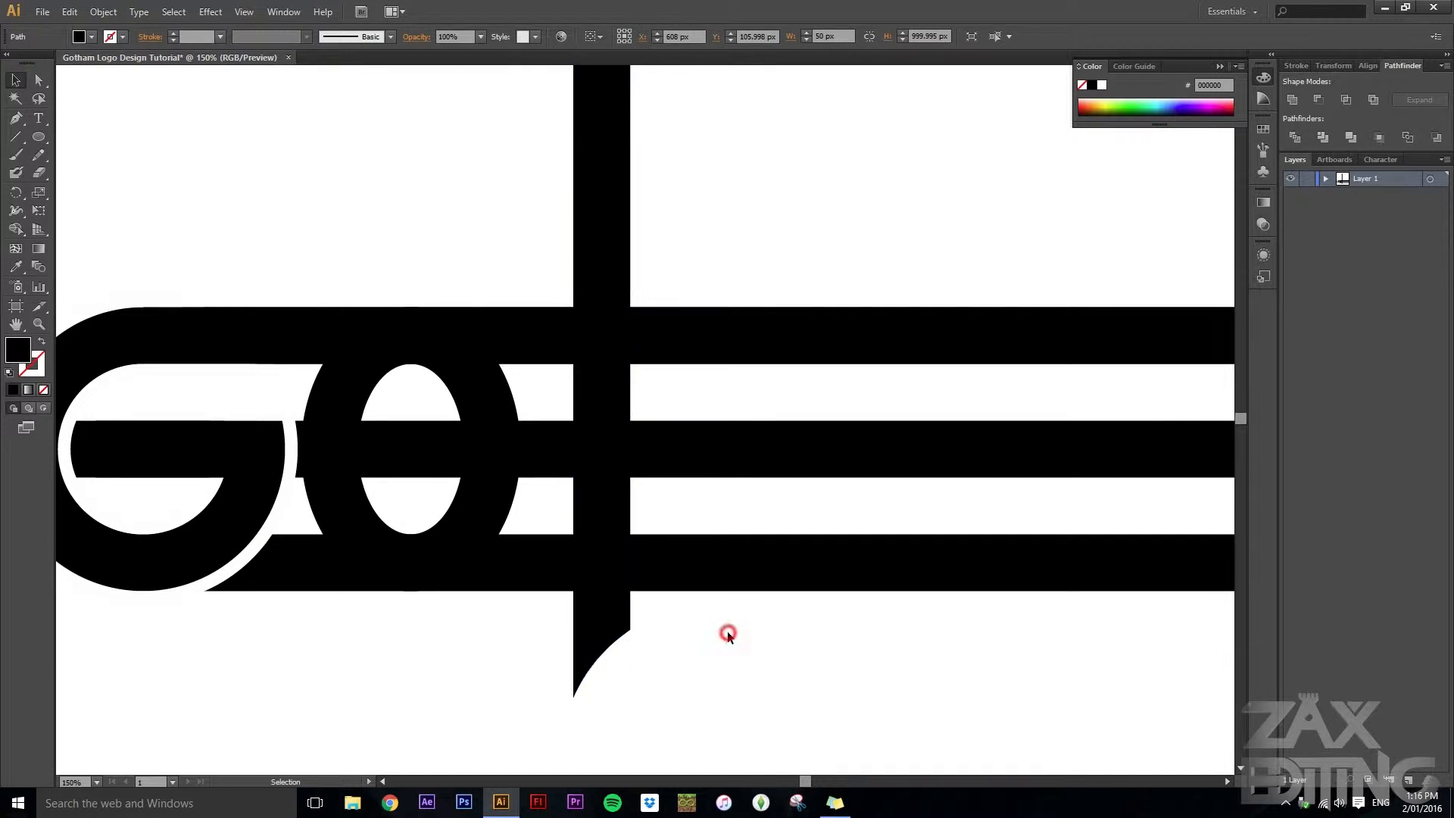
click(727, 635)
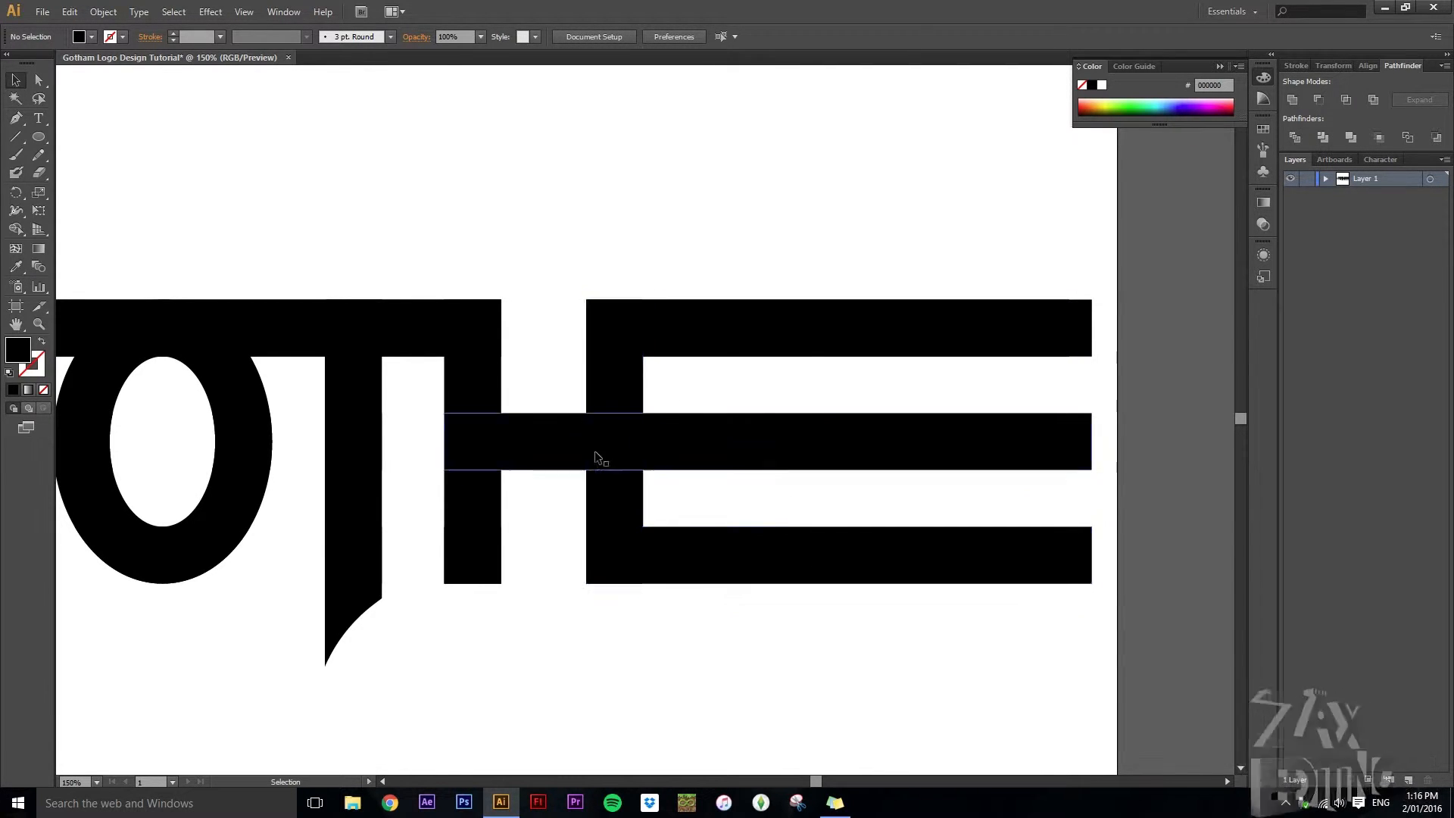
mouse_move(693, 437)
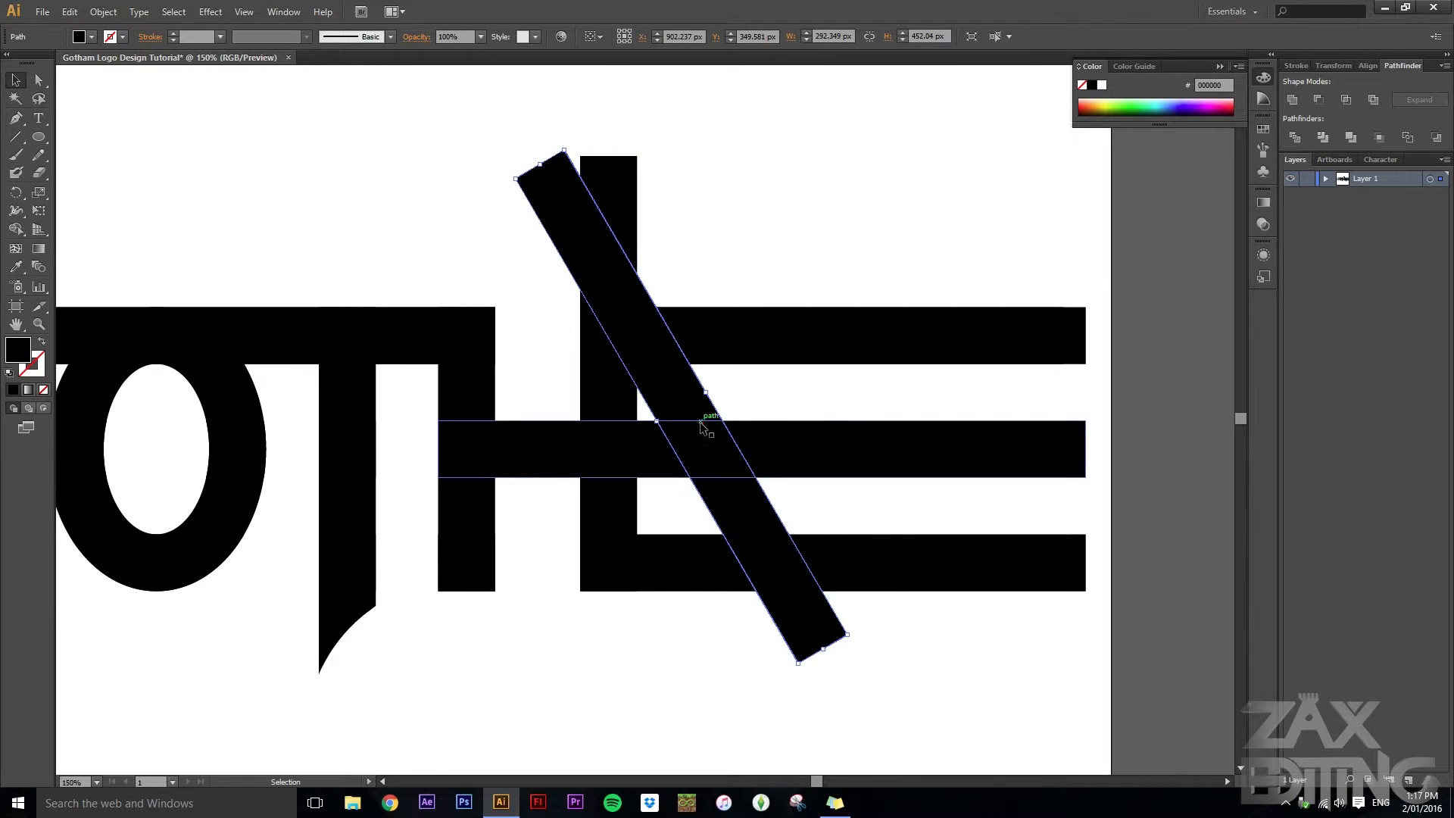
- Place a diagonal bar beside the H and merge it with the vertical bar into the A
click(691, 392)
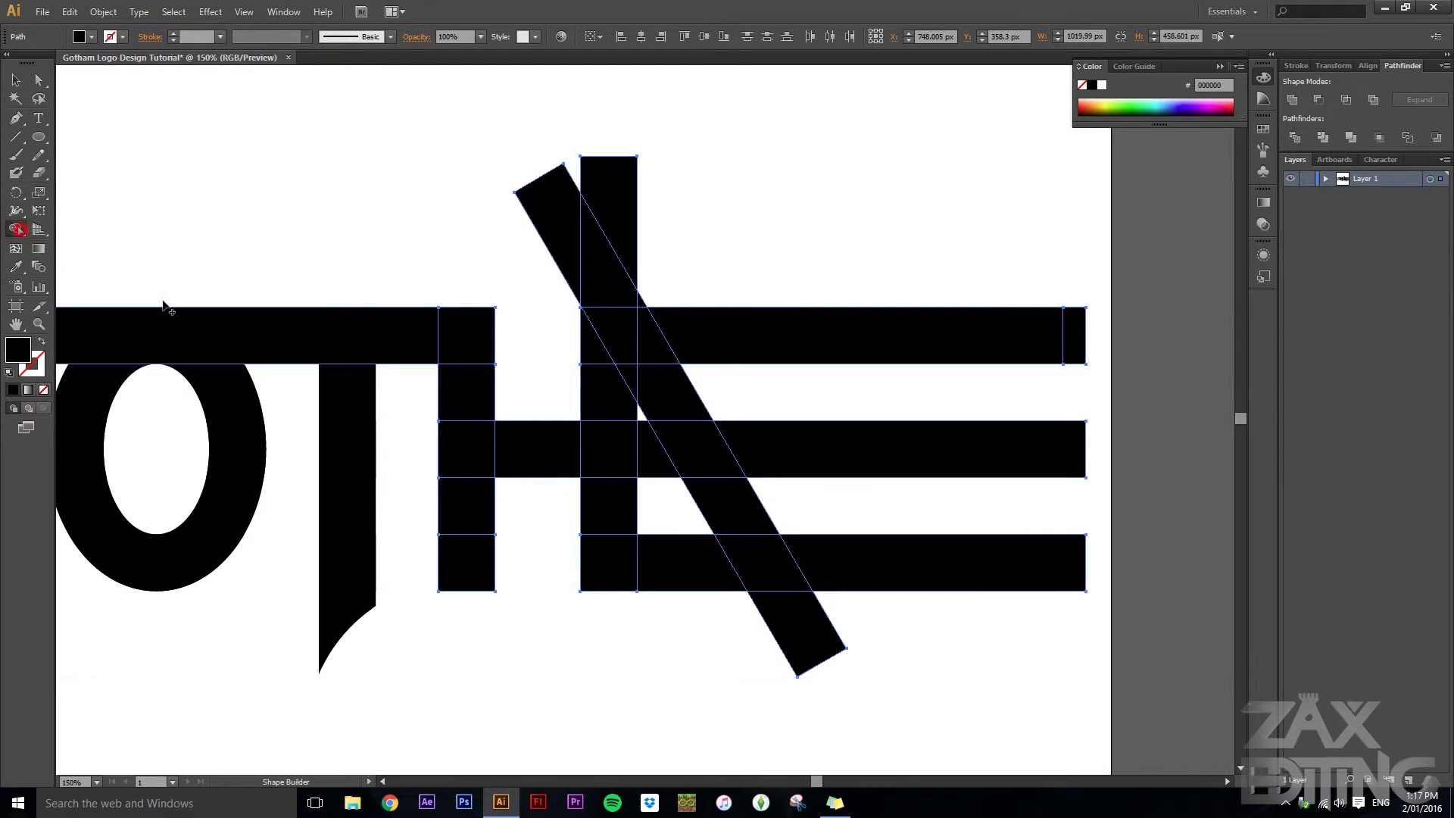
click(628, 191)
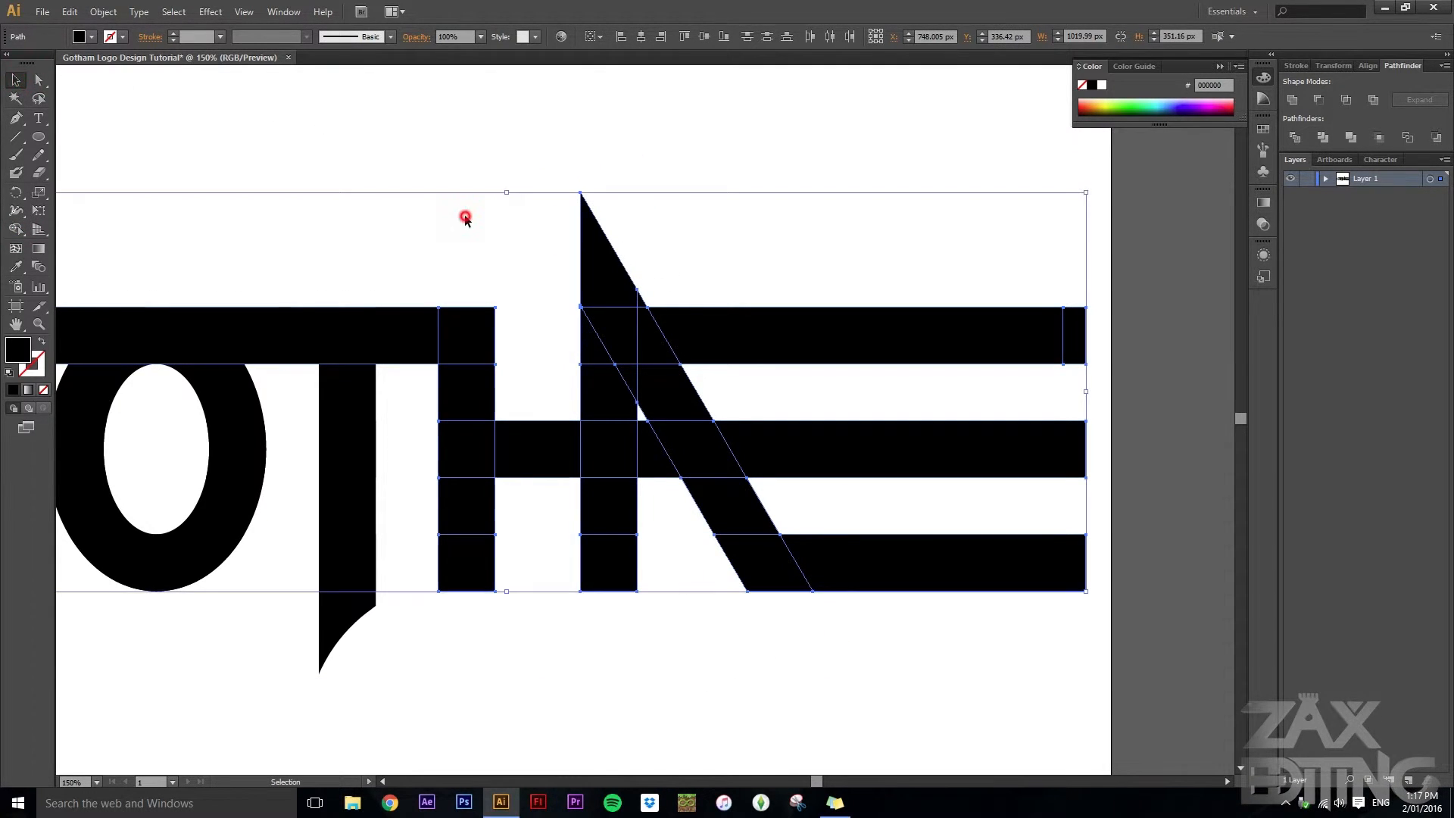
click(795, 397)
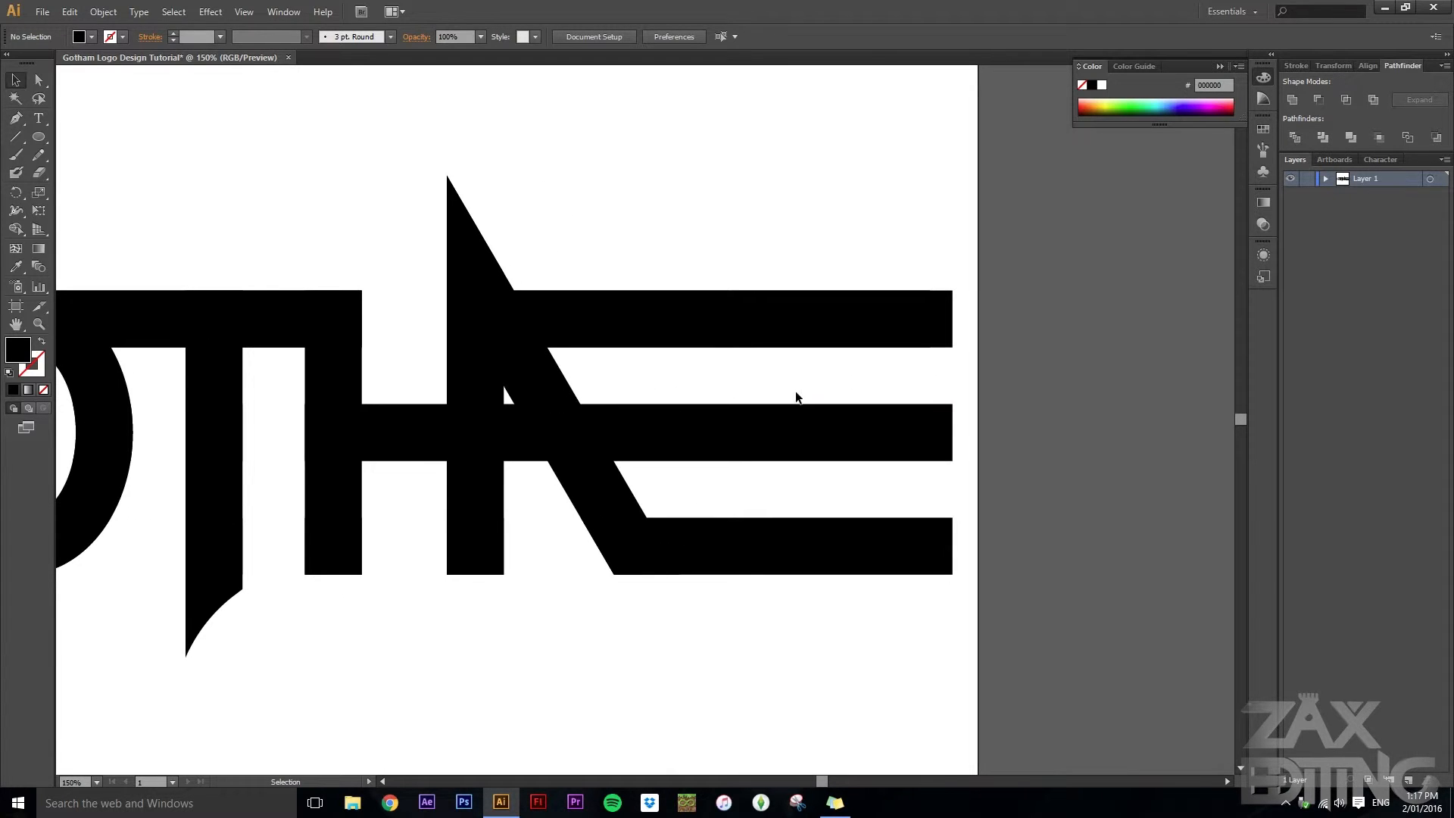
mouse_move(556, 269)
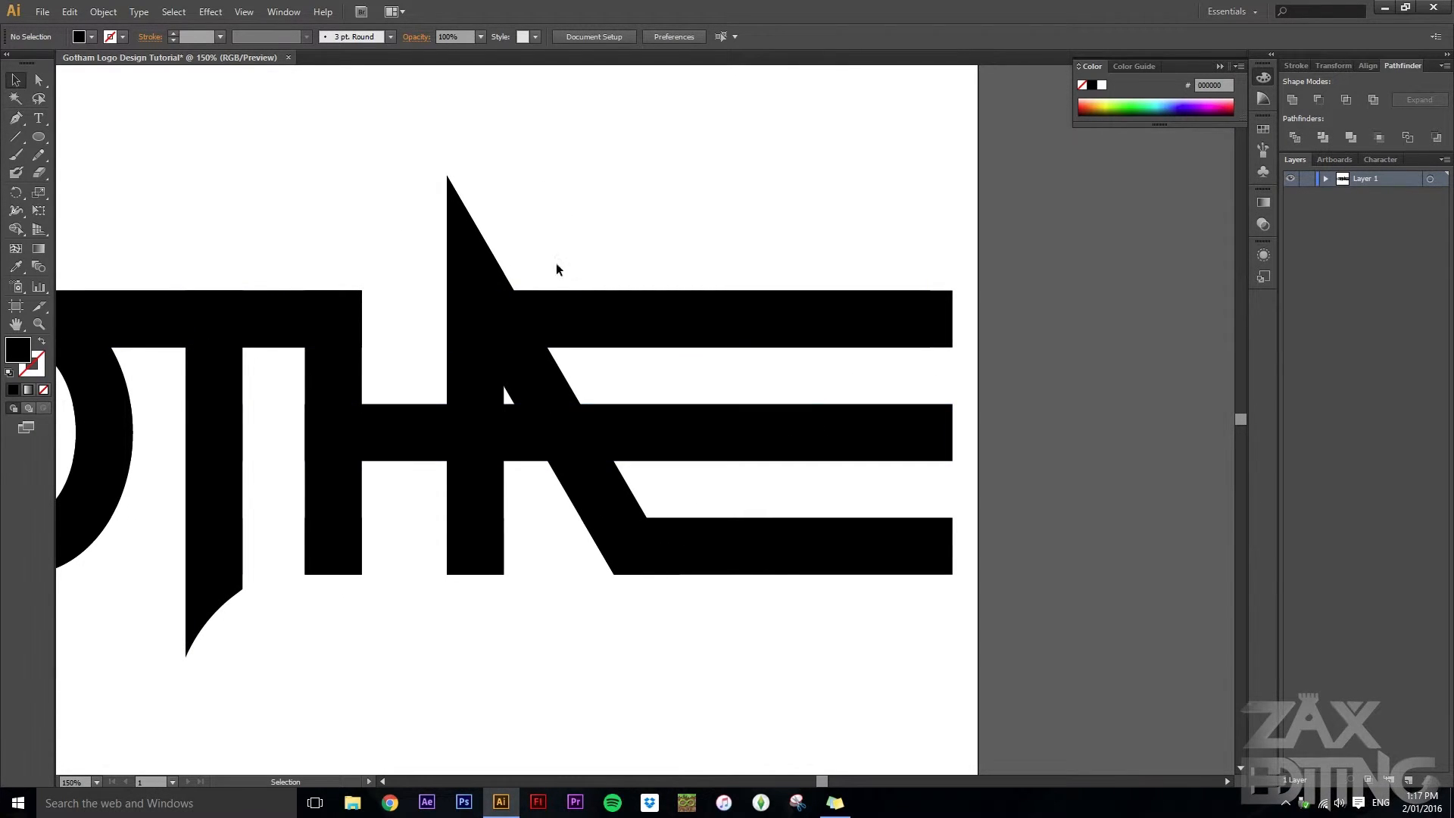
mouse_move(299, 380)
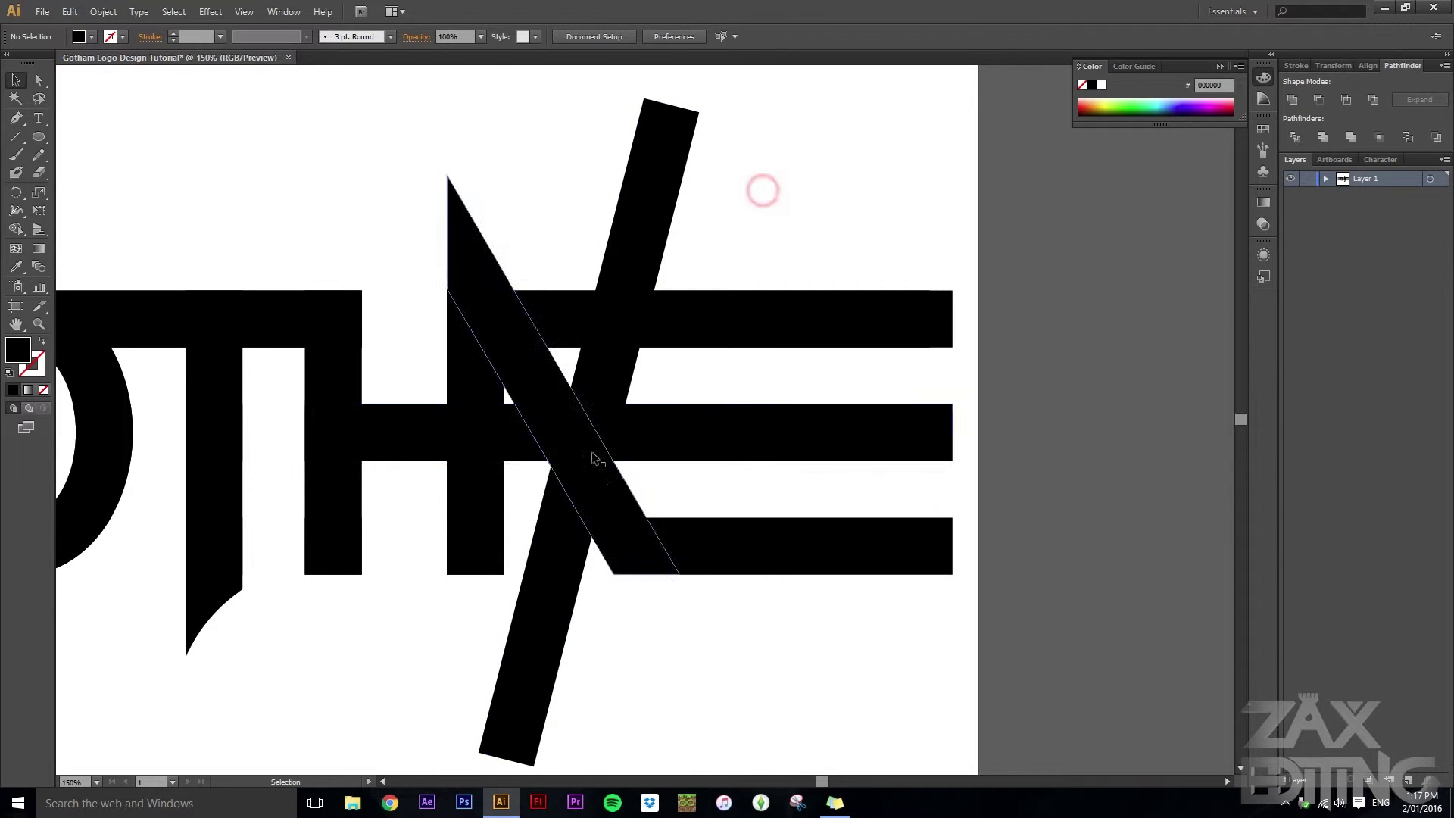
- Reflect a copy of the diagonal bar vertically so the two bars cross for the M
click(600, 433)
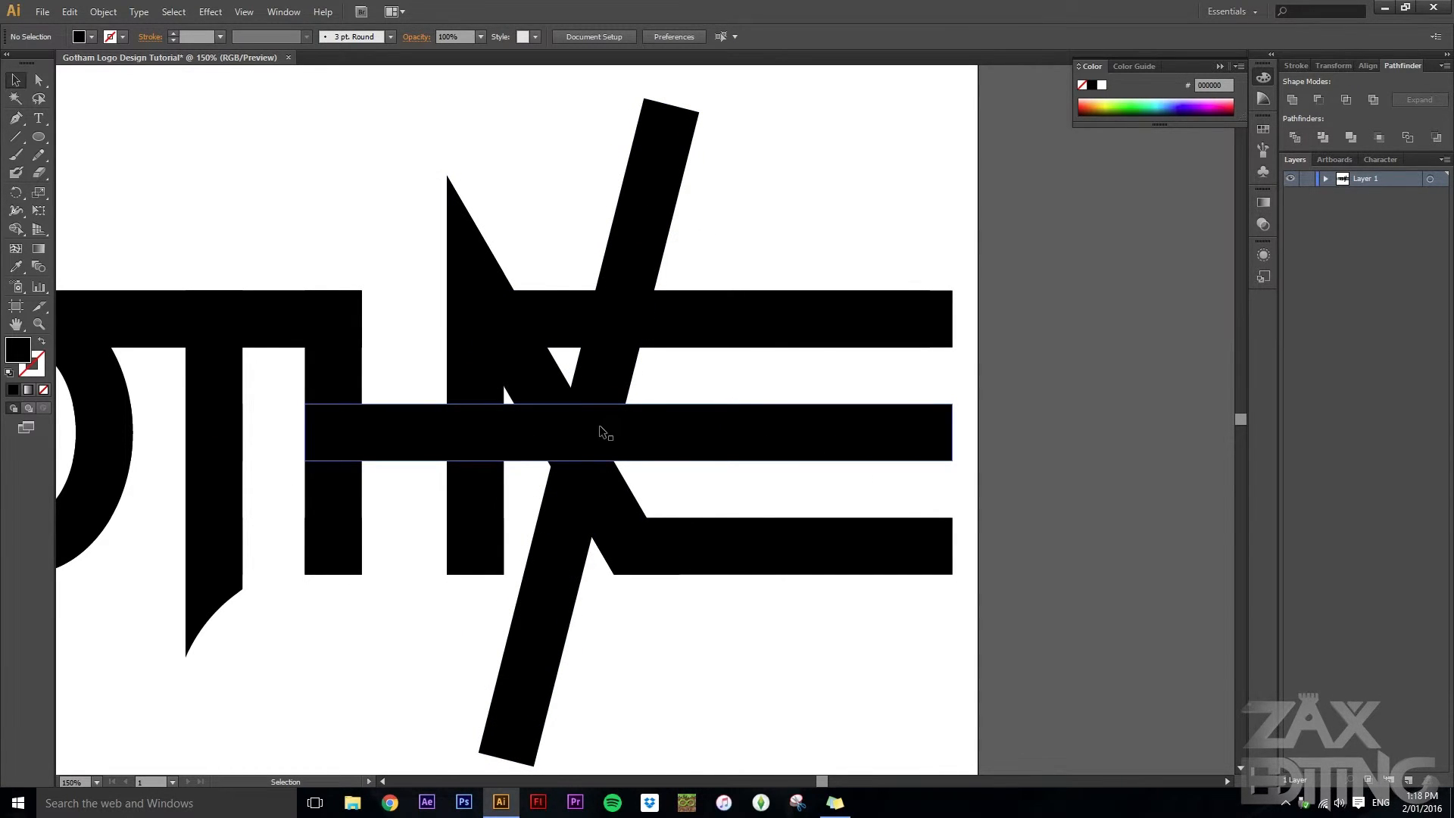
mouse_move(593, 420)
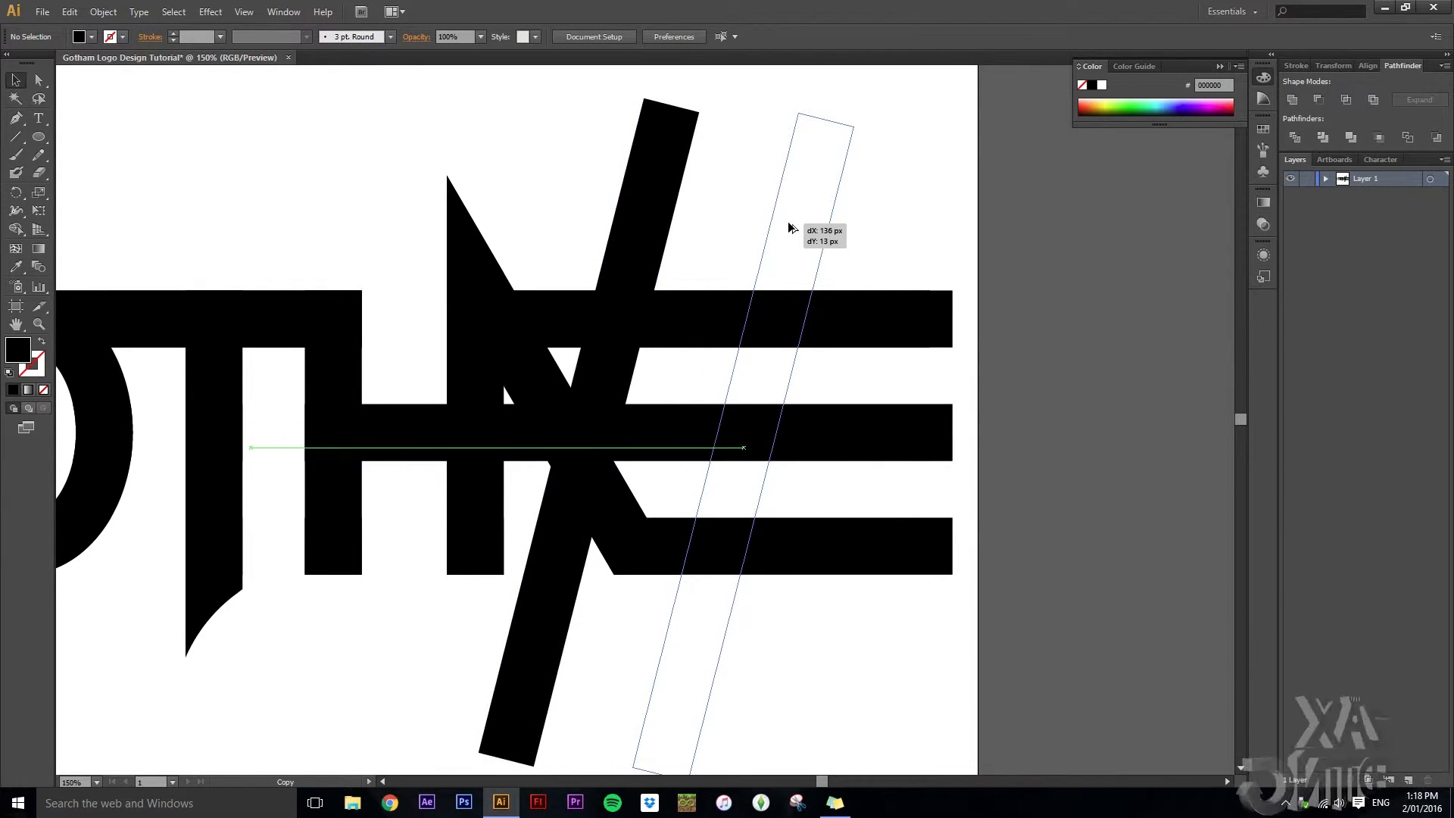
right_click(788, 227)
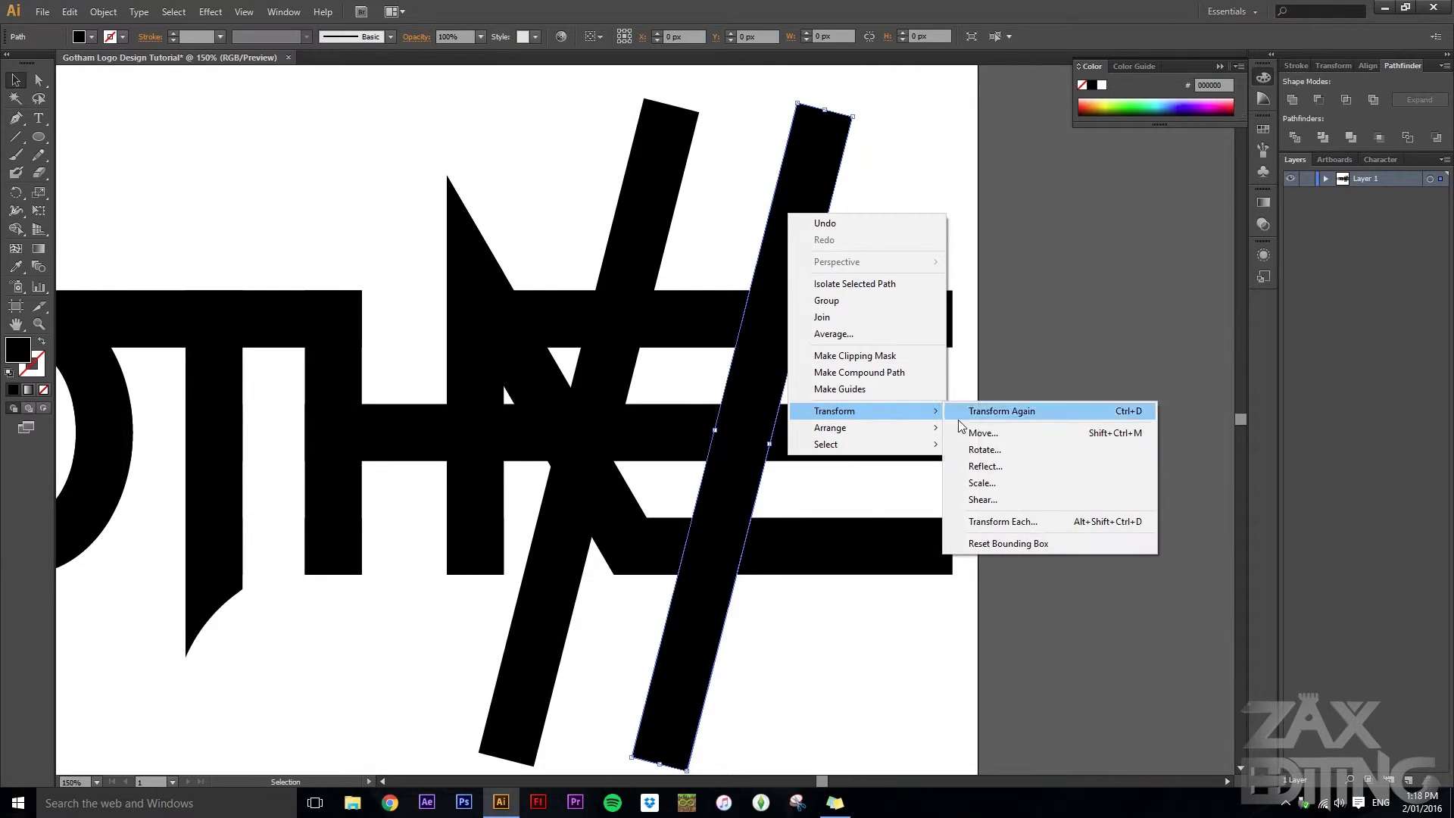
click(985, 466)
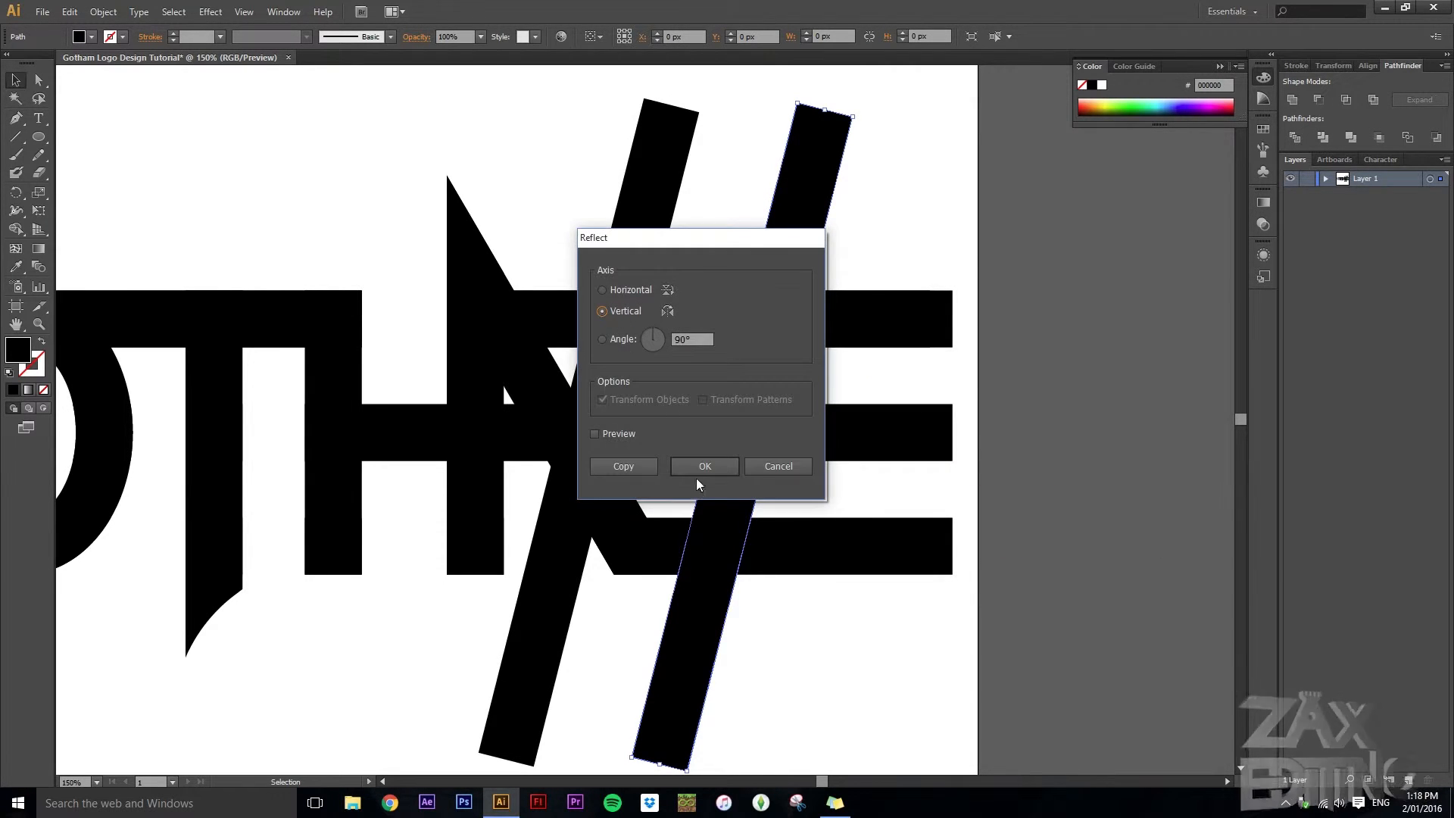
click(704, 466)
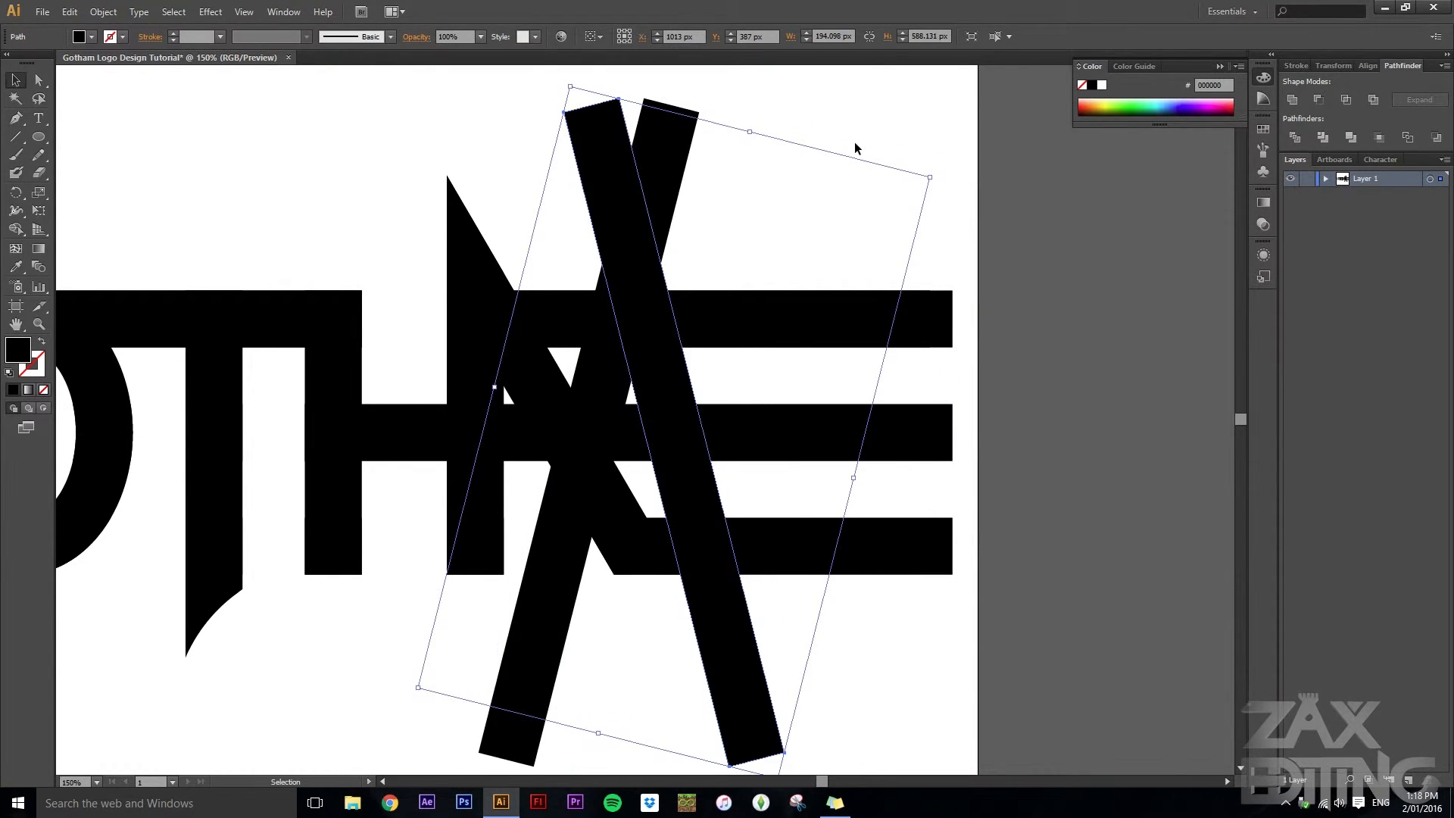
click(759, 246)
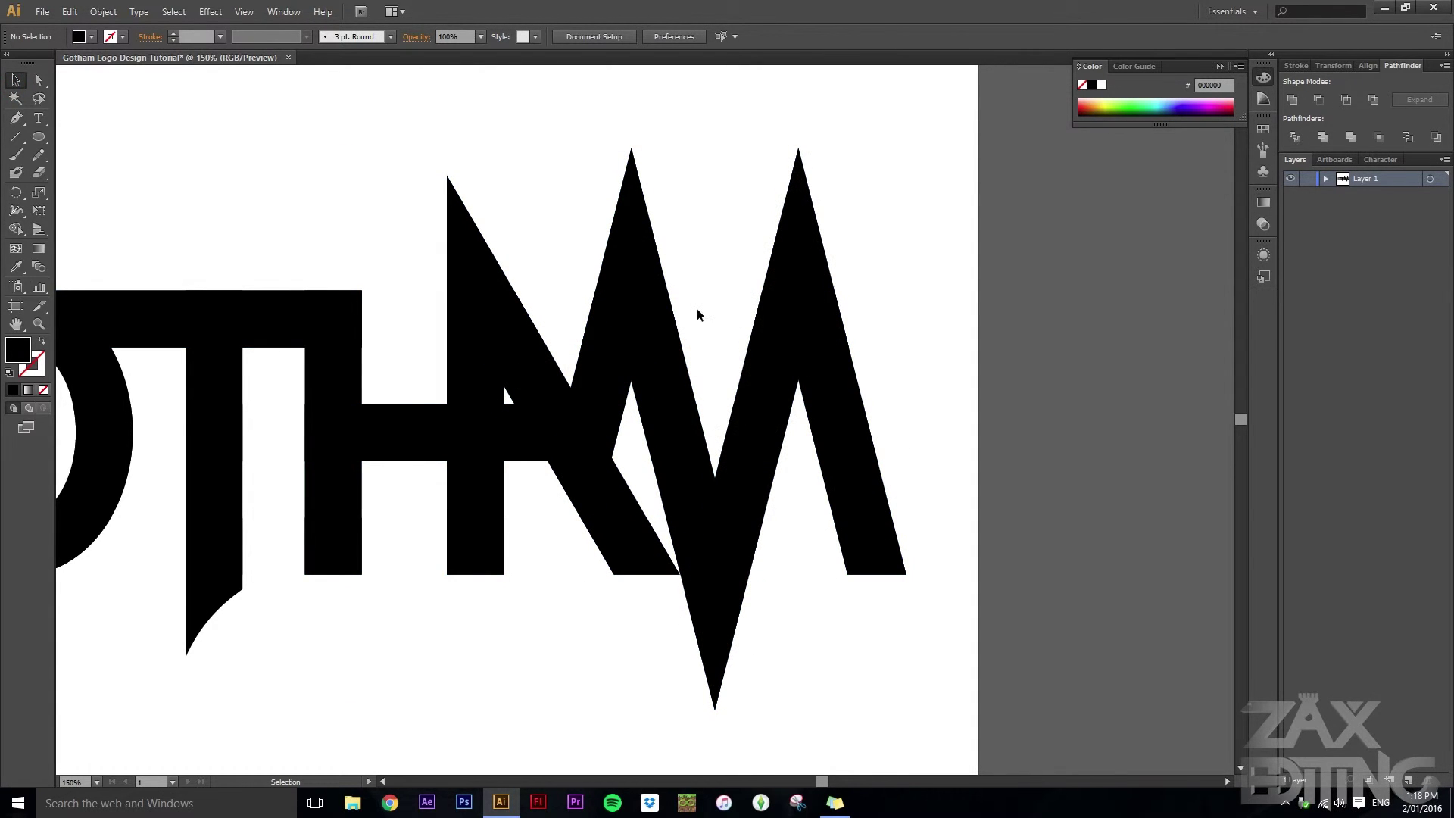
mouse_move(515, 689)
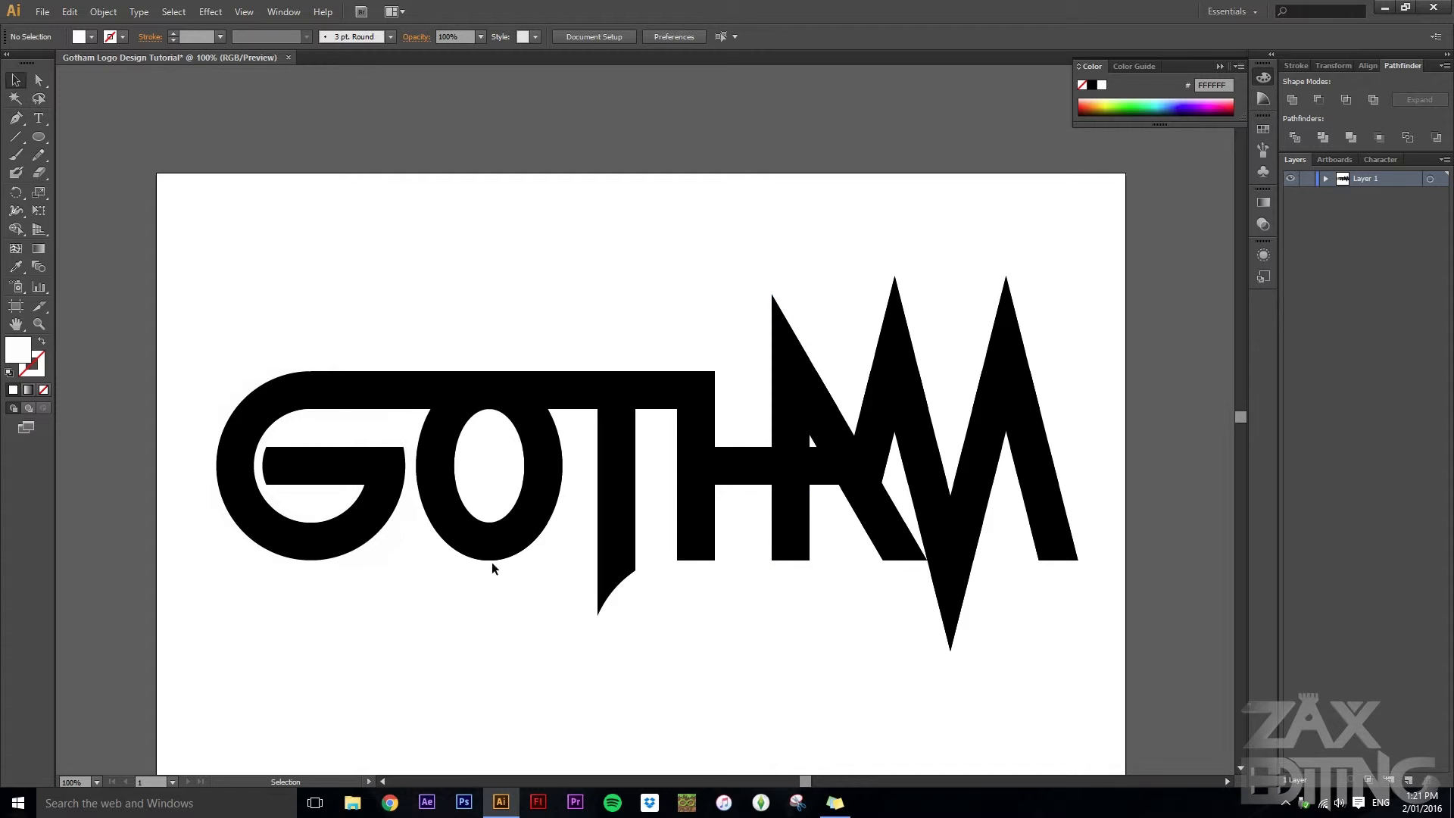
- Cut thin white skyscraper slivers out of the letter bottoms using Pathfinder Minus Front
click(250, 547)
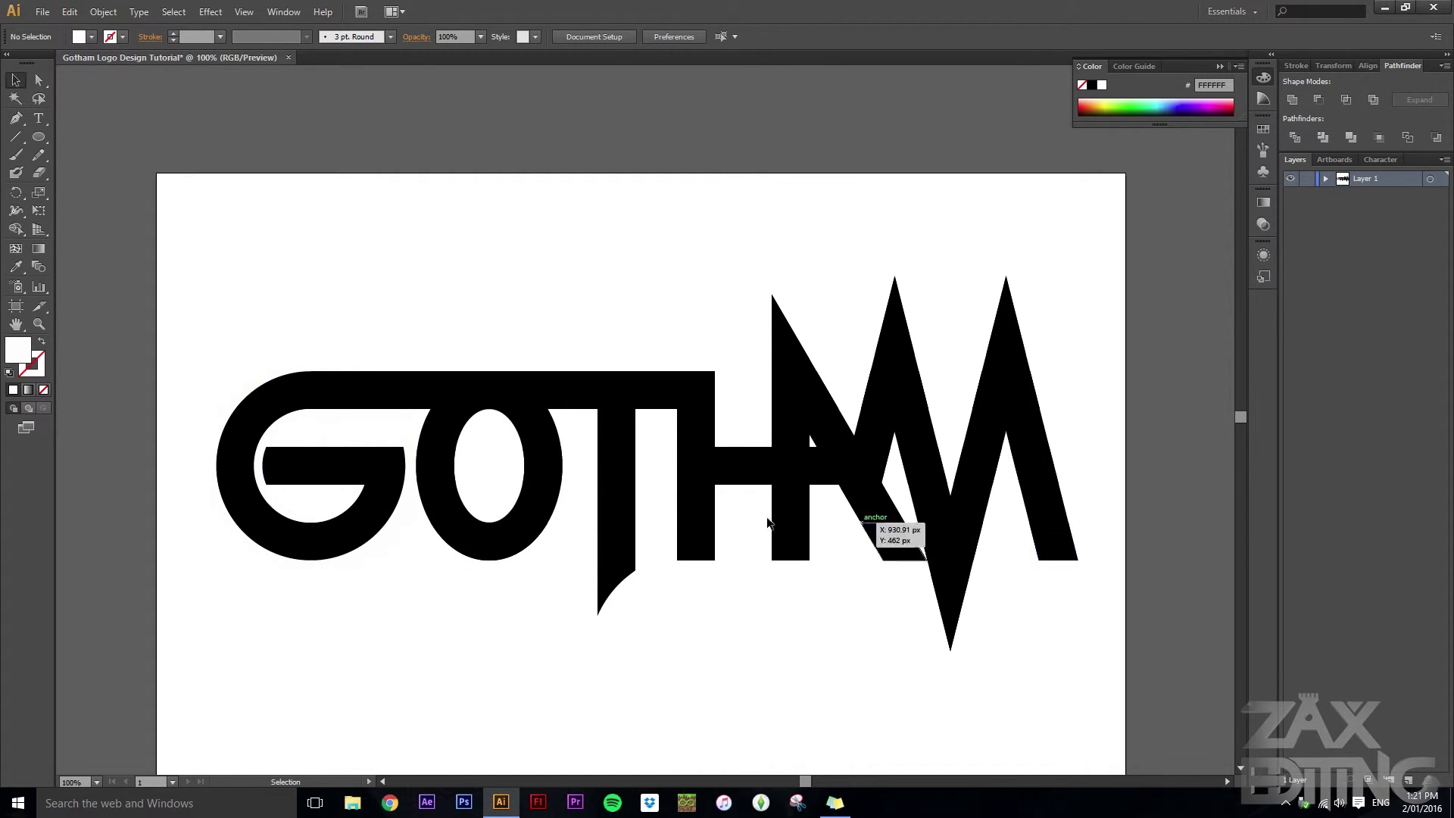
mouse_move(162, 220)
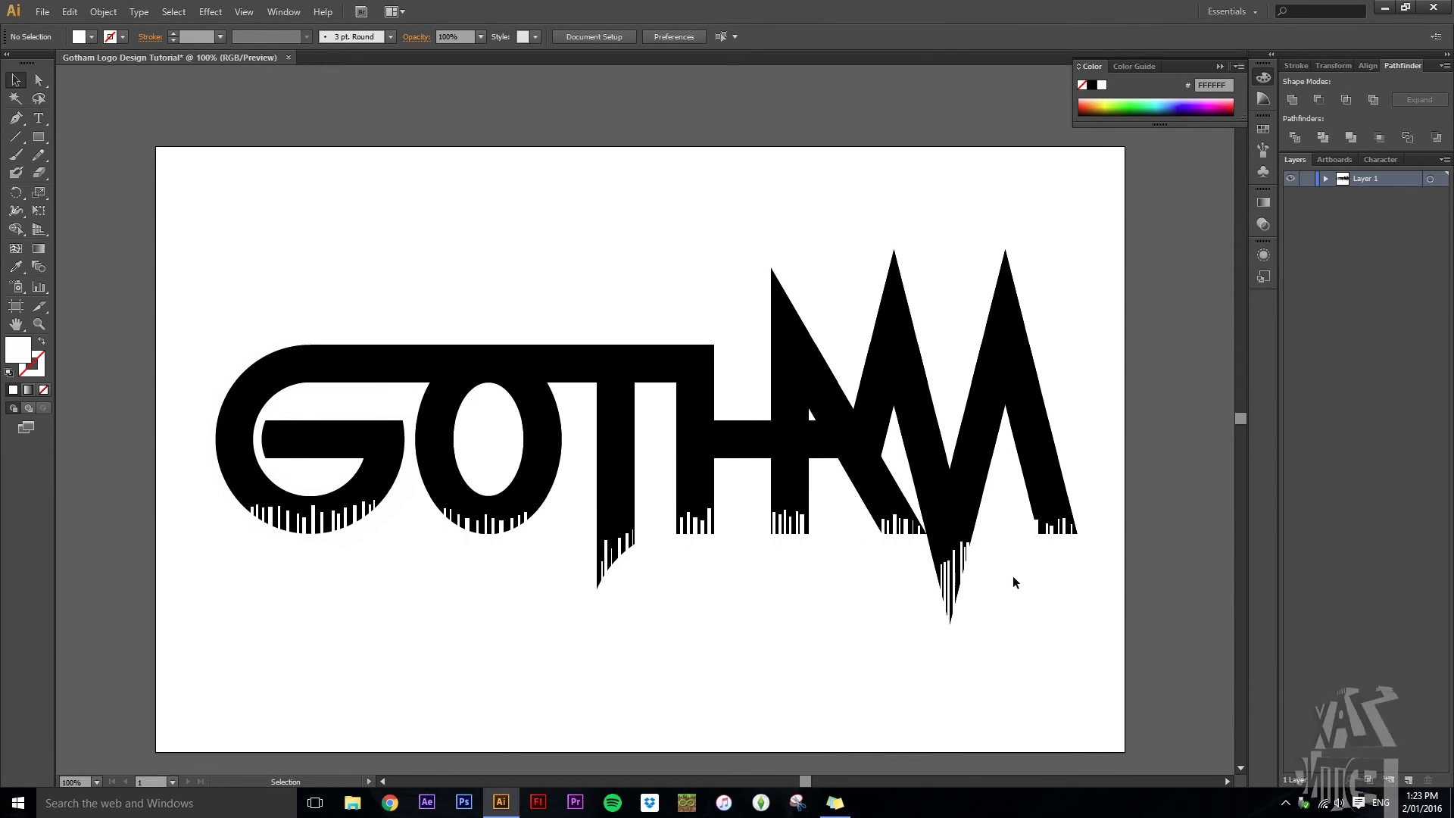
mouse_move(811, 606)
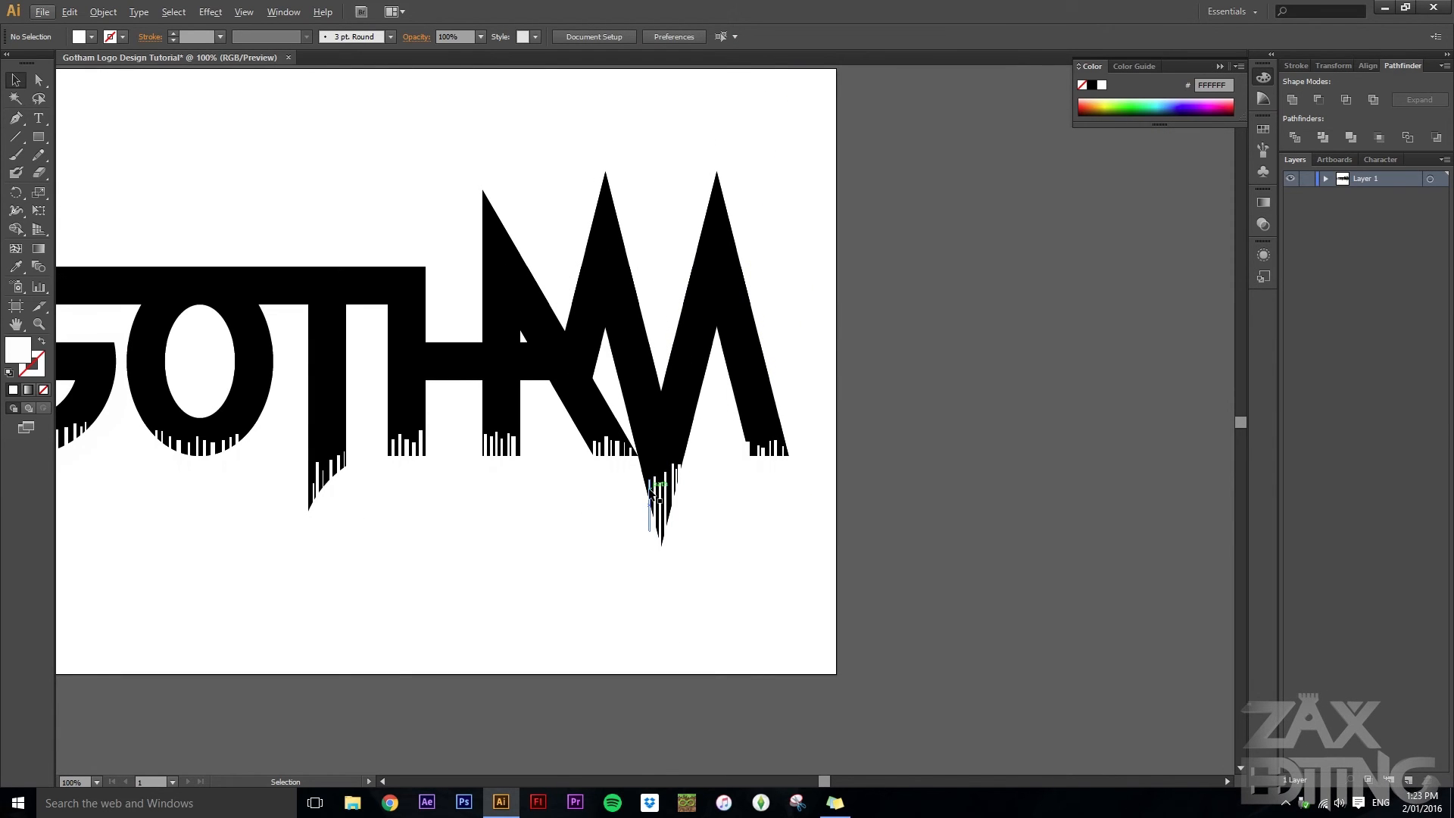
click(611, 627)
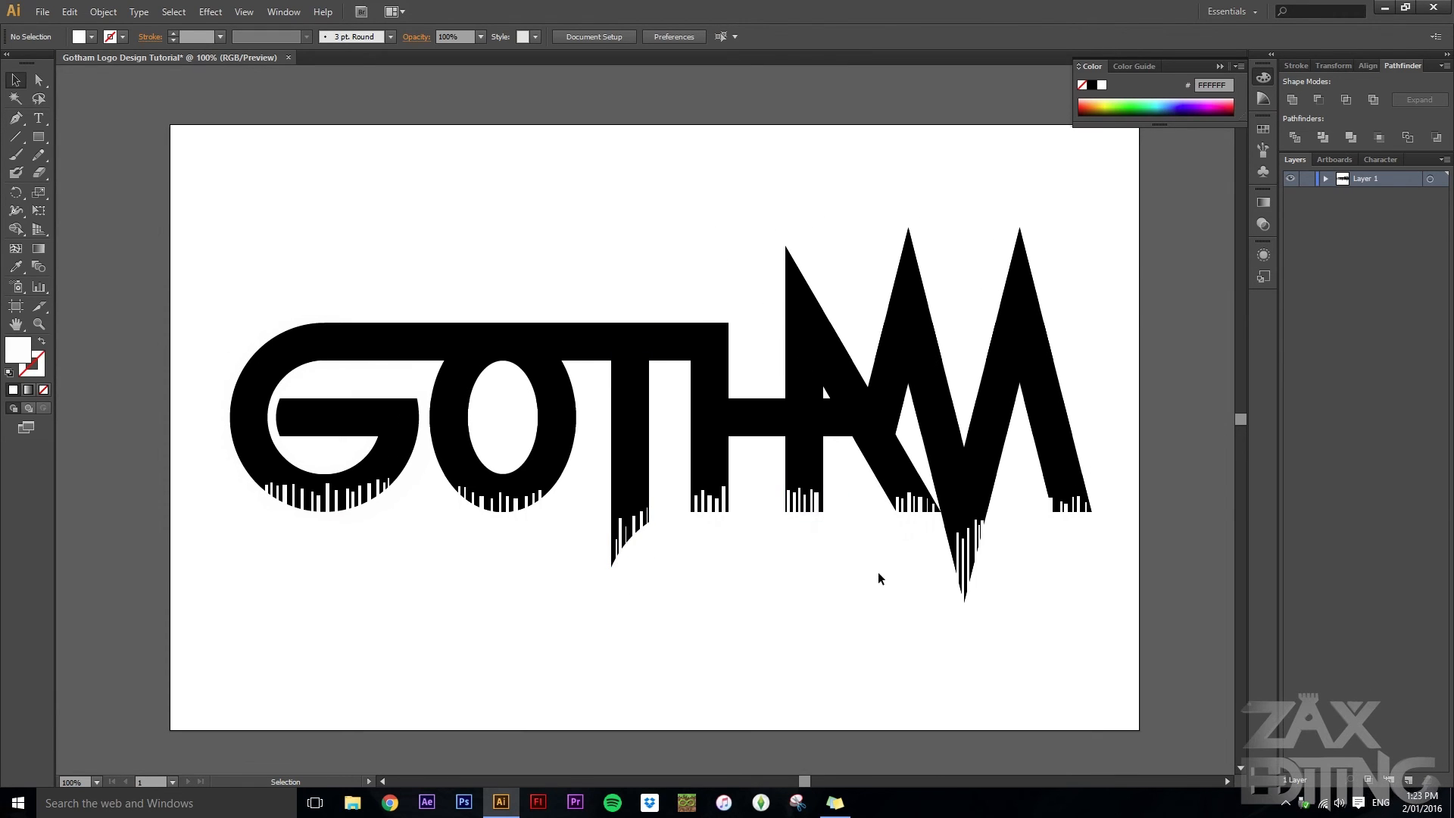
mouse_move(884, 633)
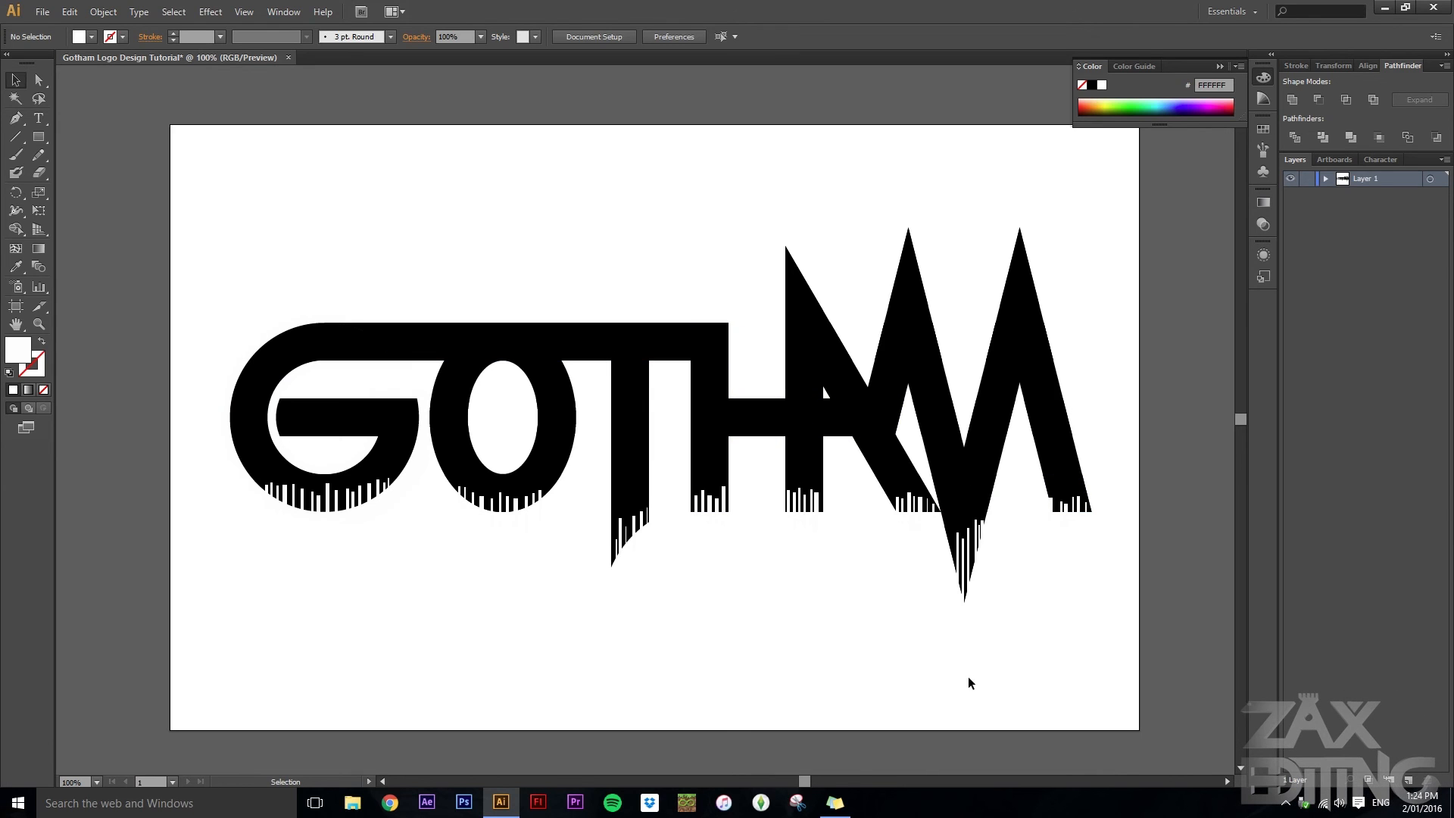
mouse_move(971, 673)
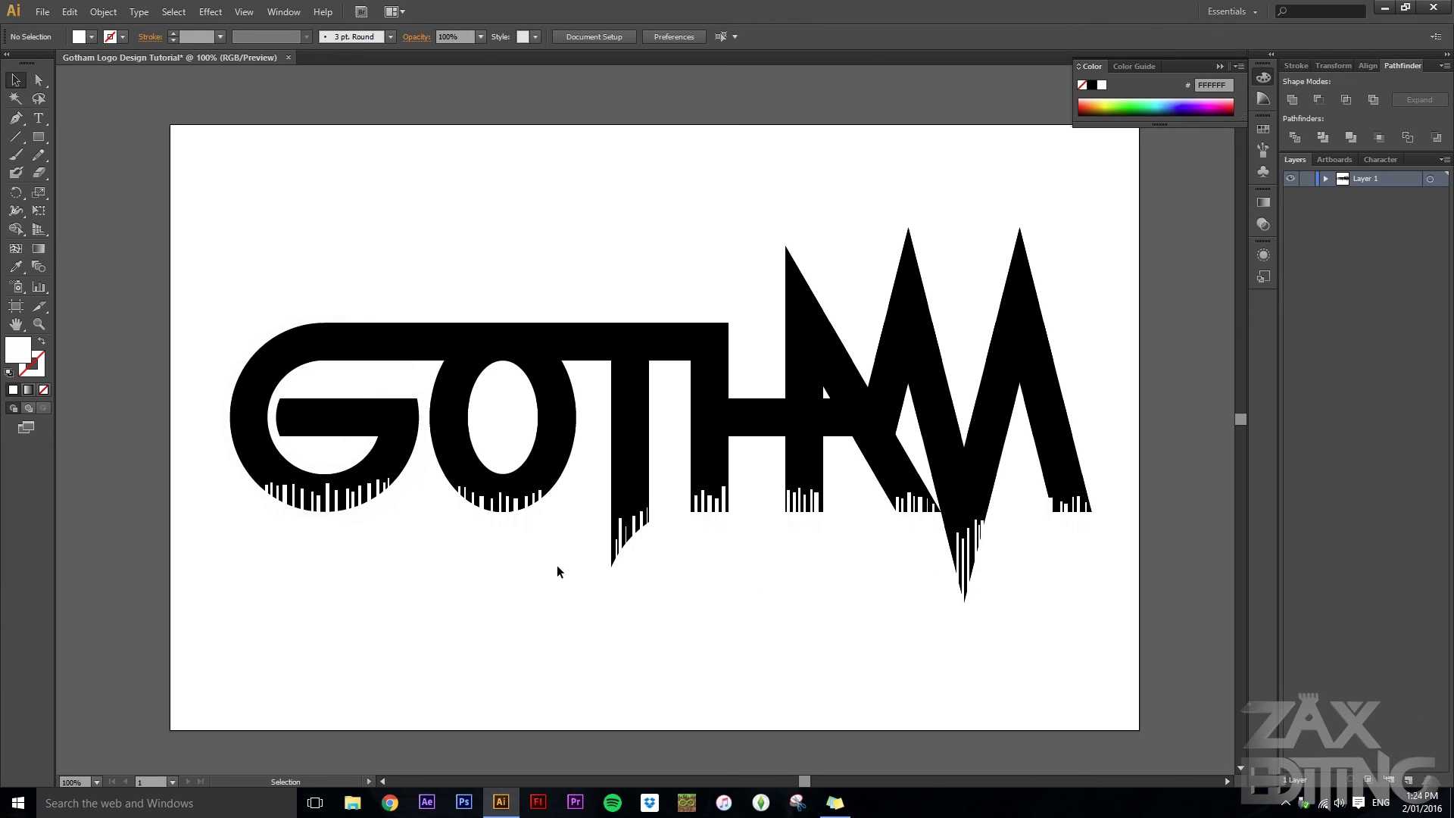
mouse_move(570, 307)
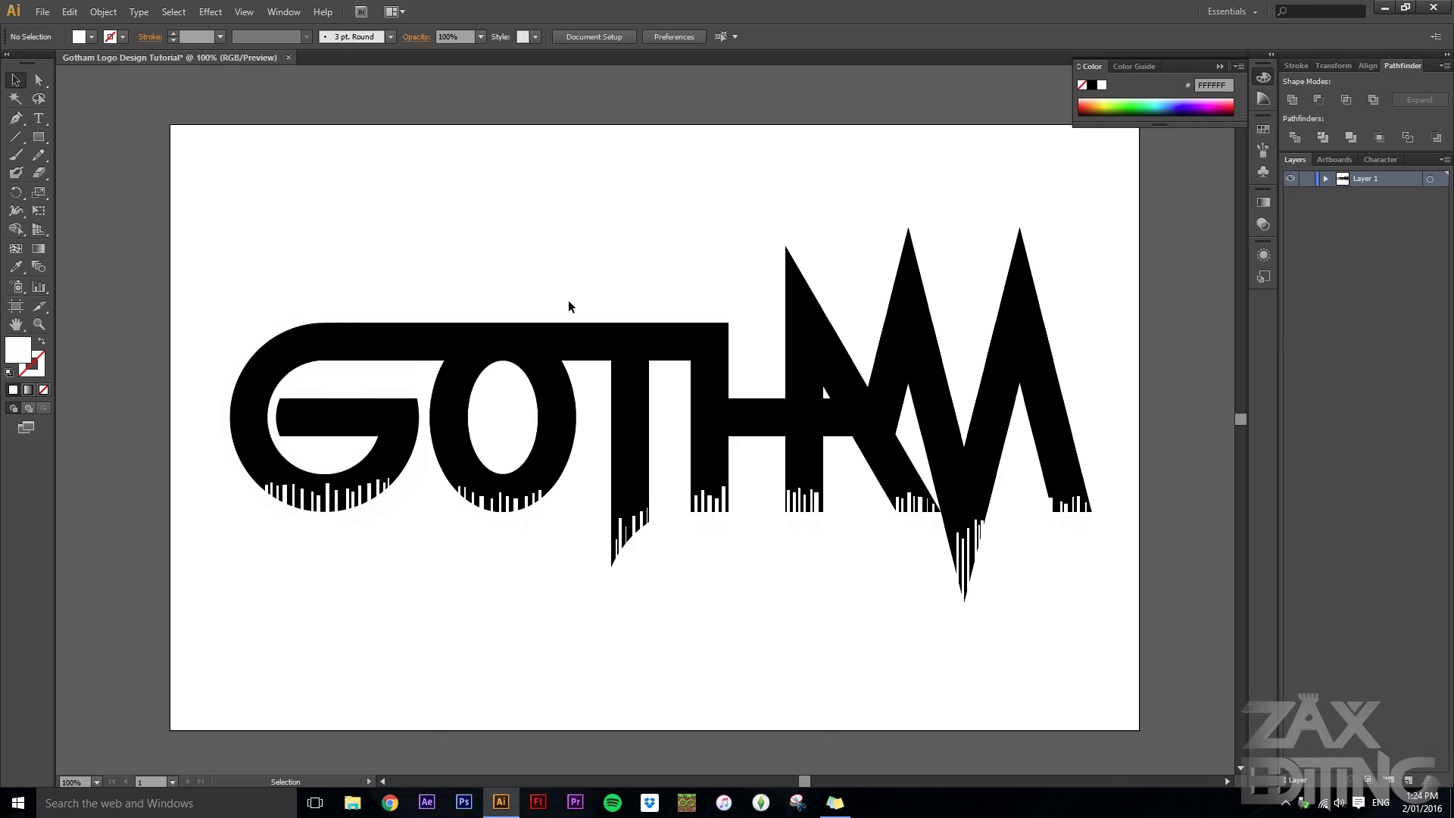
mouse_move(564, 314)
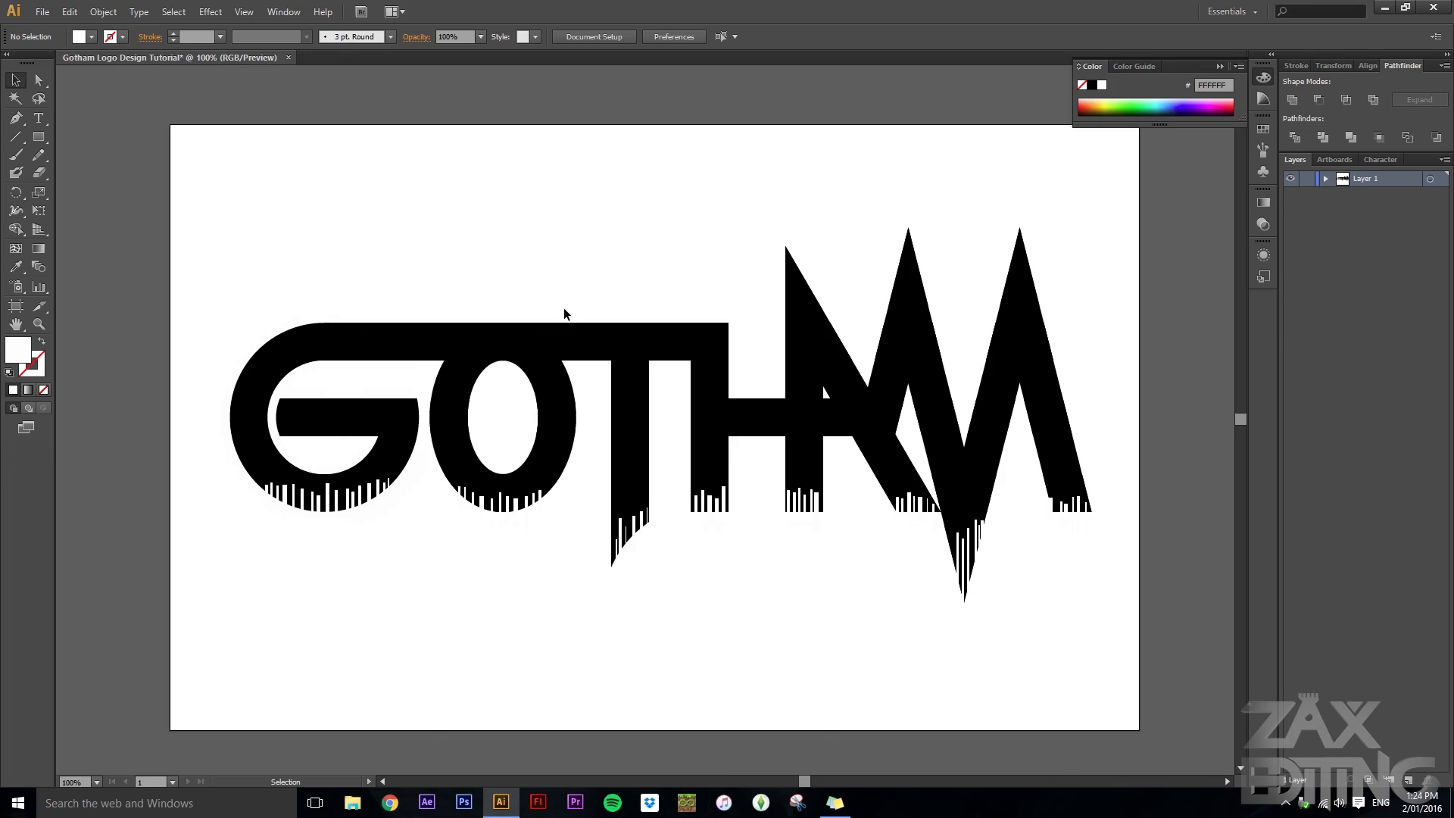